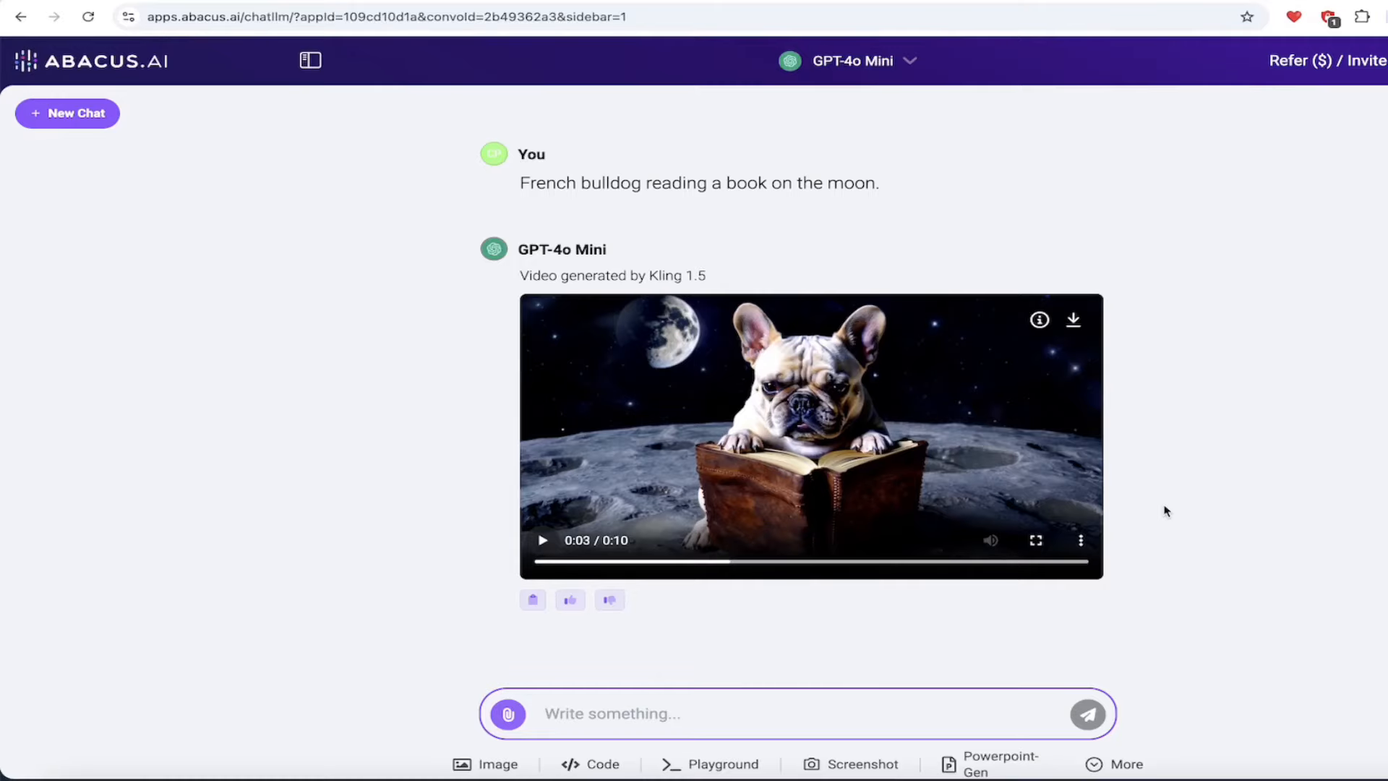
# Leave the French bulldog moon video chat and open the 'Python Snake Game in Jupyter' conversation
pyautogui.click(1113, 764)
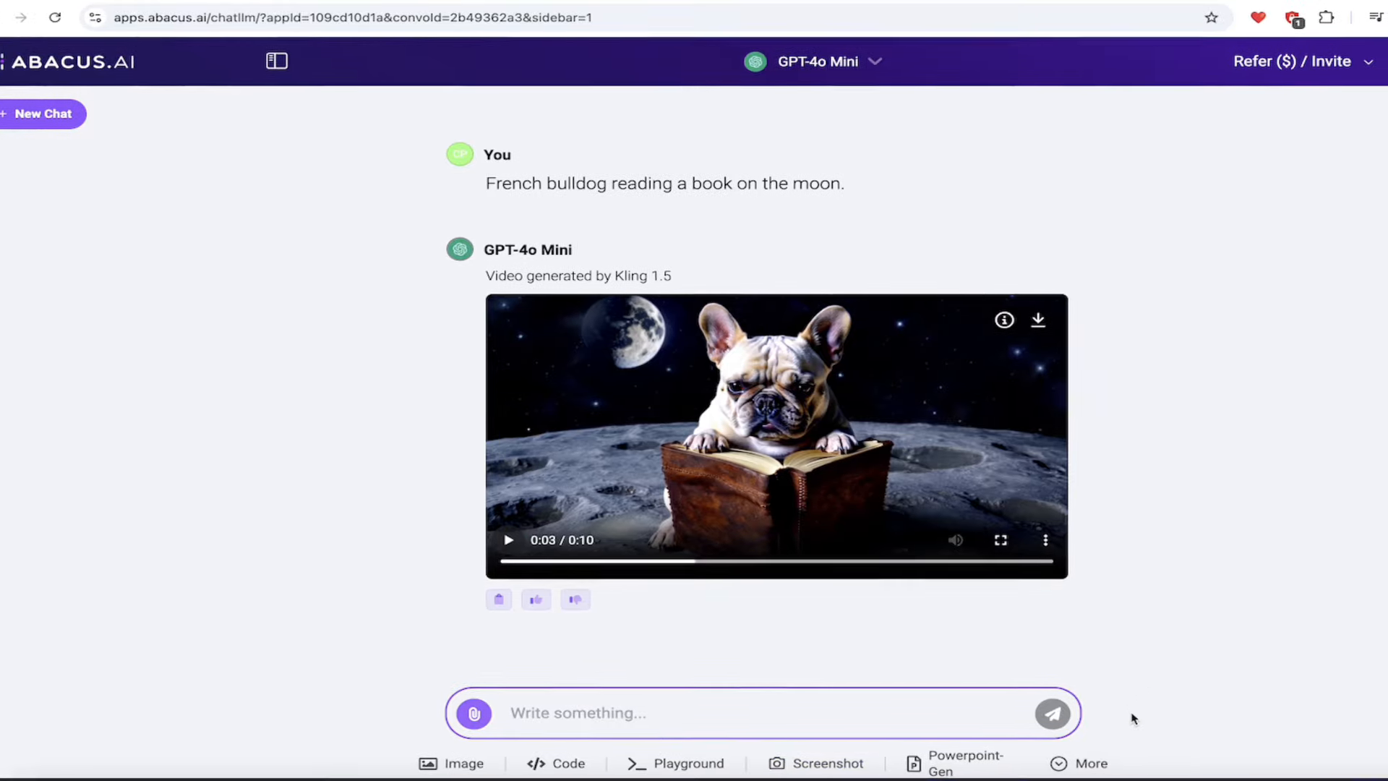
pyautogui.click(1080, 763)
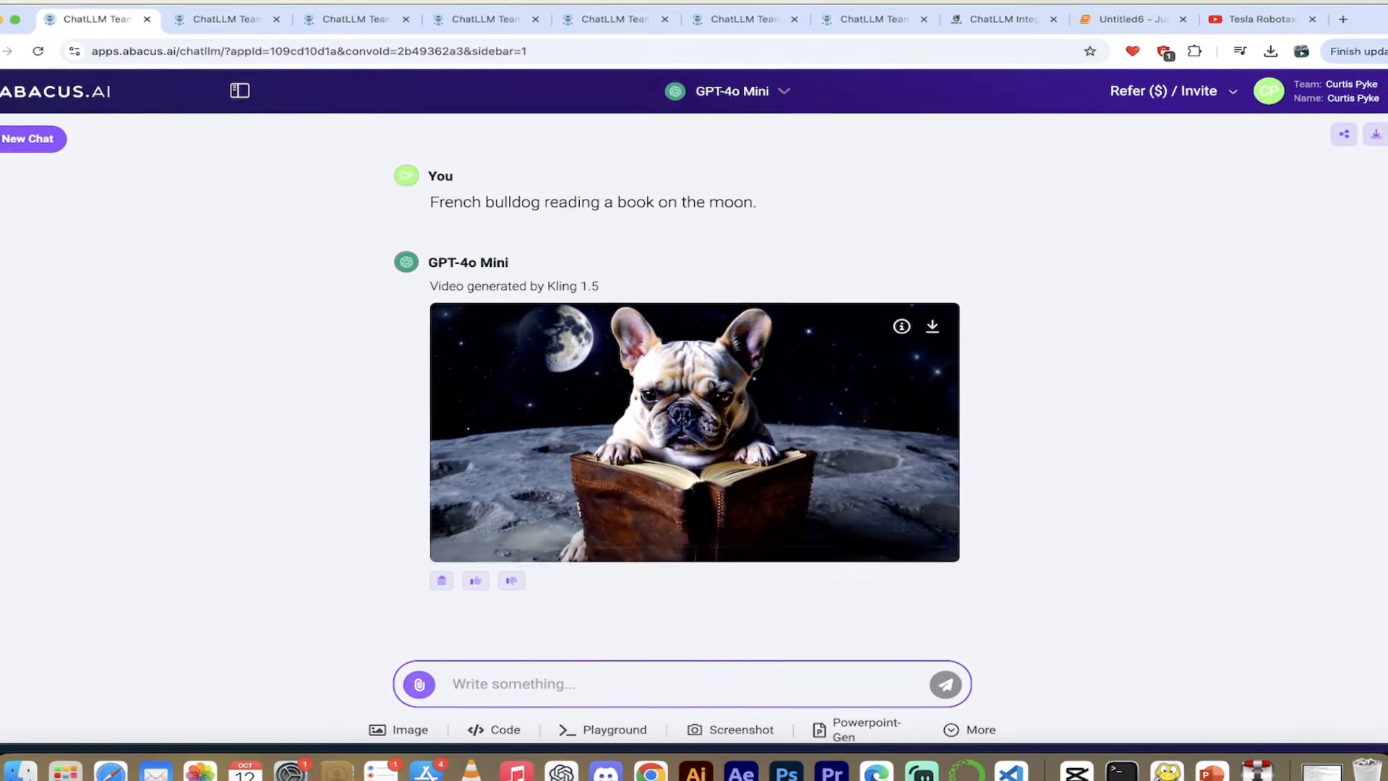
pyautogui.click(693, 432)
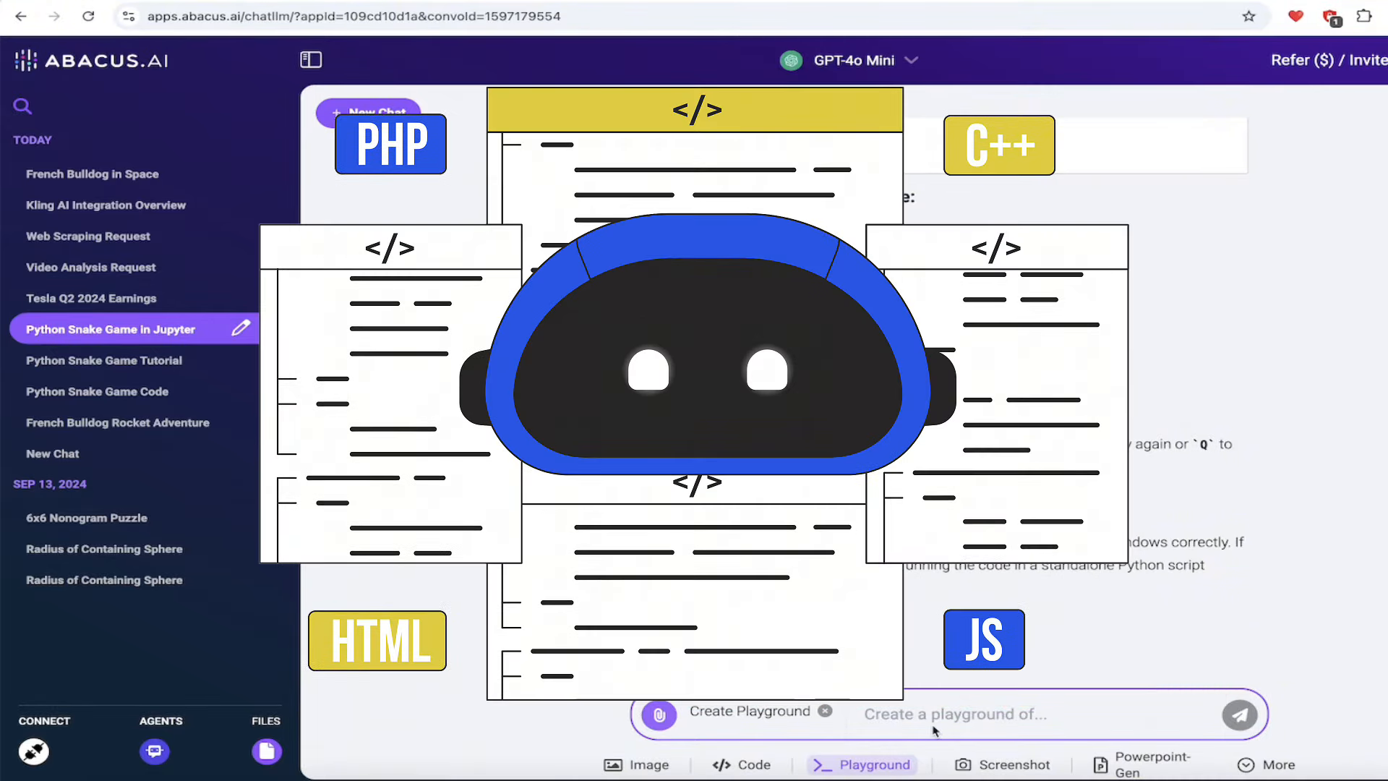
# Review the Tesla Q2 2024 Earnings chat and its PowerPoint, then open 'Kling AI Integration Overview'
pyautogui.click(91, 297)
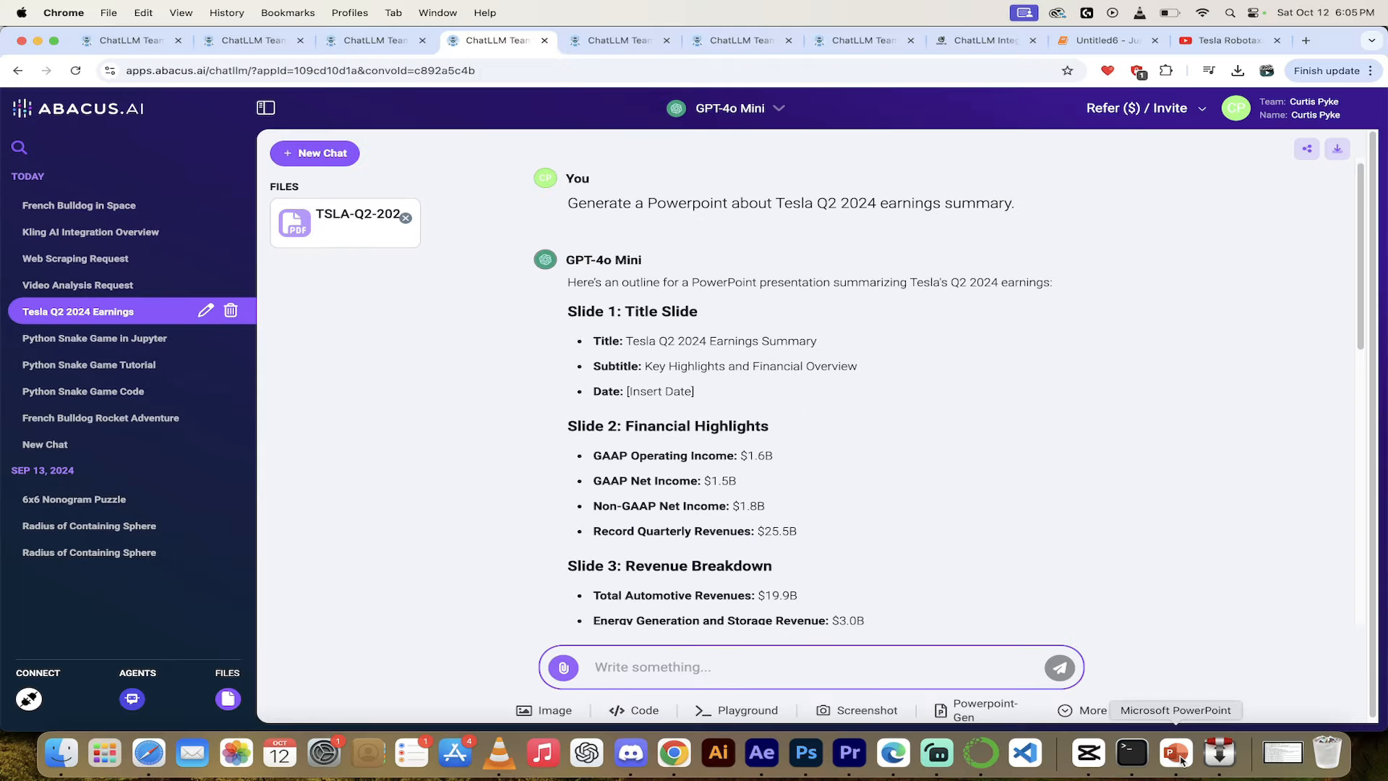
pyautogui.click(1175, 754)
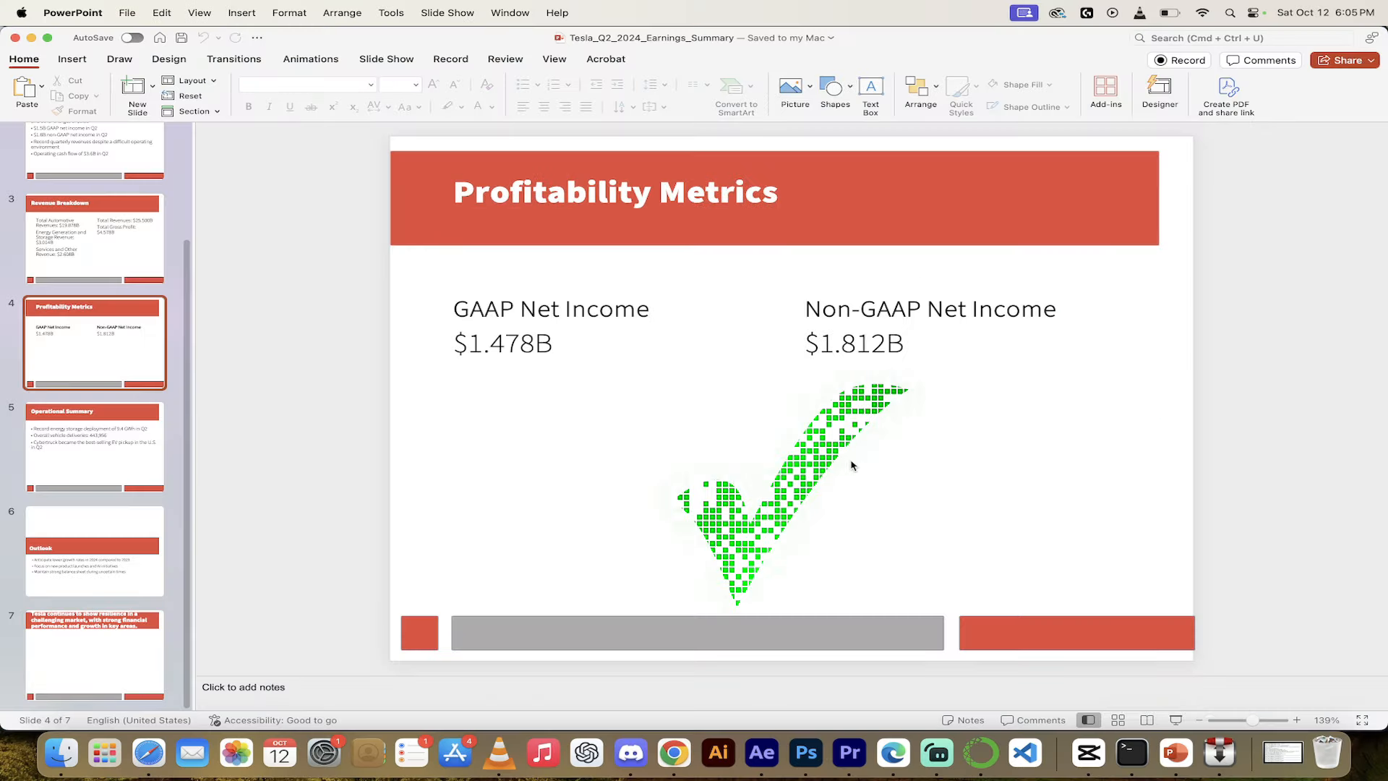
pyautogui.click(674, 754)
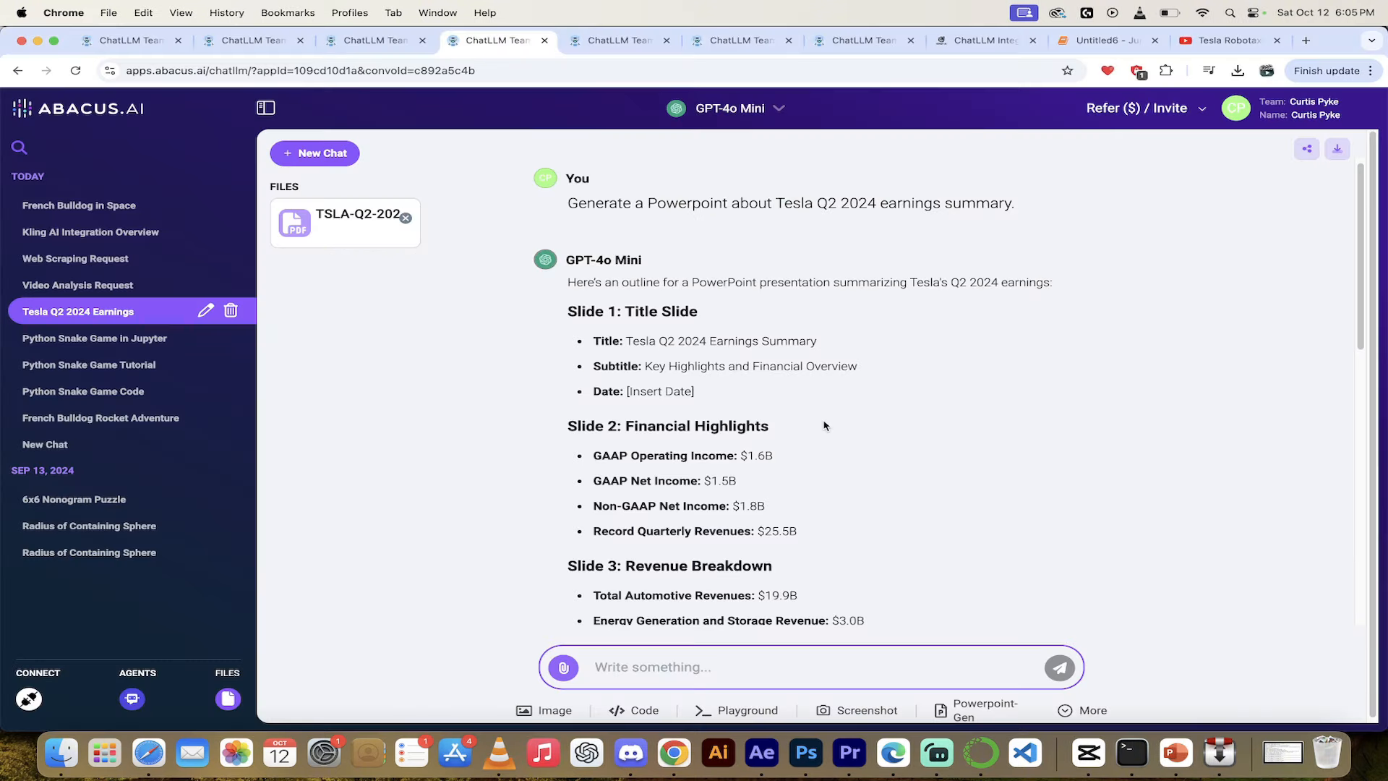
pyautogui.click(78, 284)
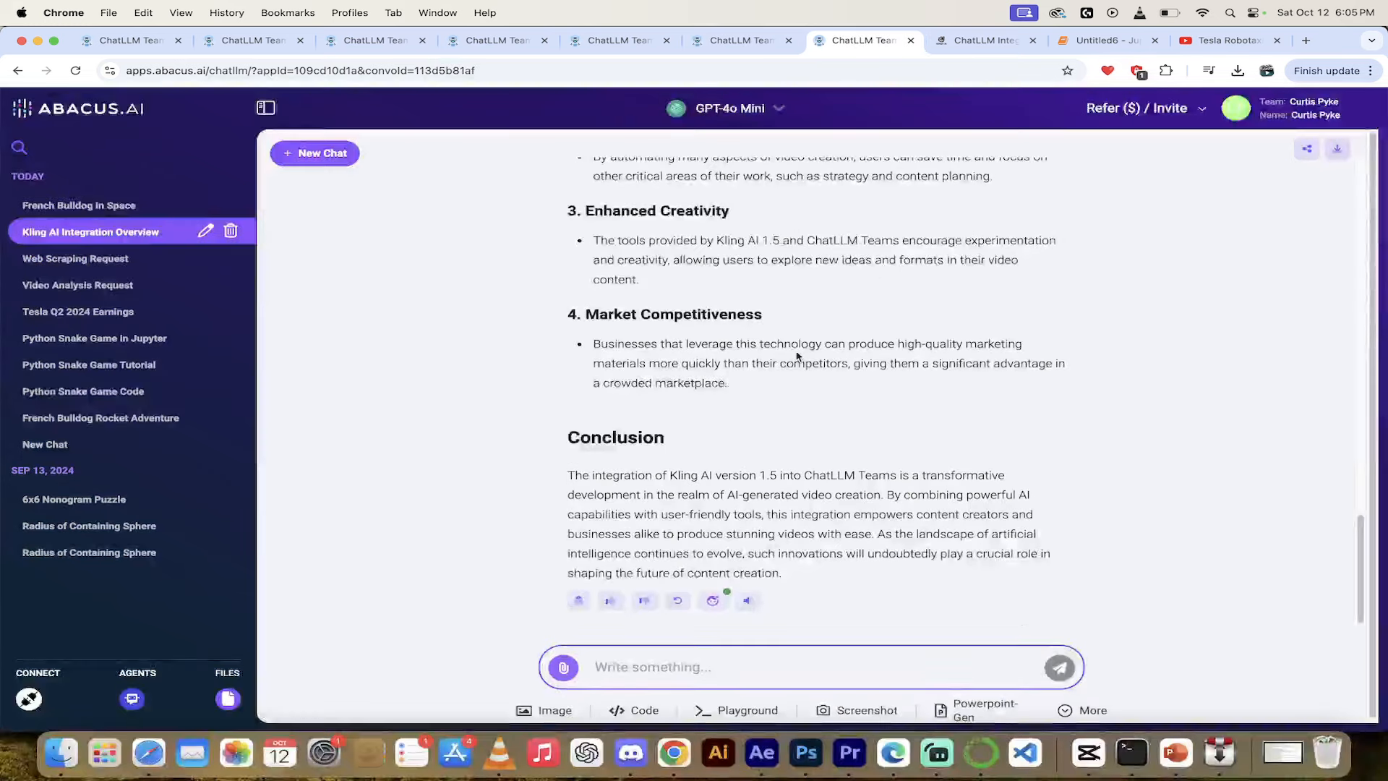
pyautogui.scroll(3)
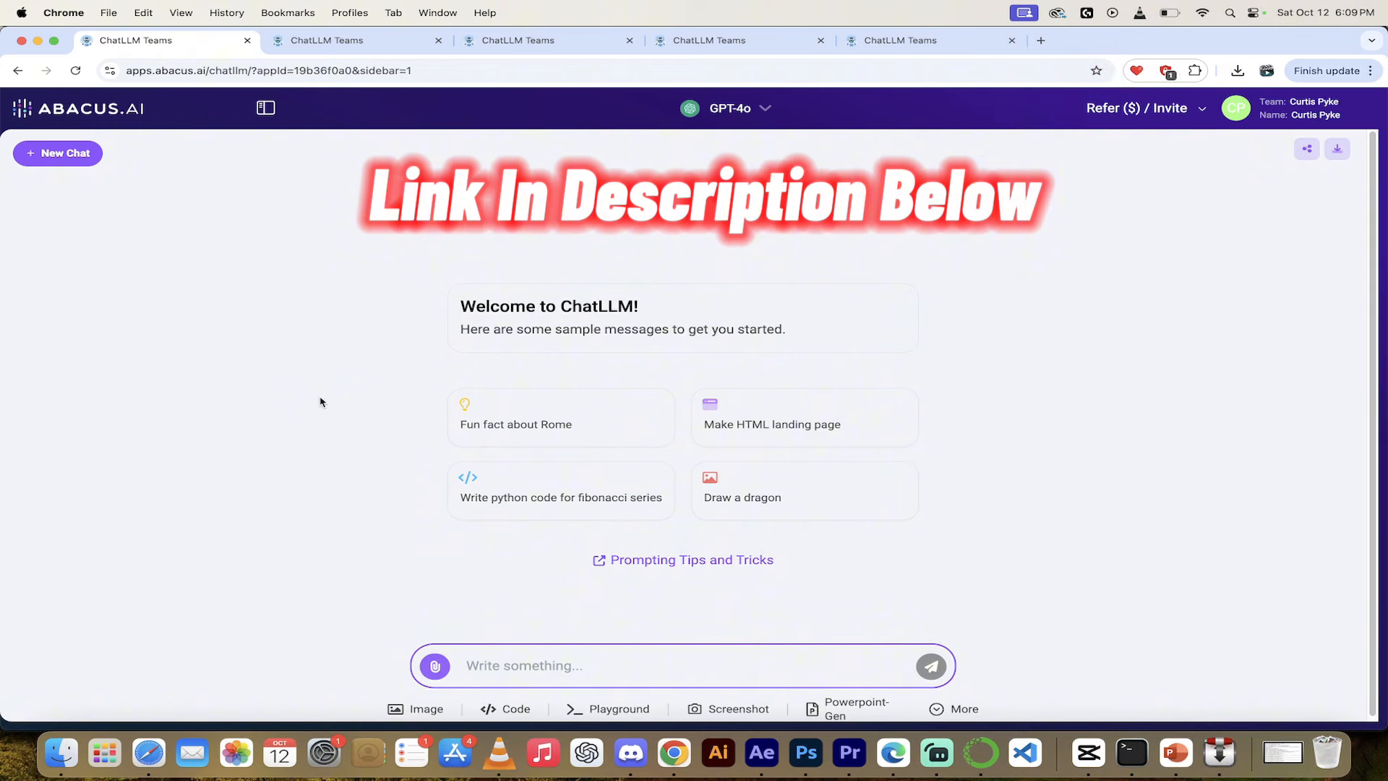
pyautogui.click(266, 107)
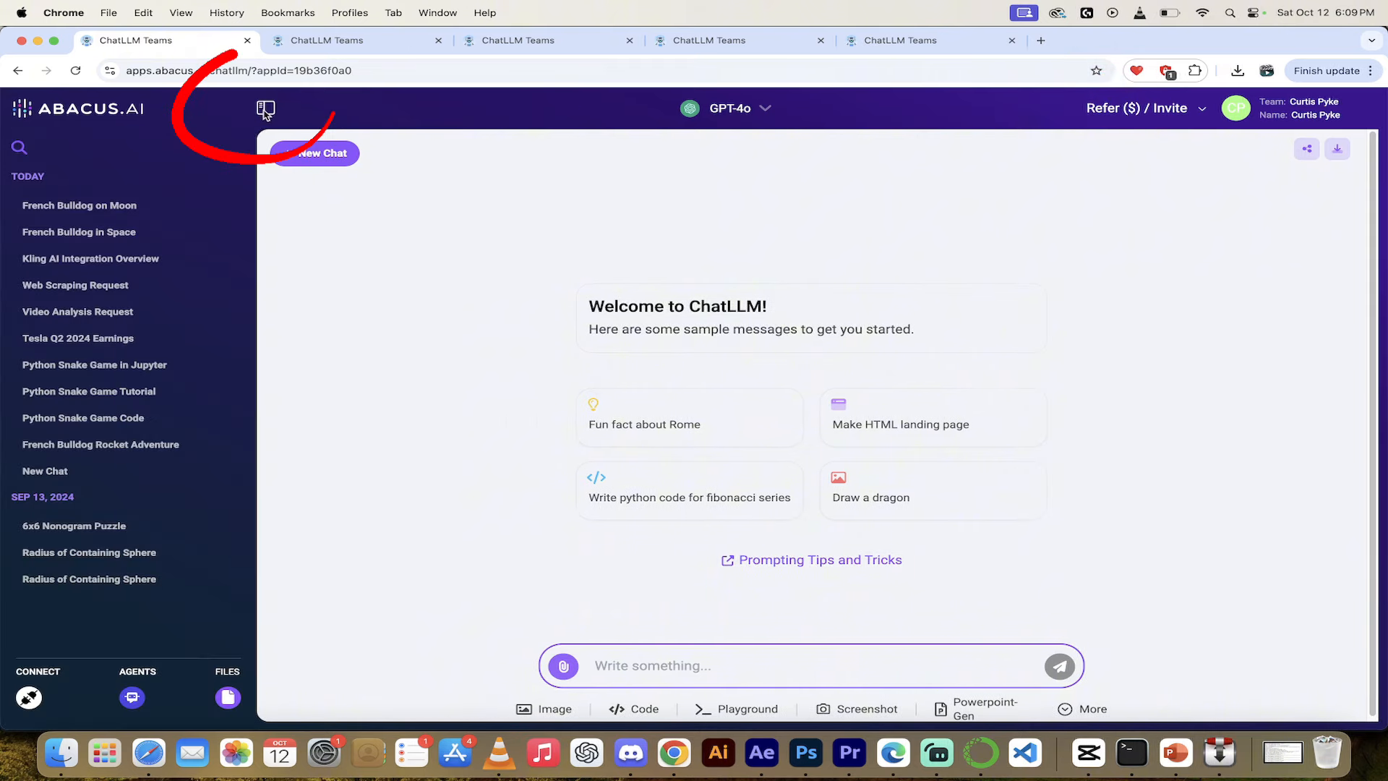
pyautogui.click(265, 108)
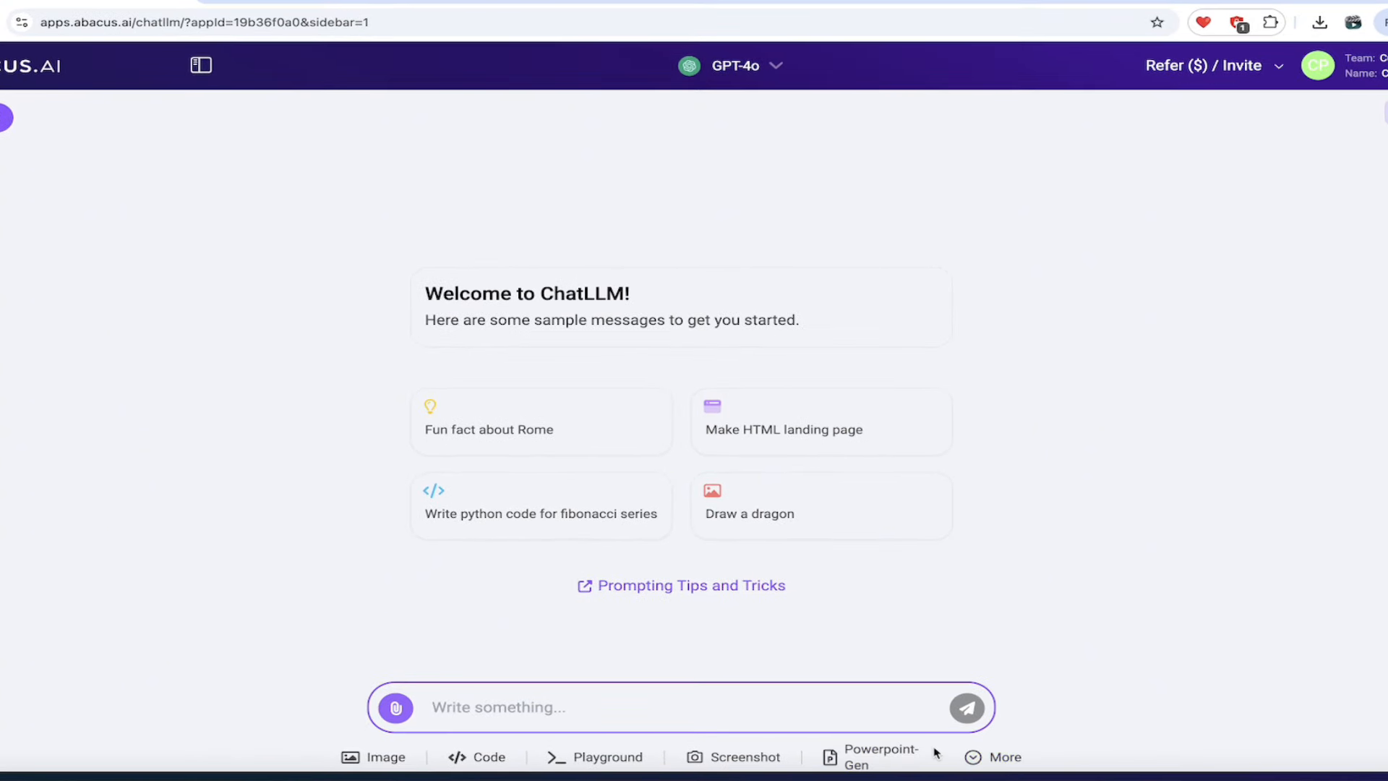
pyautogui.click(1003, 757)
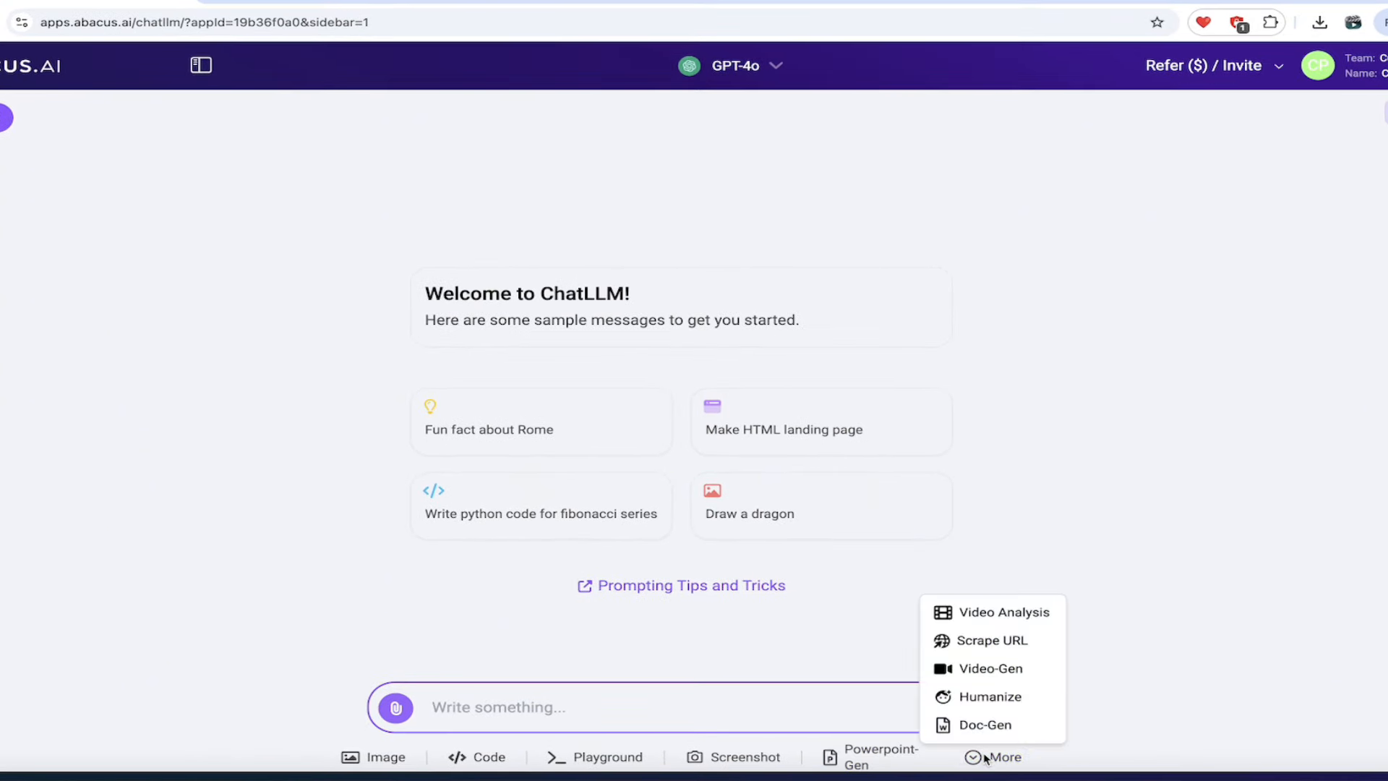
pyautogui.click(1004, 757)
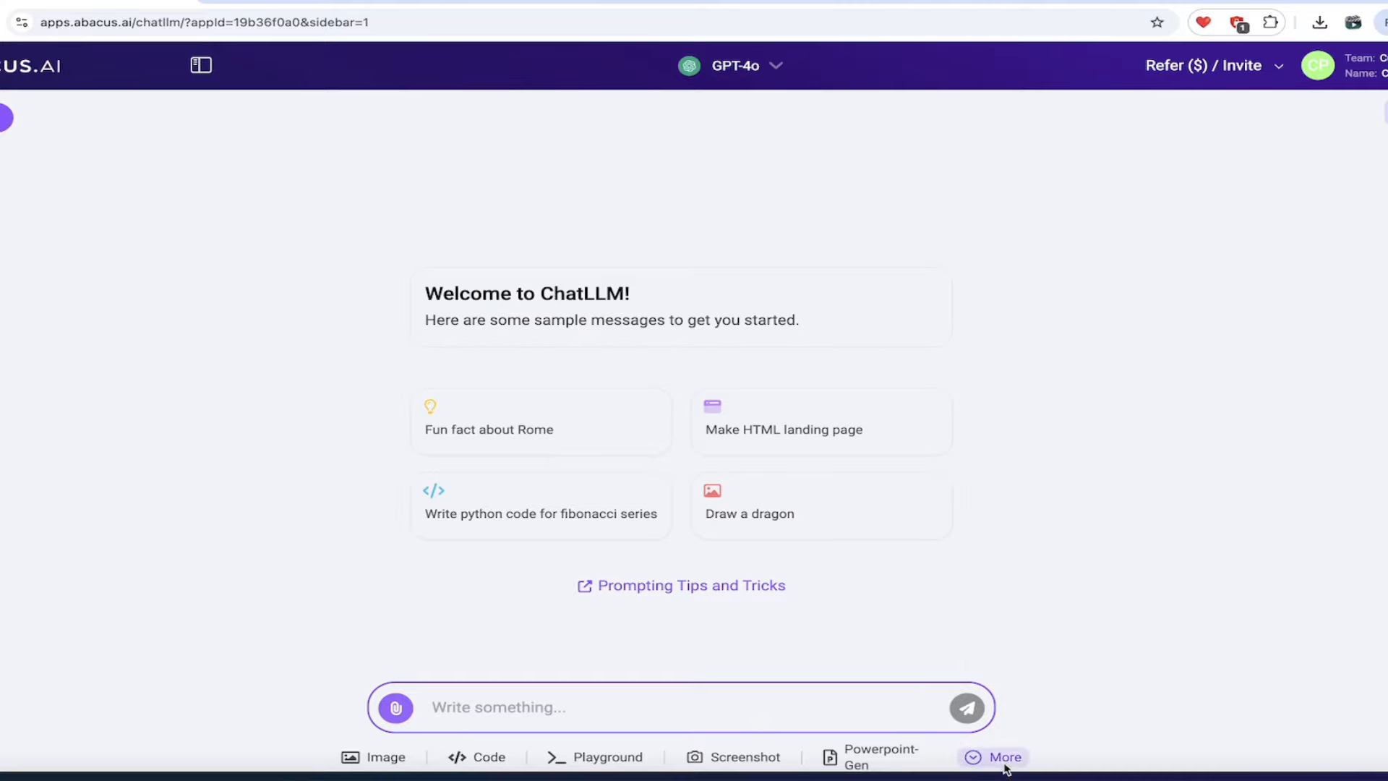
# Enter the video prompt 'French bulldog reading a book on the moon wearing a pink tie'
pyautogui.click(1004, 757)
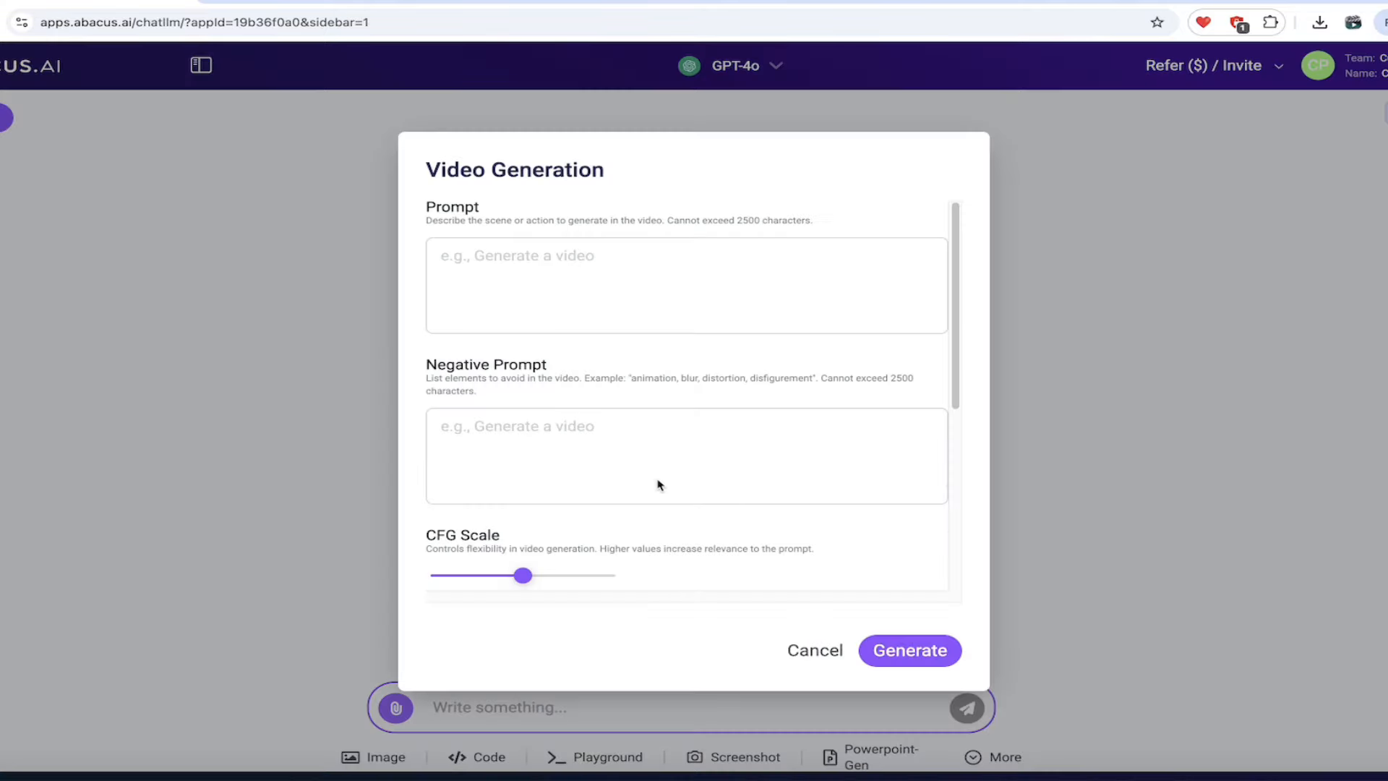
pyautogui.write('Fren')
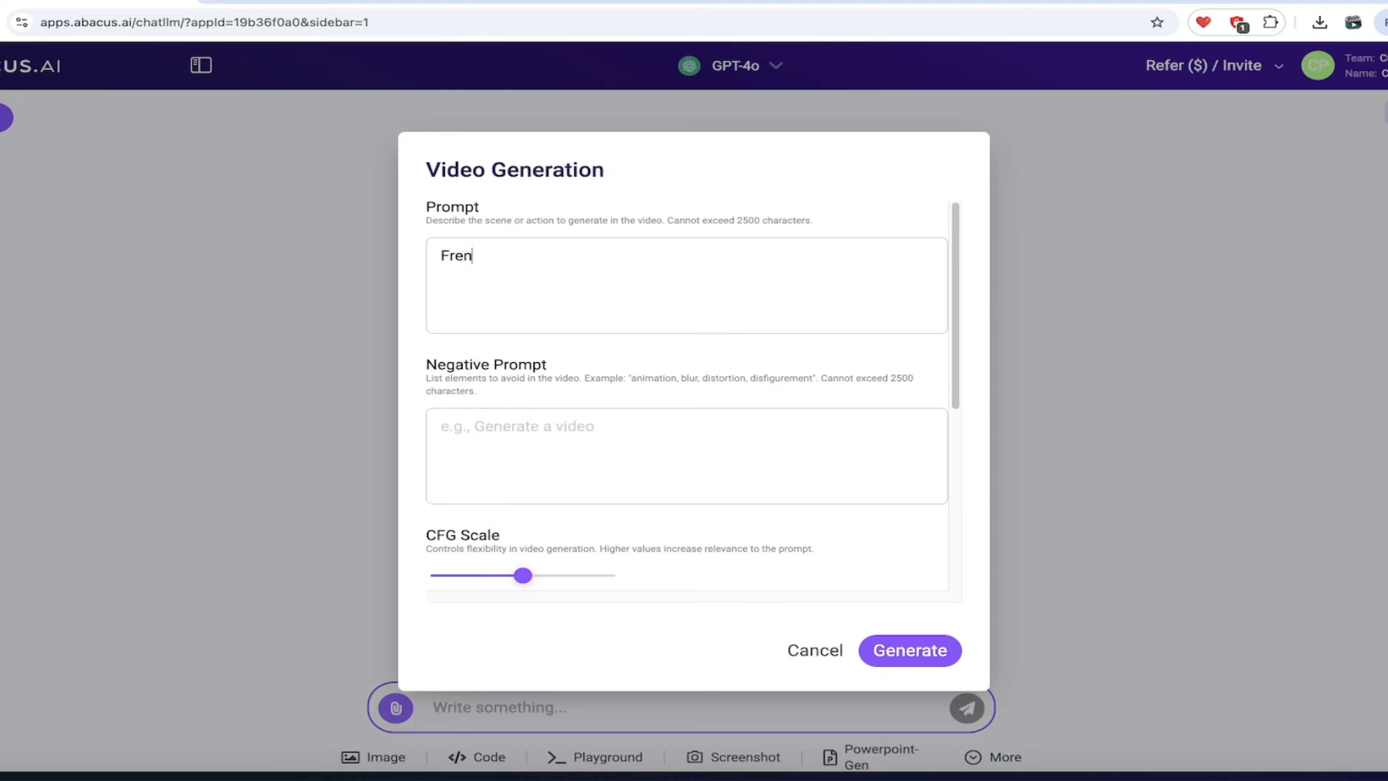
pyautogui.write('ch bulldog reading a bo')
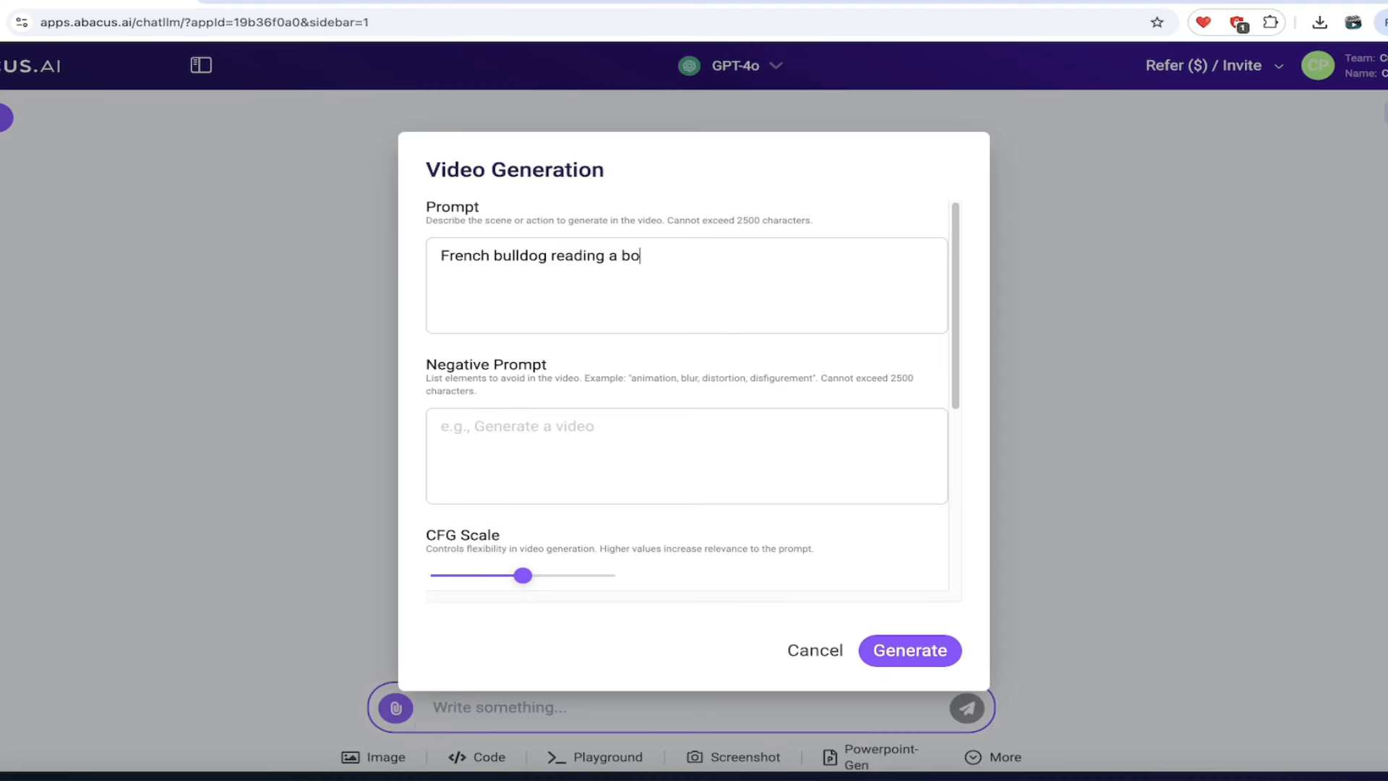
pyautogui.write('ok on the moon wearing a p')
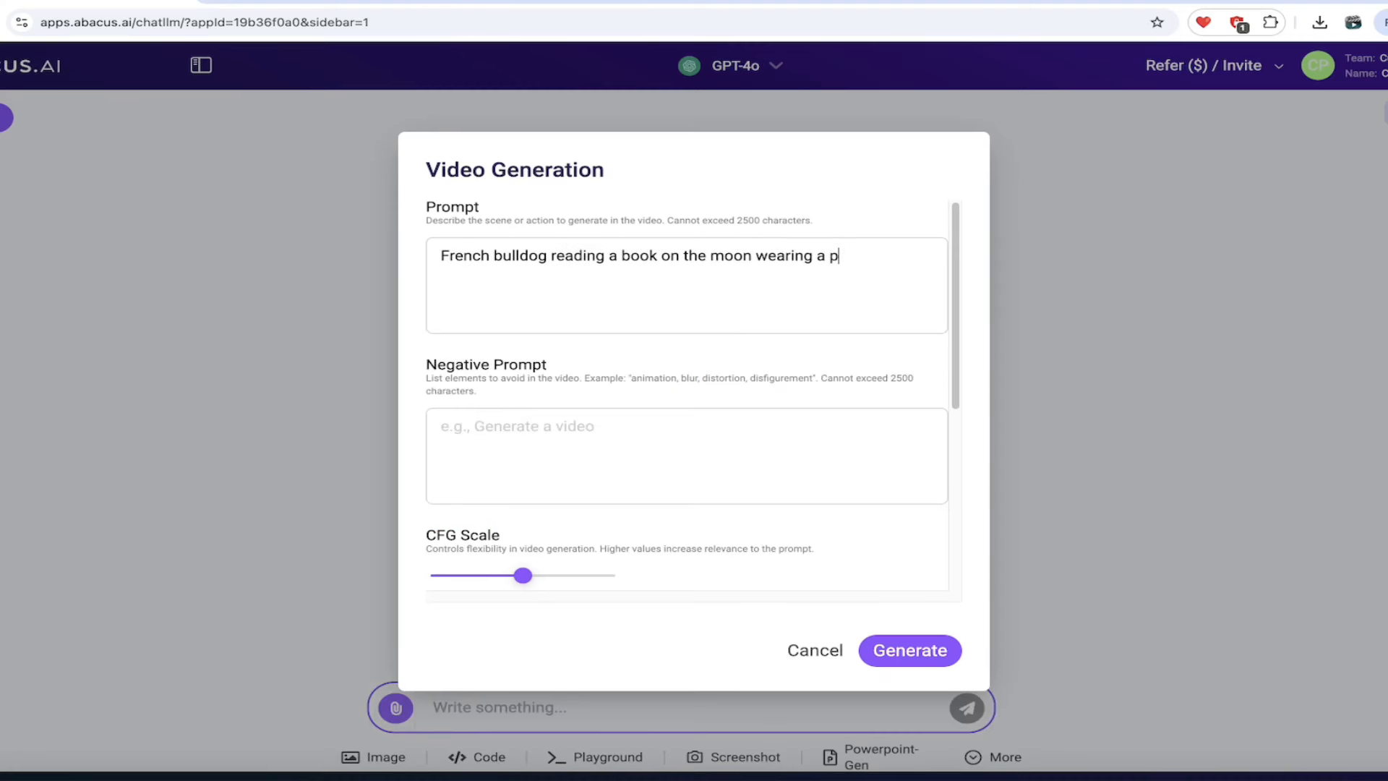
pyautogui.write('ink tie')
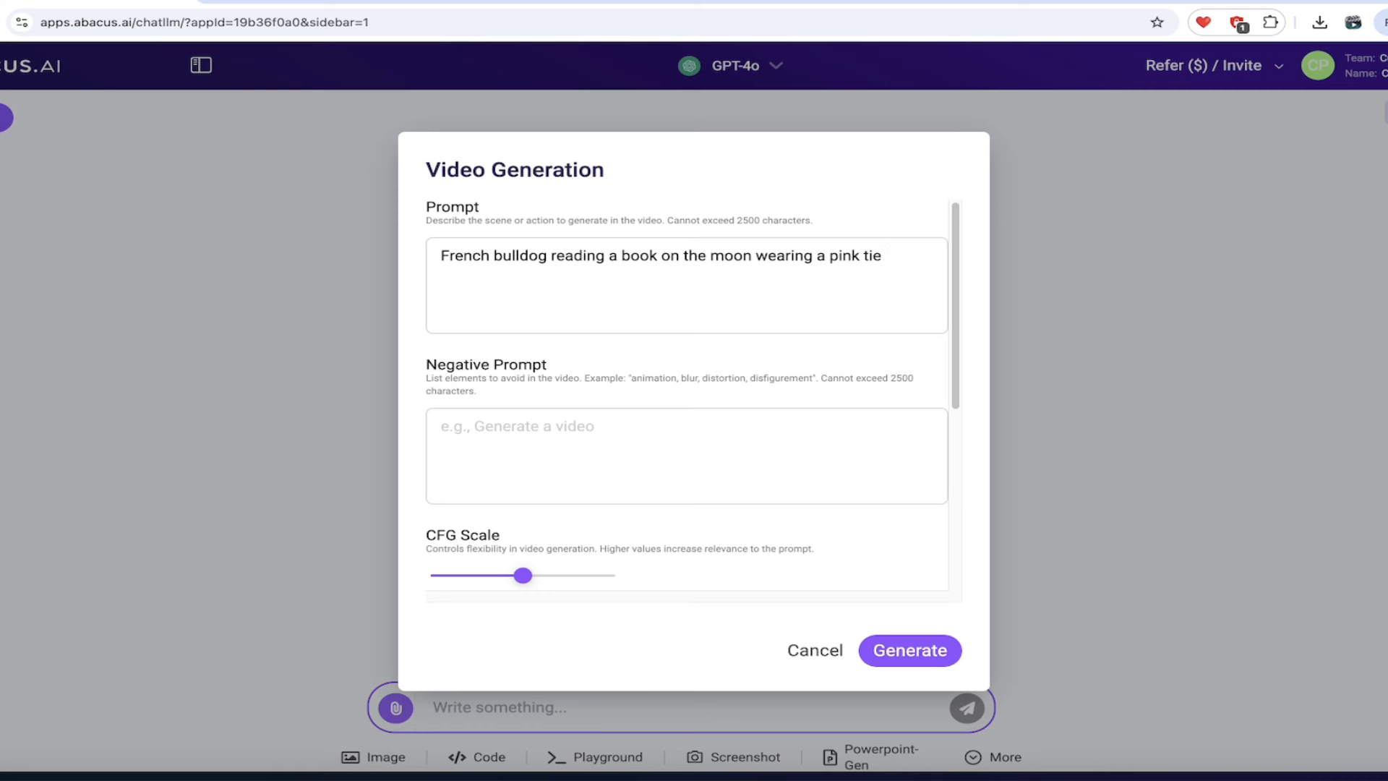
# Turn on 'Modify the input prompt' and generate the 10-second bulldog video
pyautogui.scroll(-3)
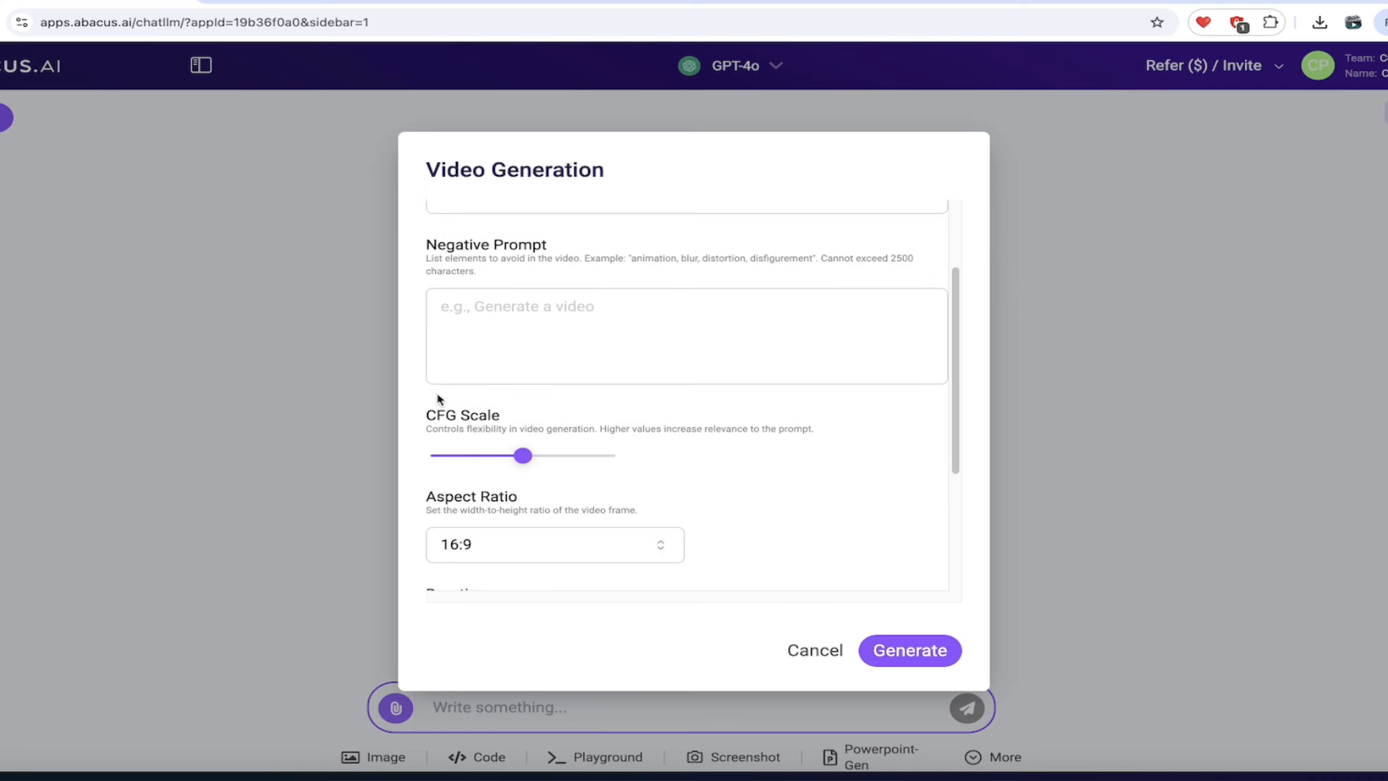
pyautogui.scroll(-3)
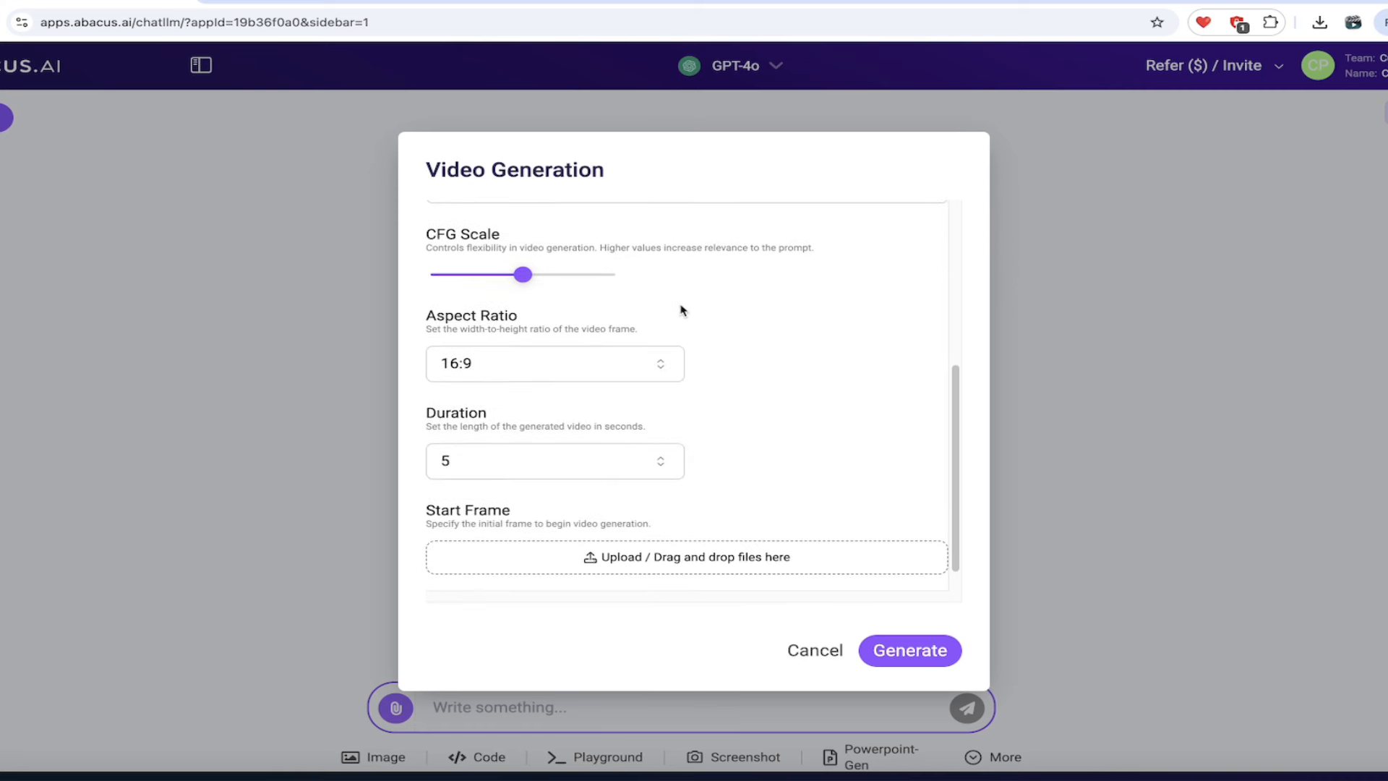
pyautogui.moveTo(690, 316)
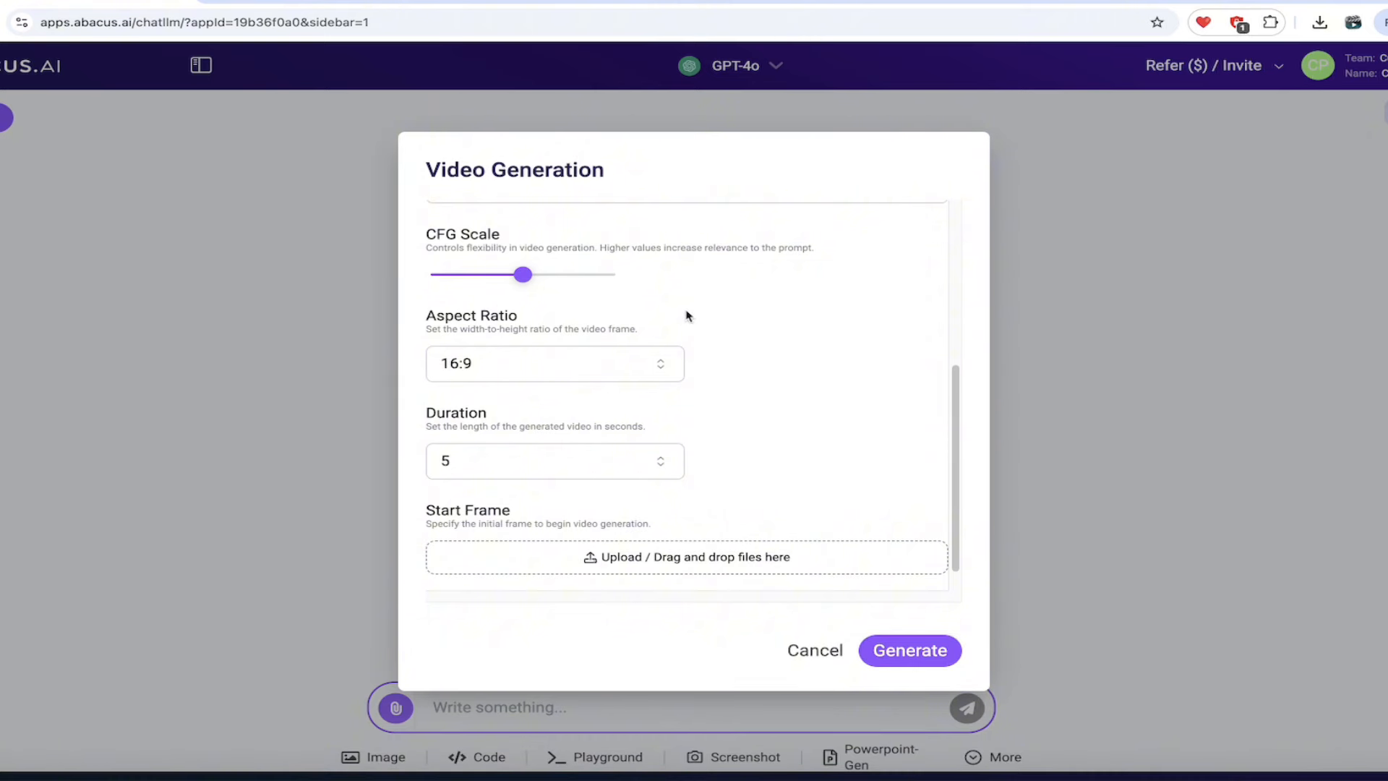
pyautogui.scroll(-3)
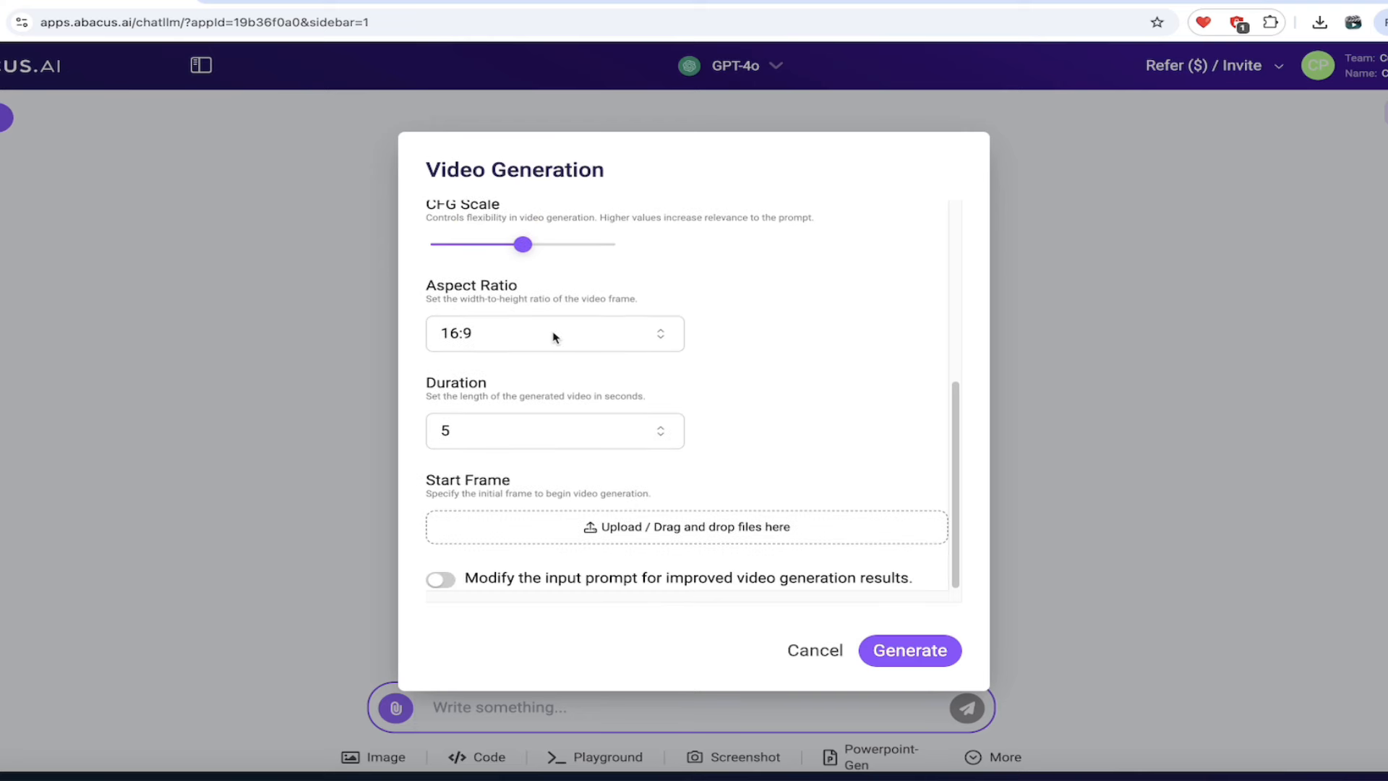
pyautogui.moveTo(701, 330)
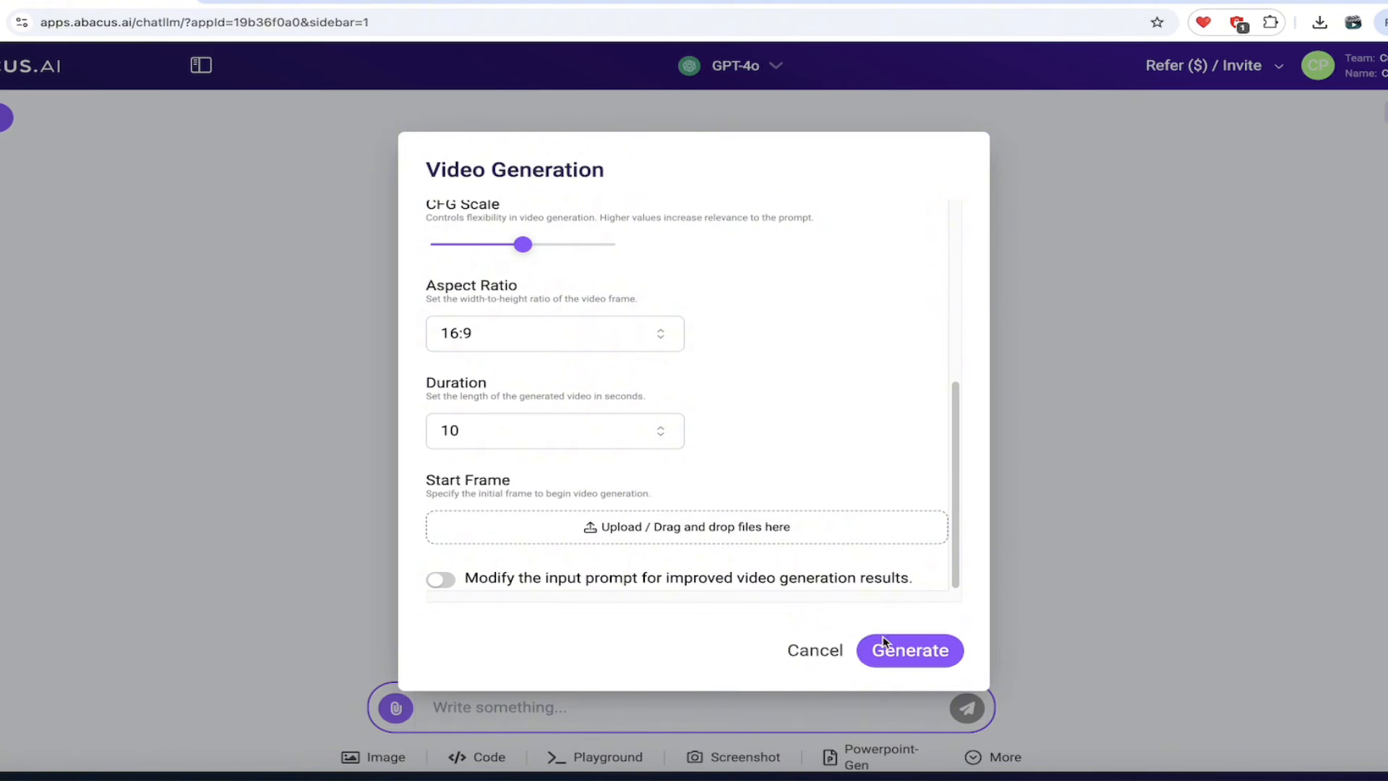
pyautogui.moveTo(585, 575)
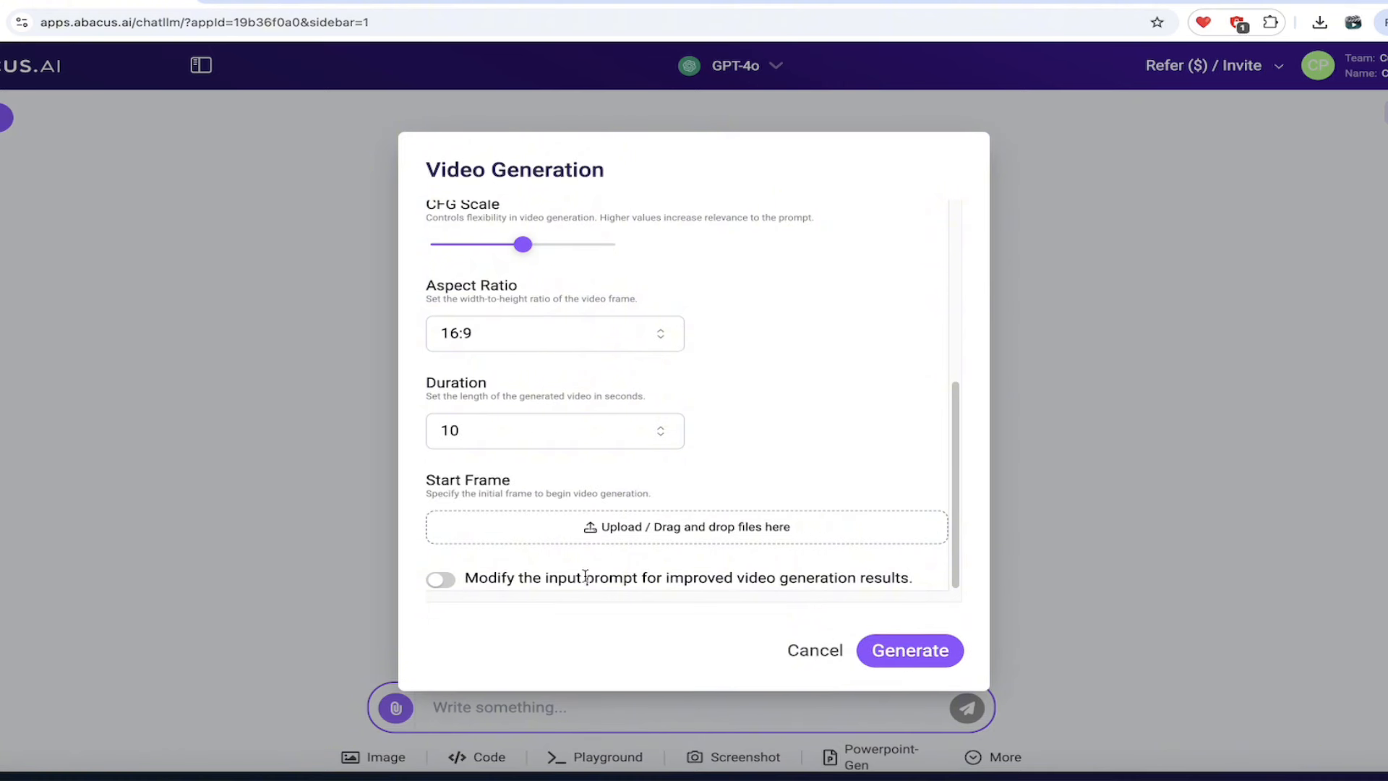
pyautogui.click(440, 579)
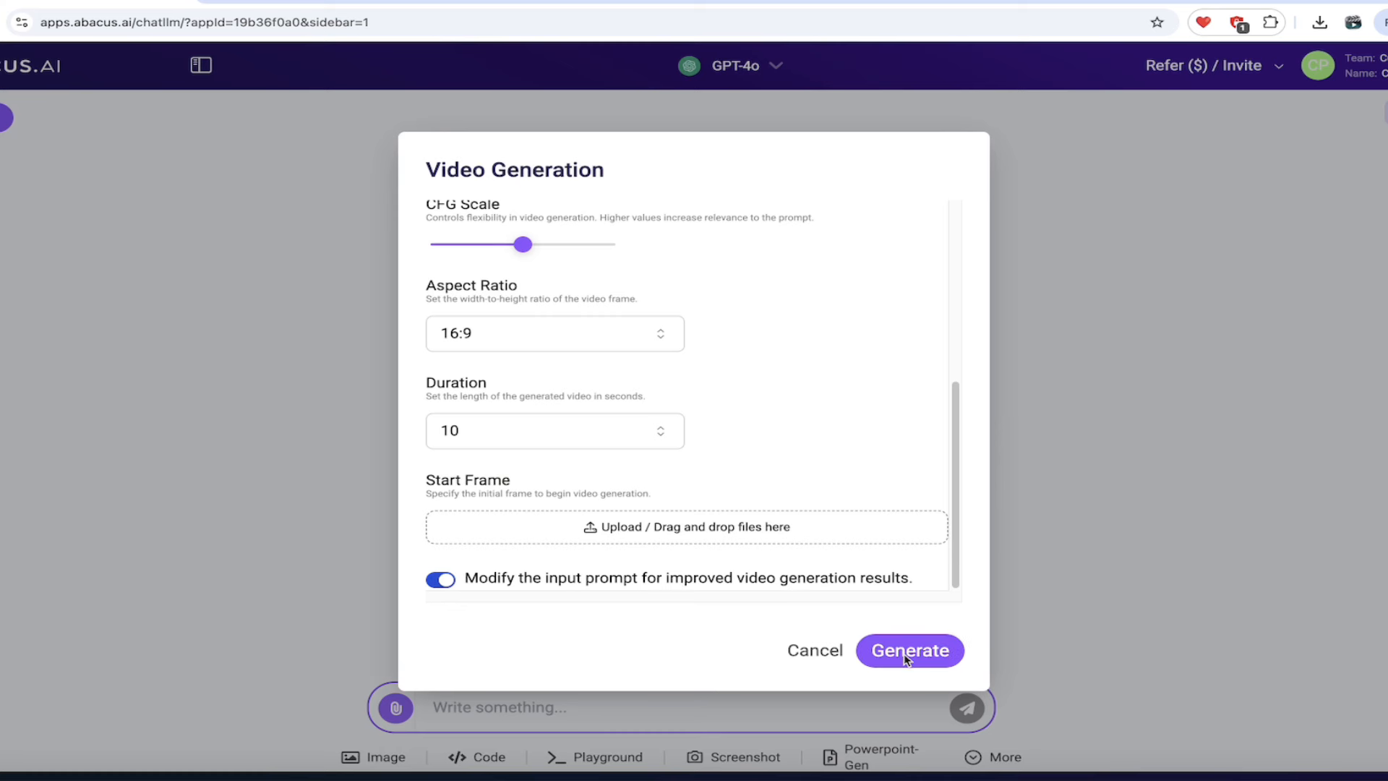
pyautogui.click(910, 650)
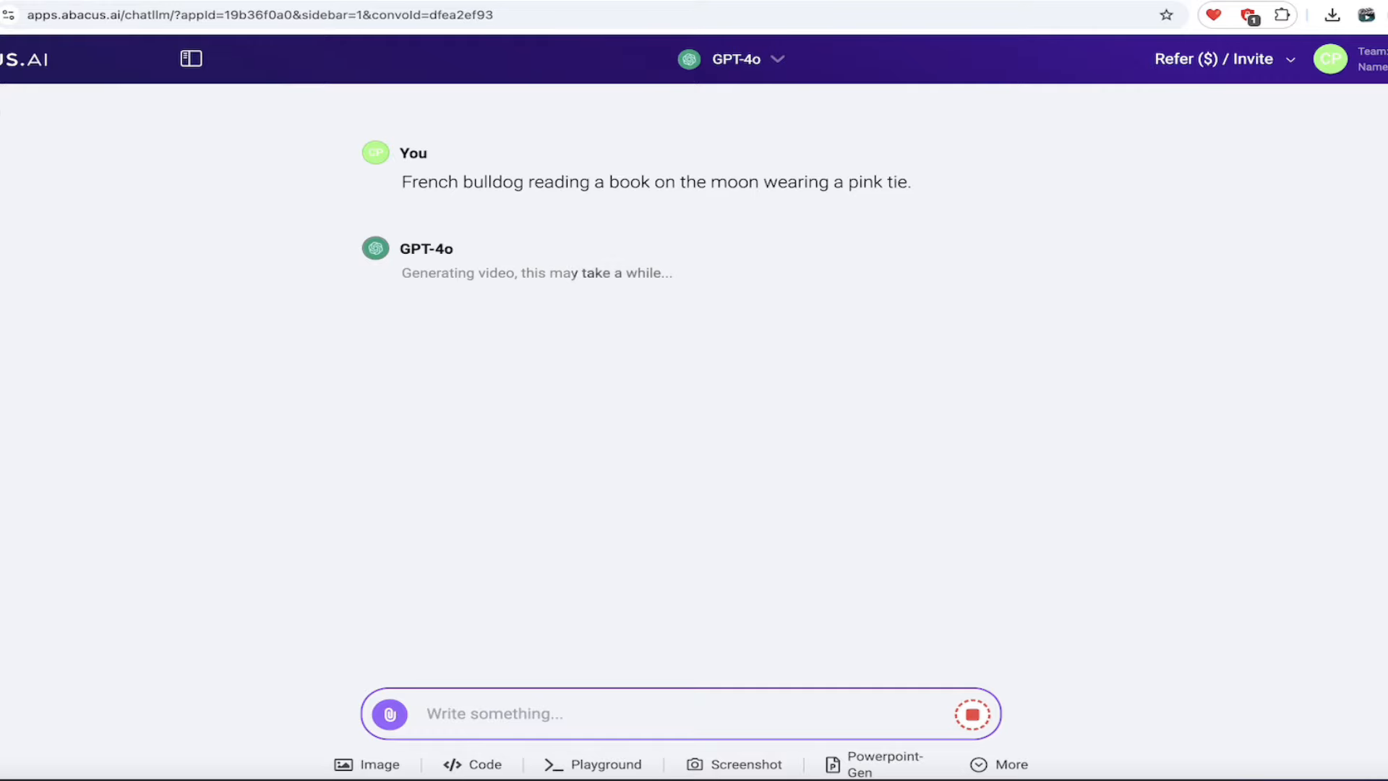
# Switch to another ChatLLM Teams tab showing a fresh chat welcome screen
pyautogui.click(59, 153)
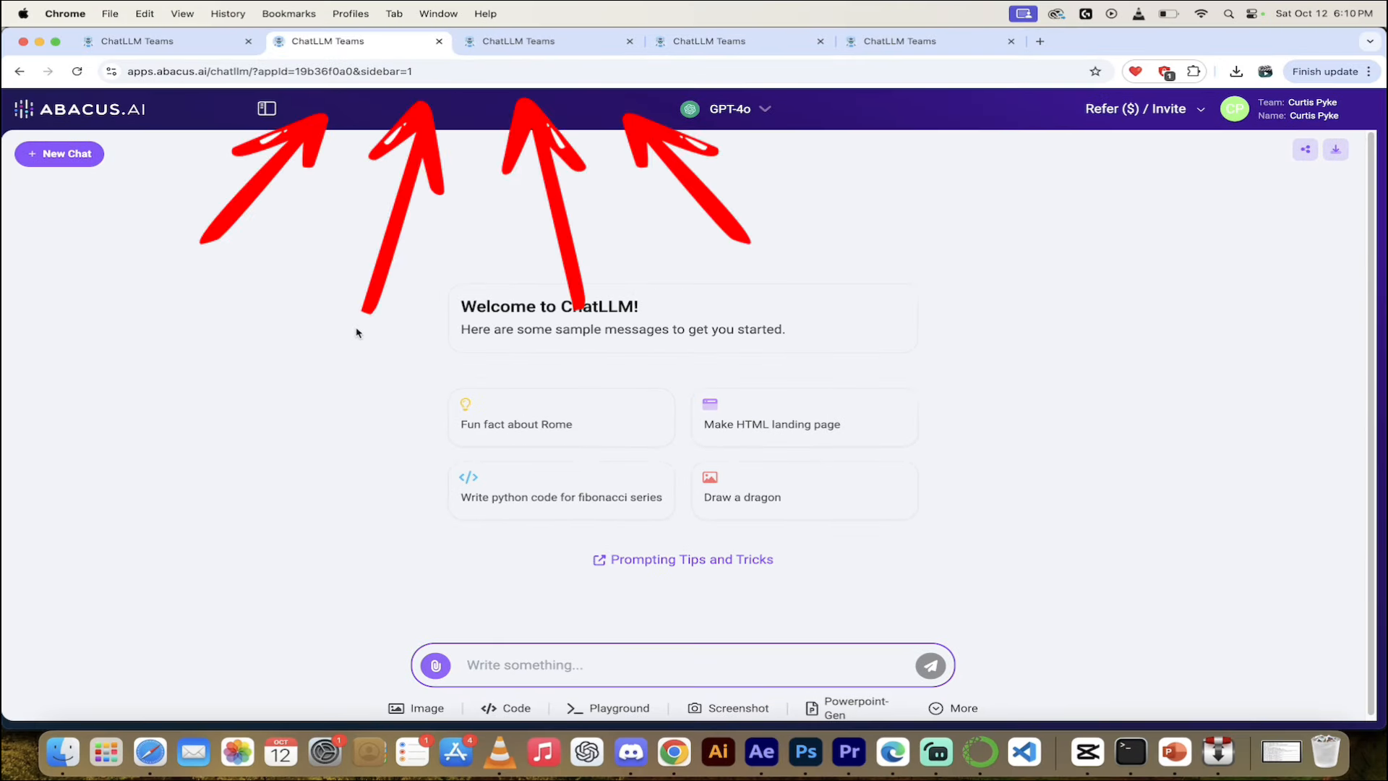
pyautogui.moveTo(348, 379)
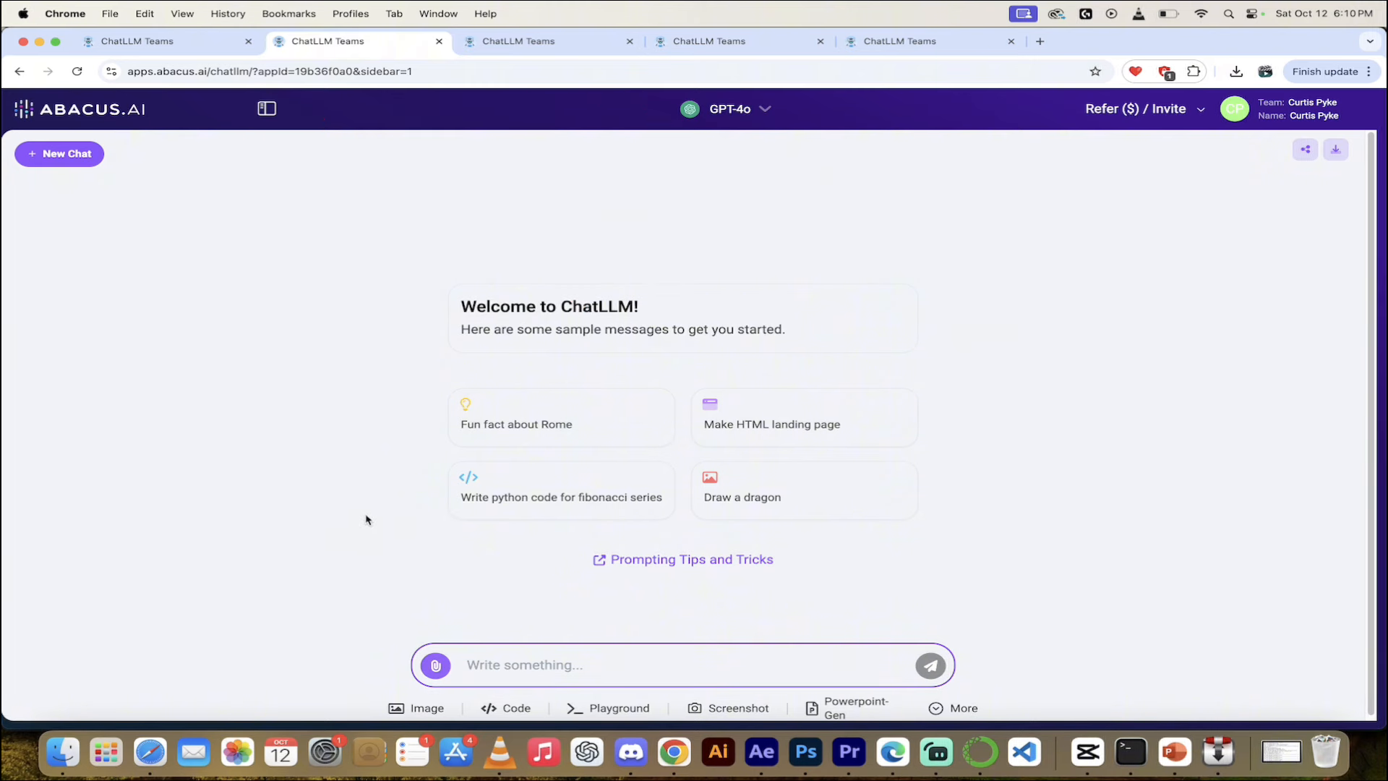
pyautogui.moveTo(316, 421)
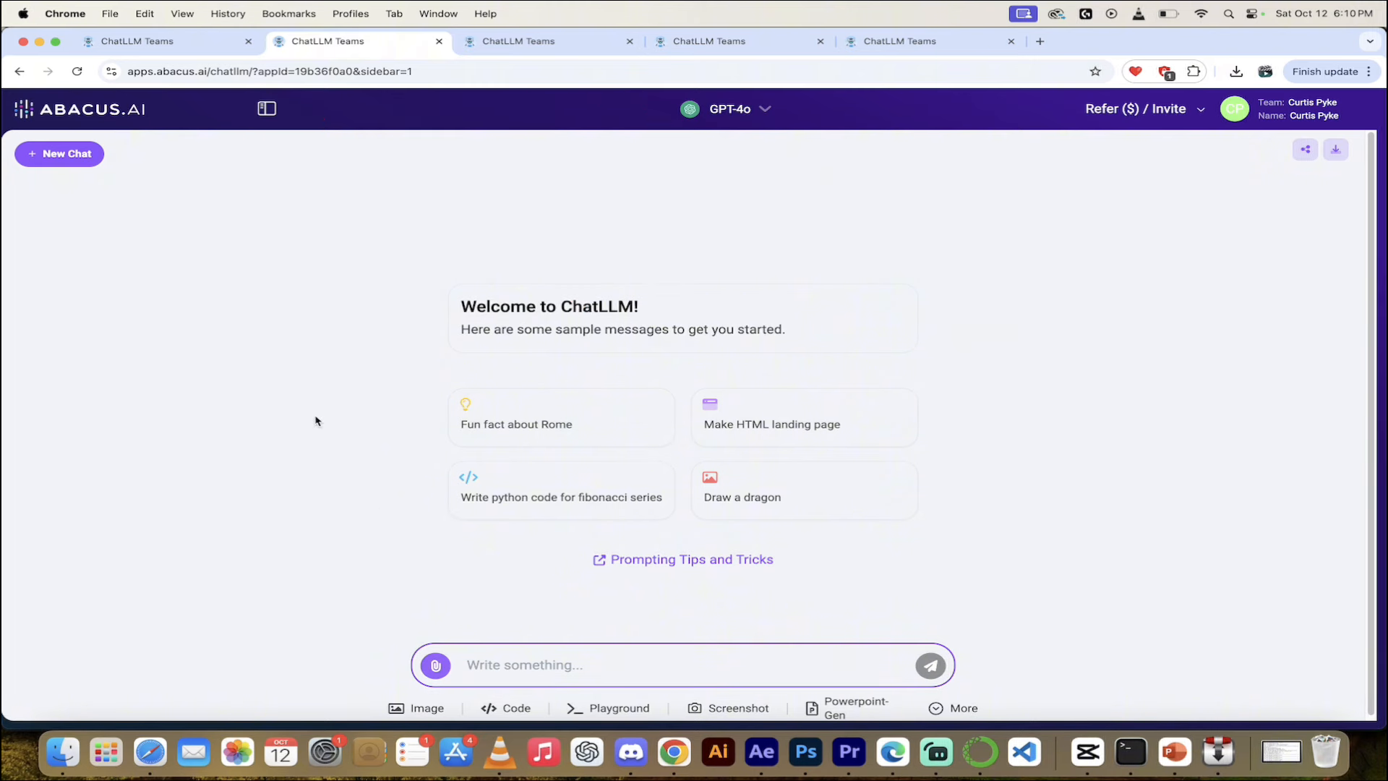
pyautogui.moveTo(611, 694)
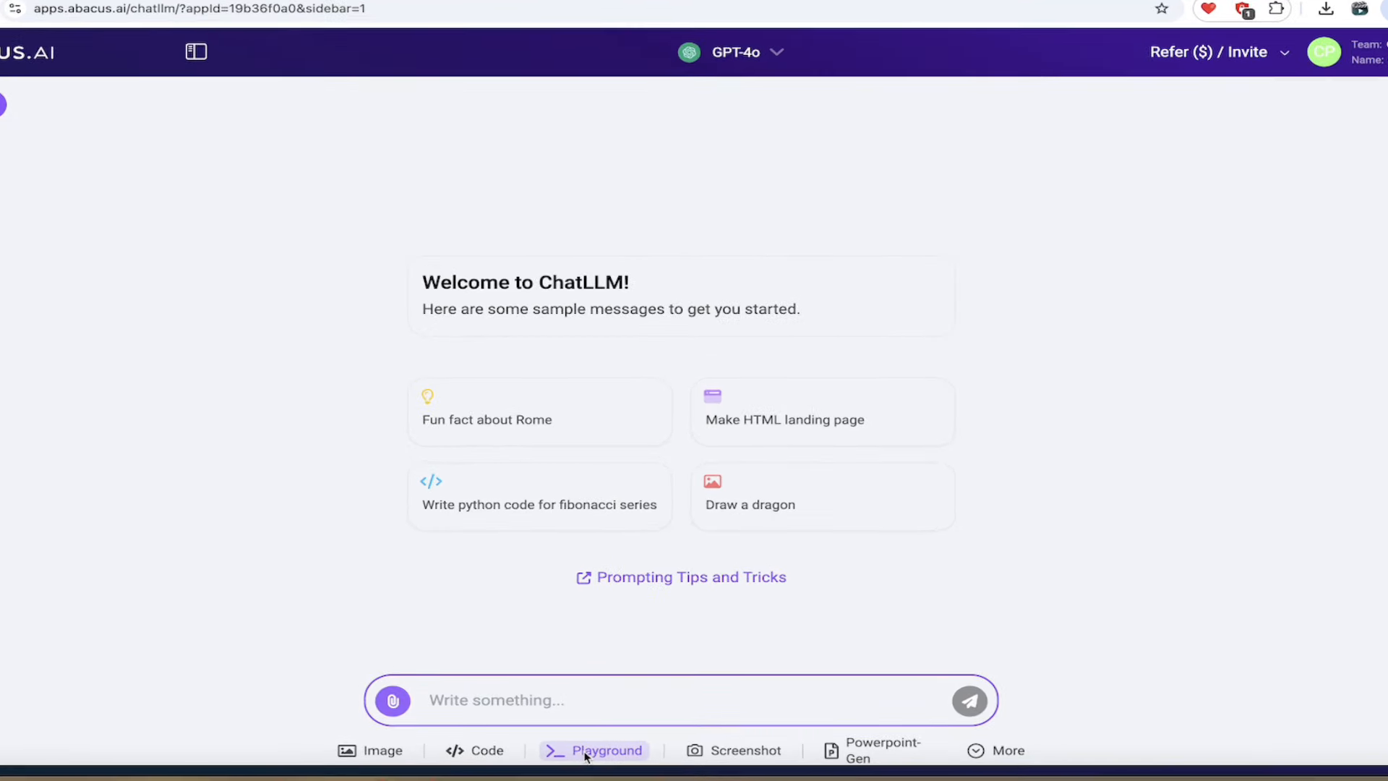
# In Playground mode, request a Python snake game executable in a Jupyter notebook
pyautogui.click(605, 749)
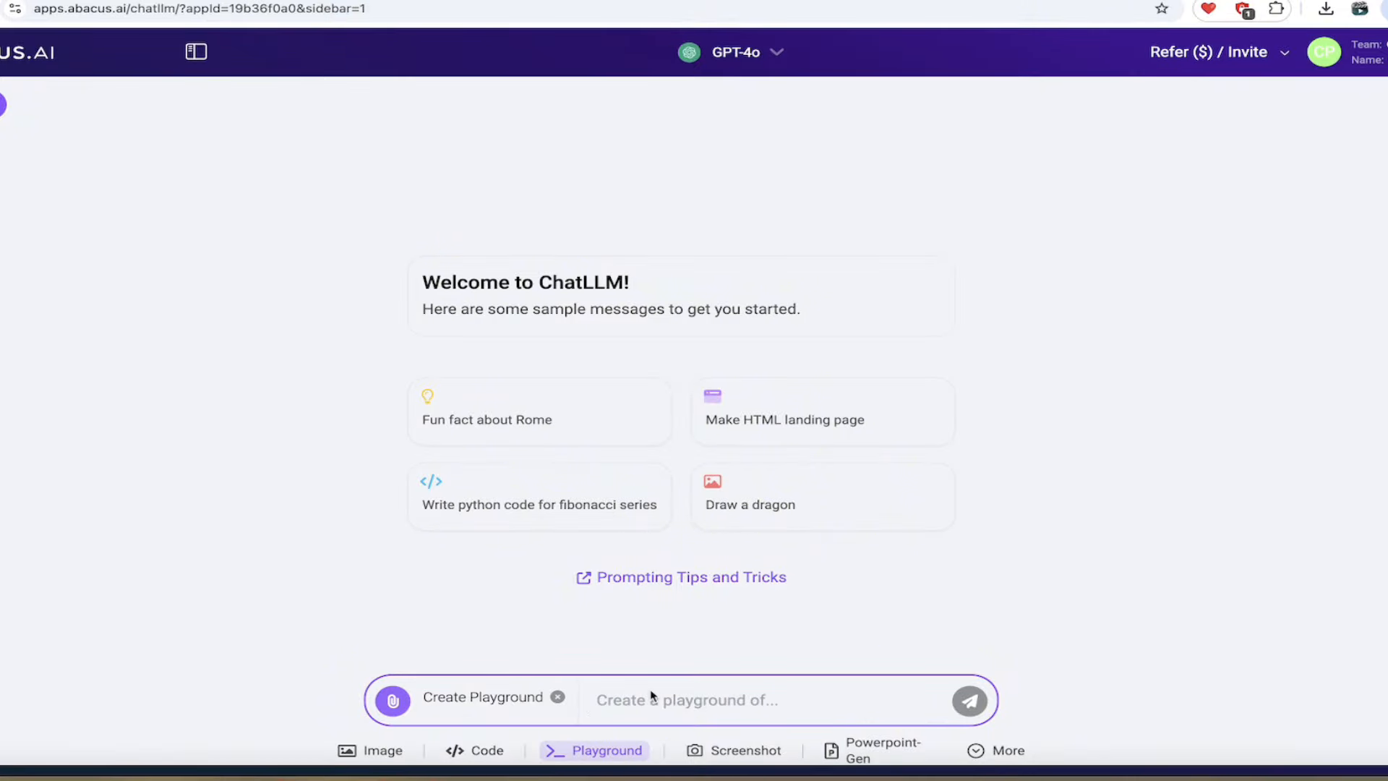
pyautogui.write('create a snake game using py')
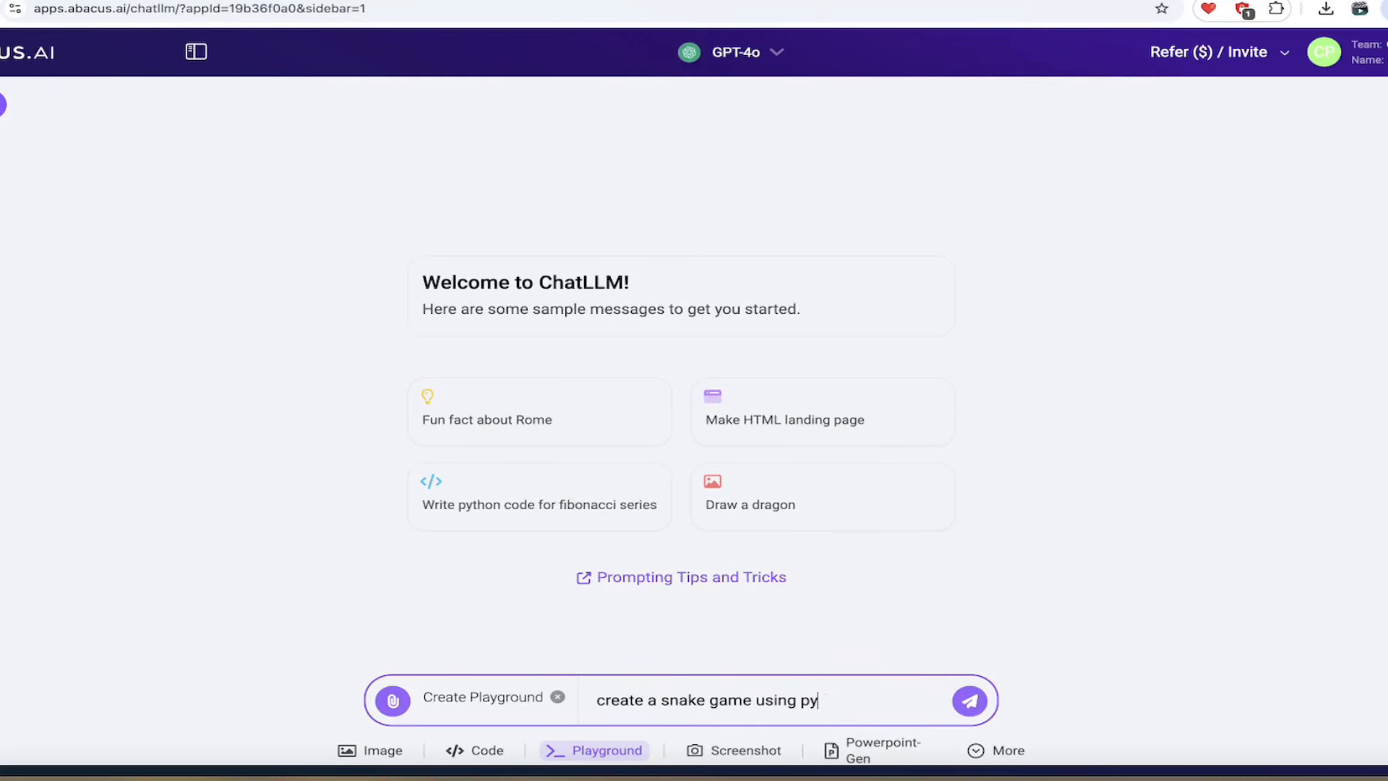
pyautogui.write('thon.  Make it exe')
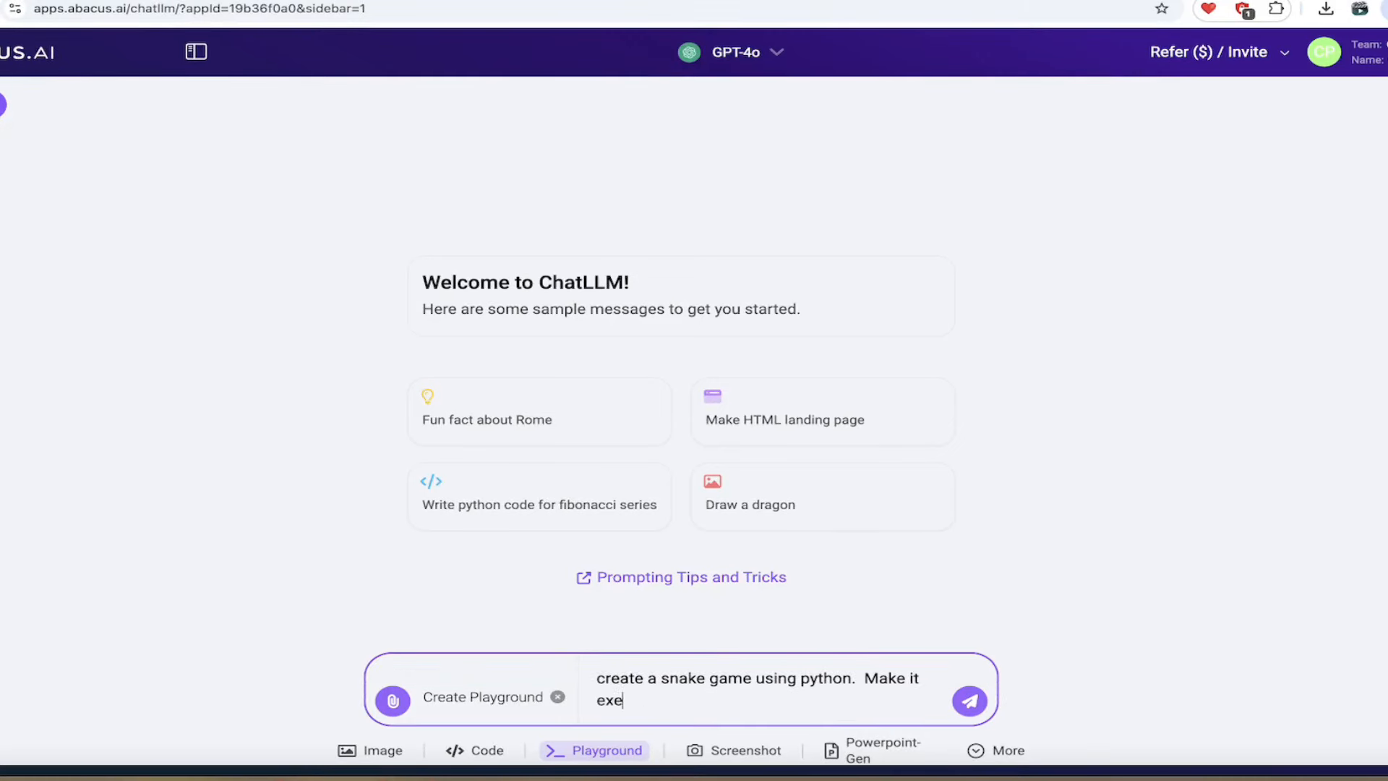
pyautogui.write('cutable in a J')
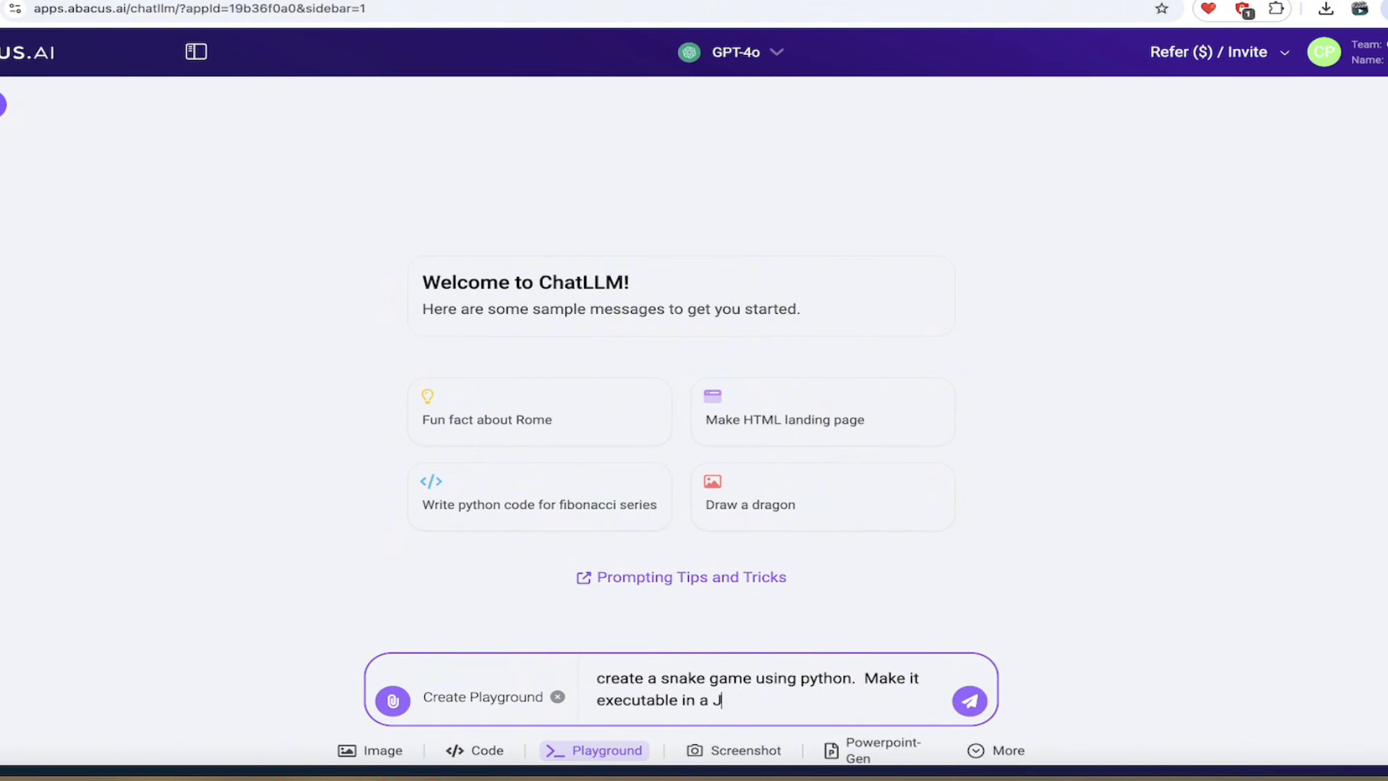
pyautogui.write('upyter note')
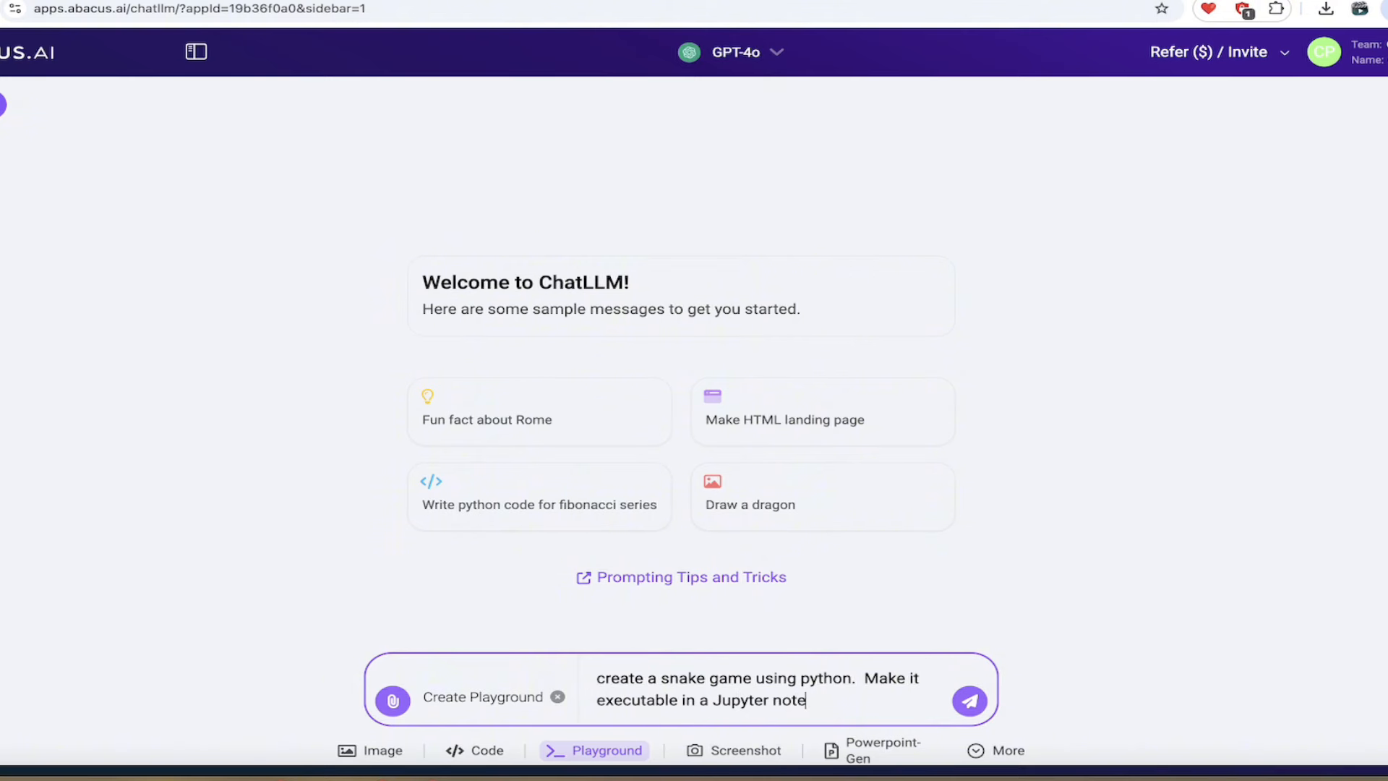
pyautogui.write('book.')
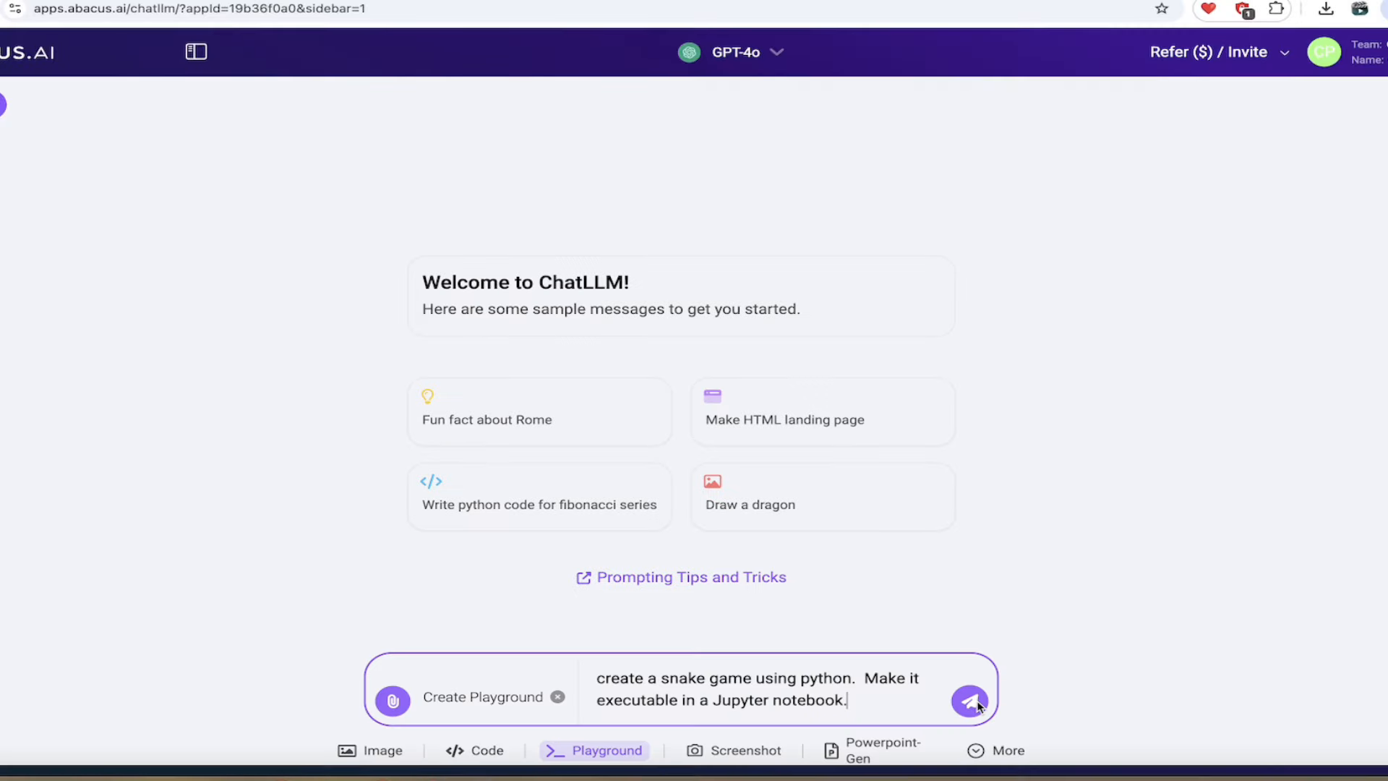
# Send the snake game request, review the pygame code, and set another tab to Powerpoint-Gen
pyautogui.click(970, 701)
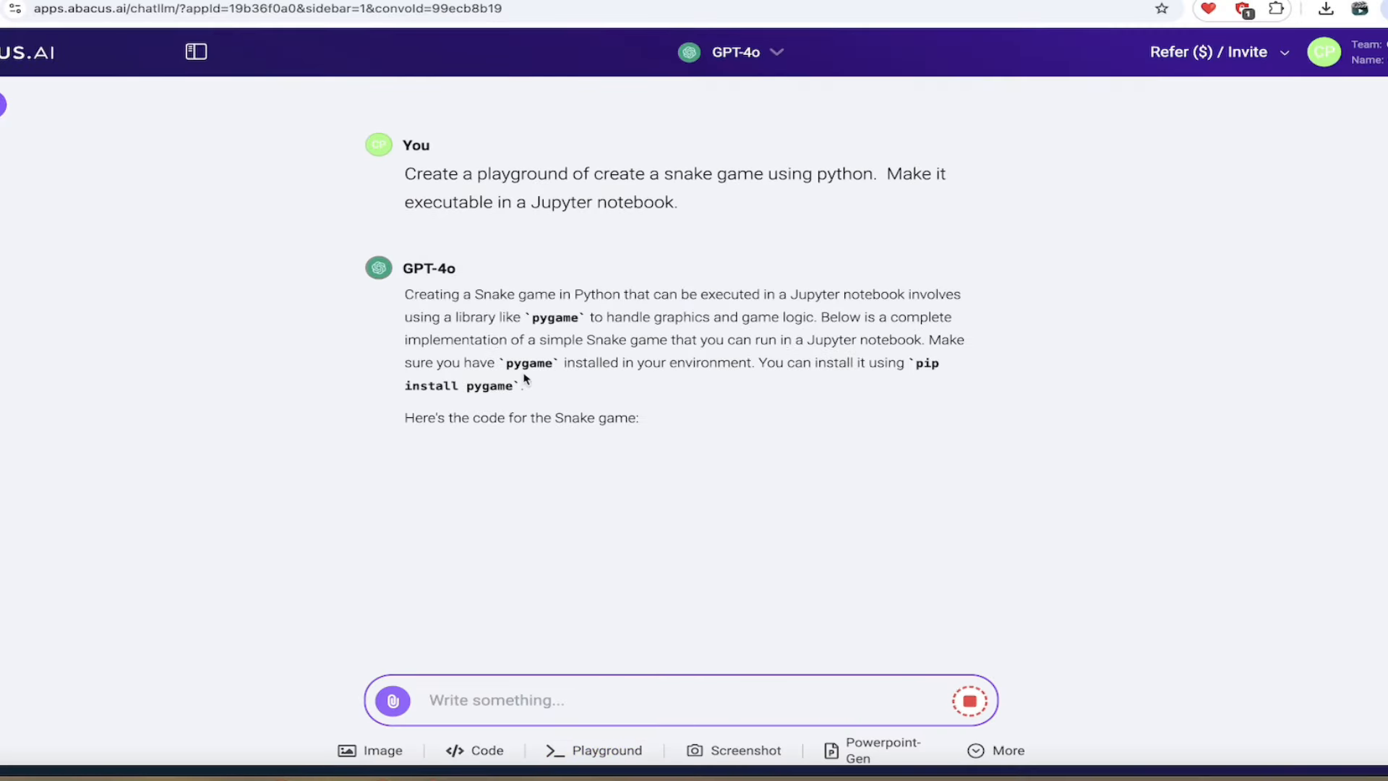
pyautogui.scroll(-3)
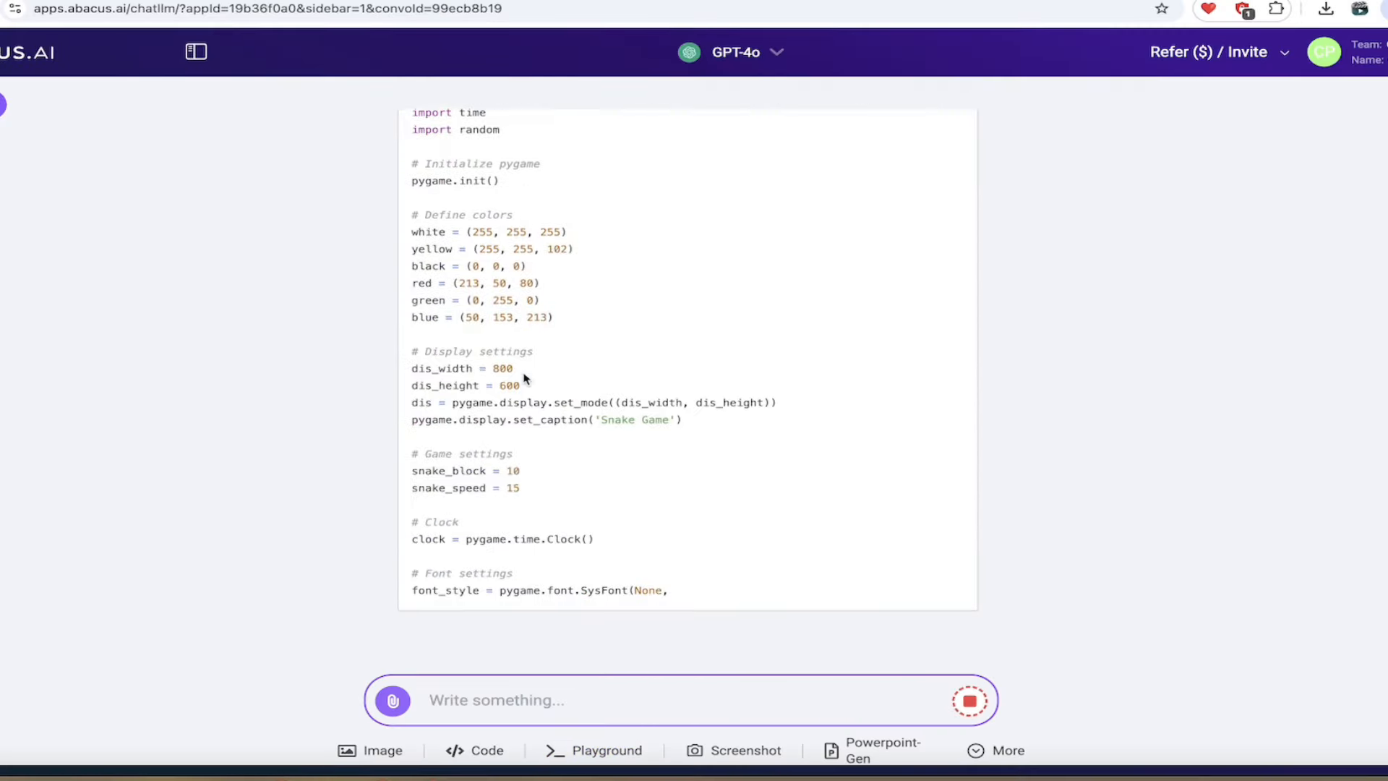
pyautogui.scroll(-3)
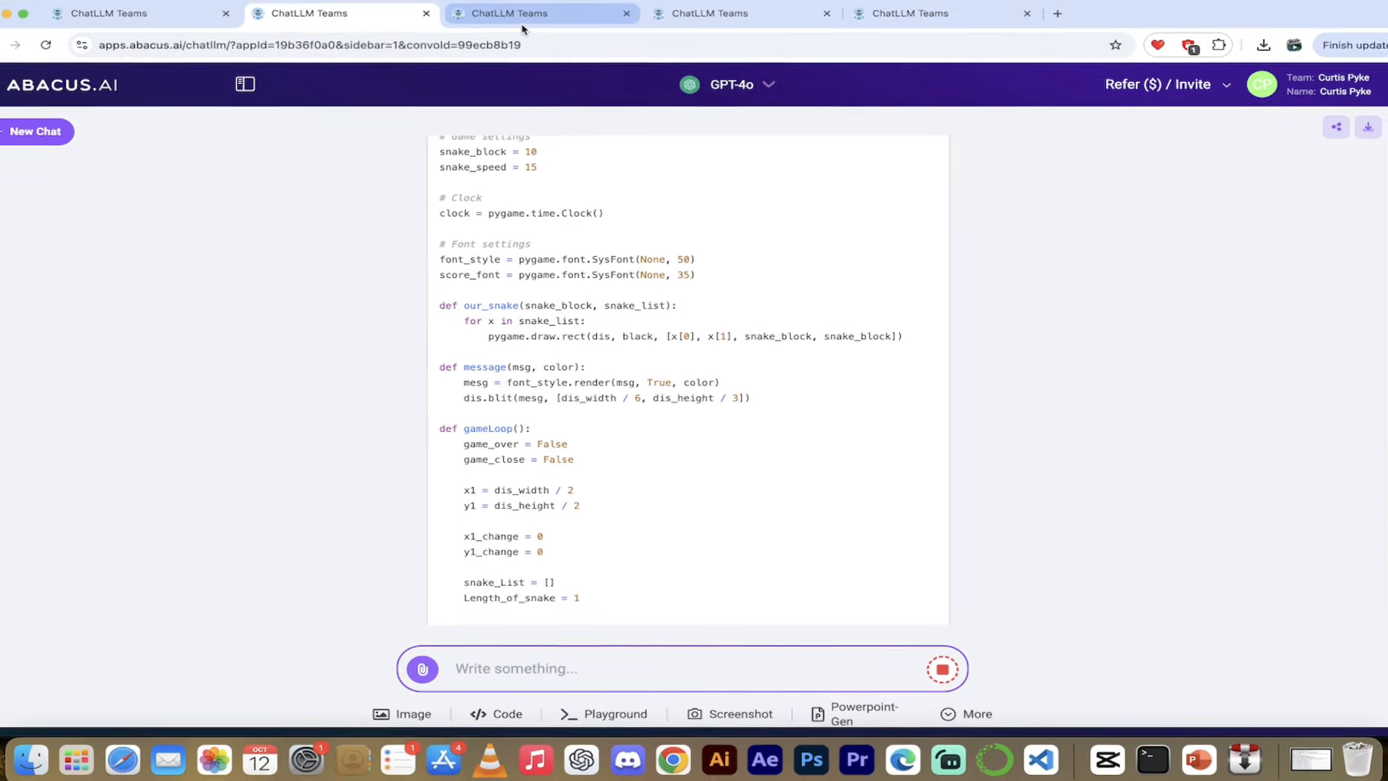
pyautogui.click(36, 131)
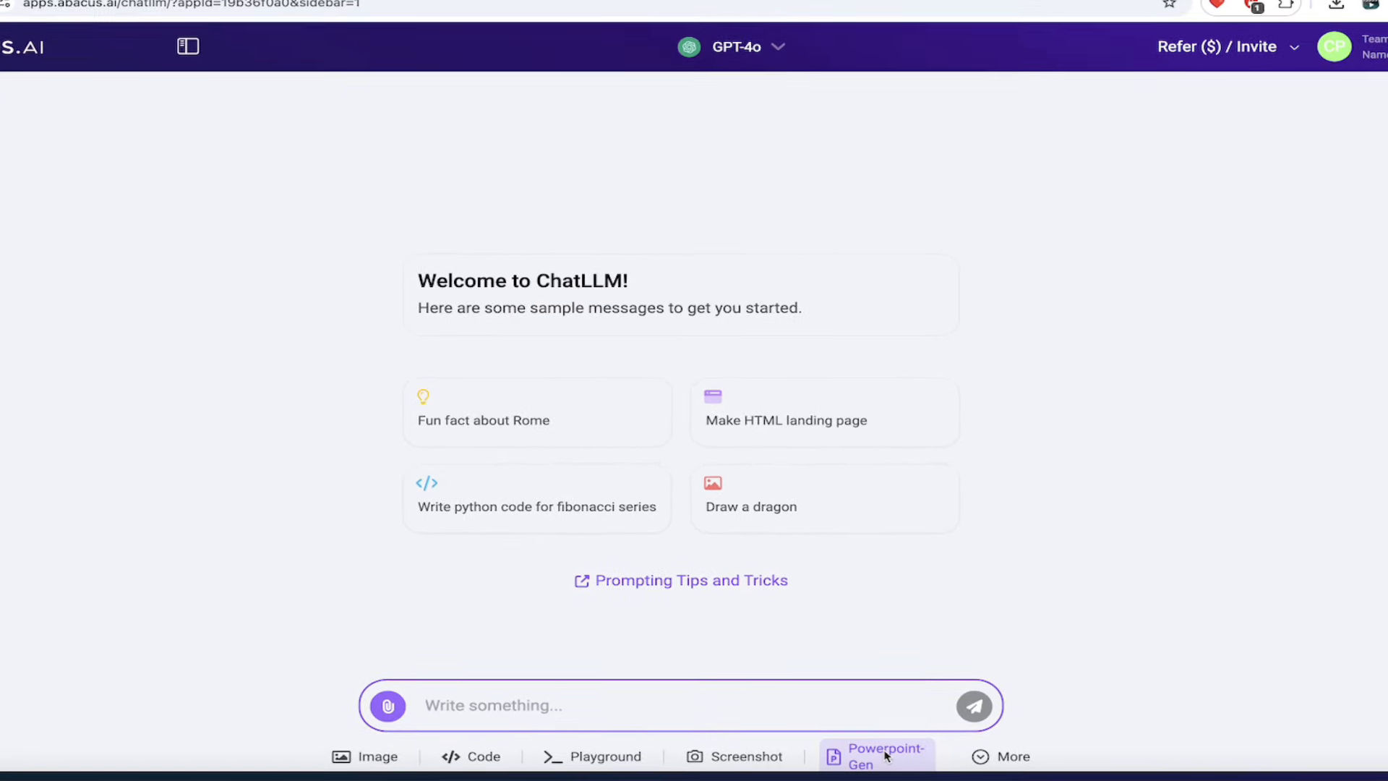
pyautogui.click(875, 756)
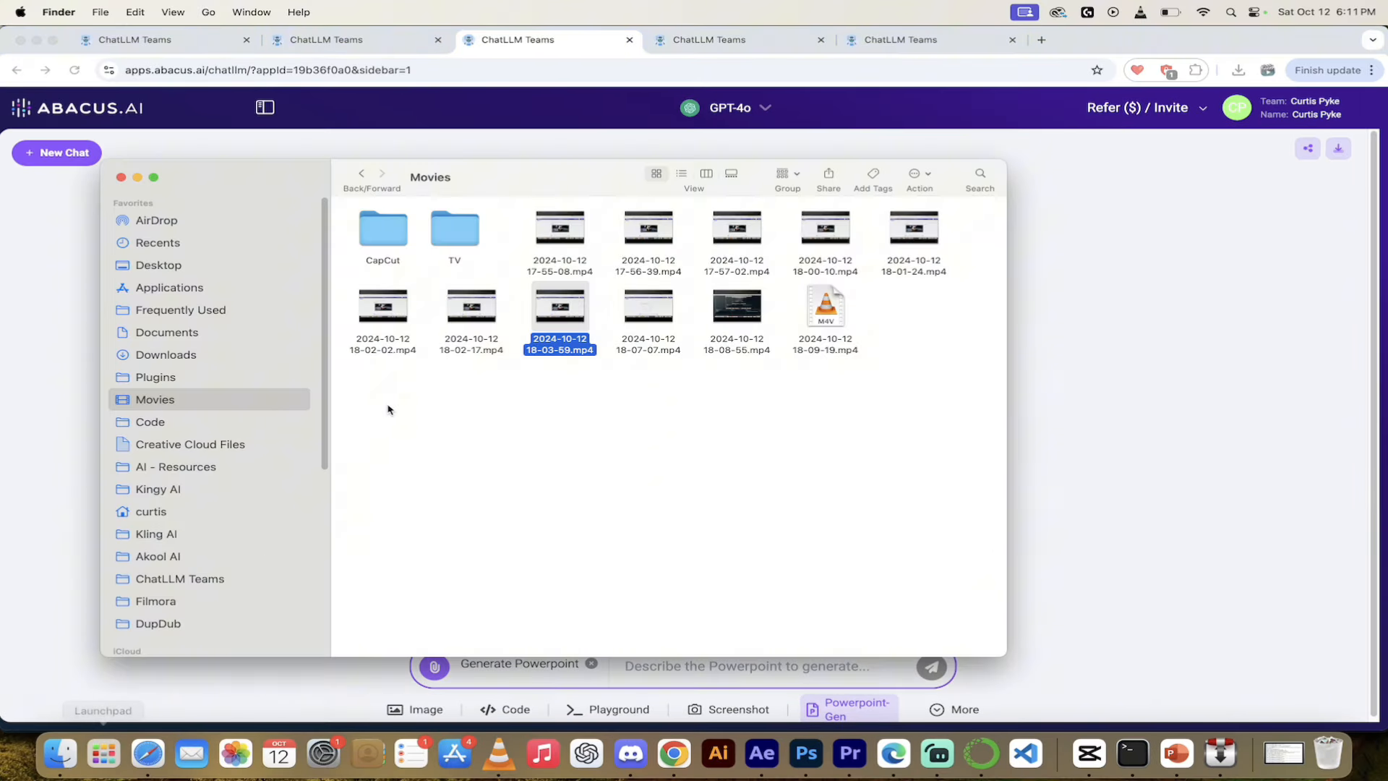
# Attach the TSLA Q2 2024 Update PDF from Finder's ChatLLM Teams folder
pyautogui.scroll(-3)
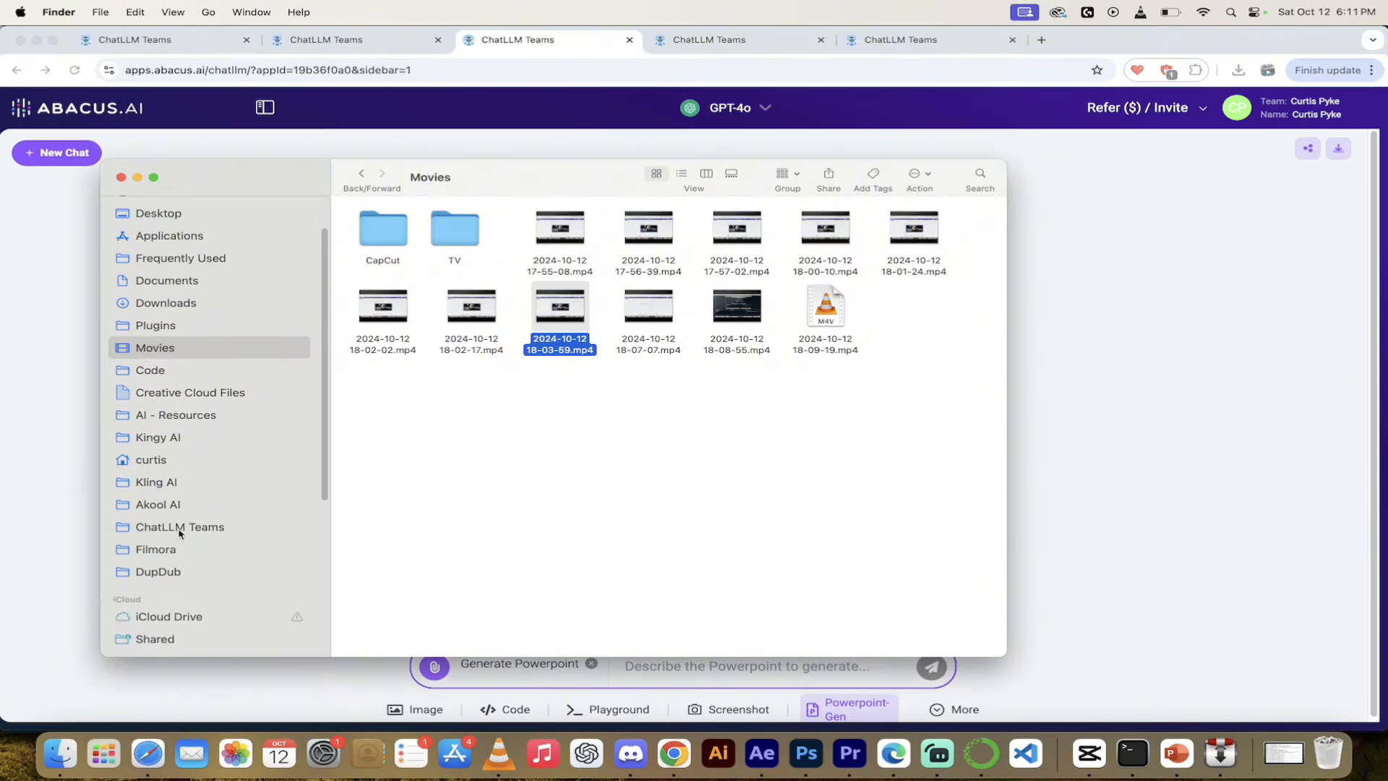
pyautogui.click(180, 527)
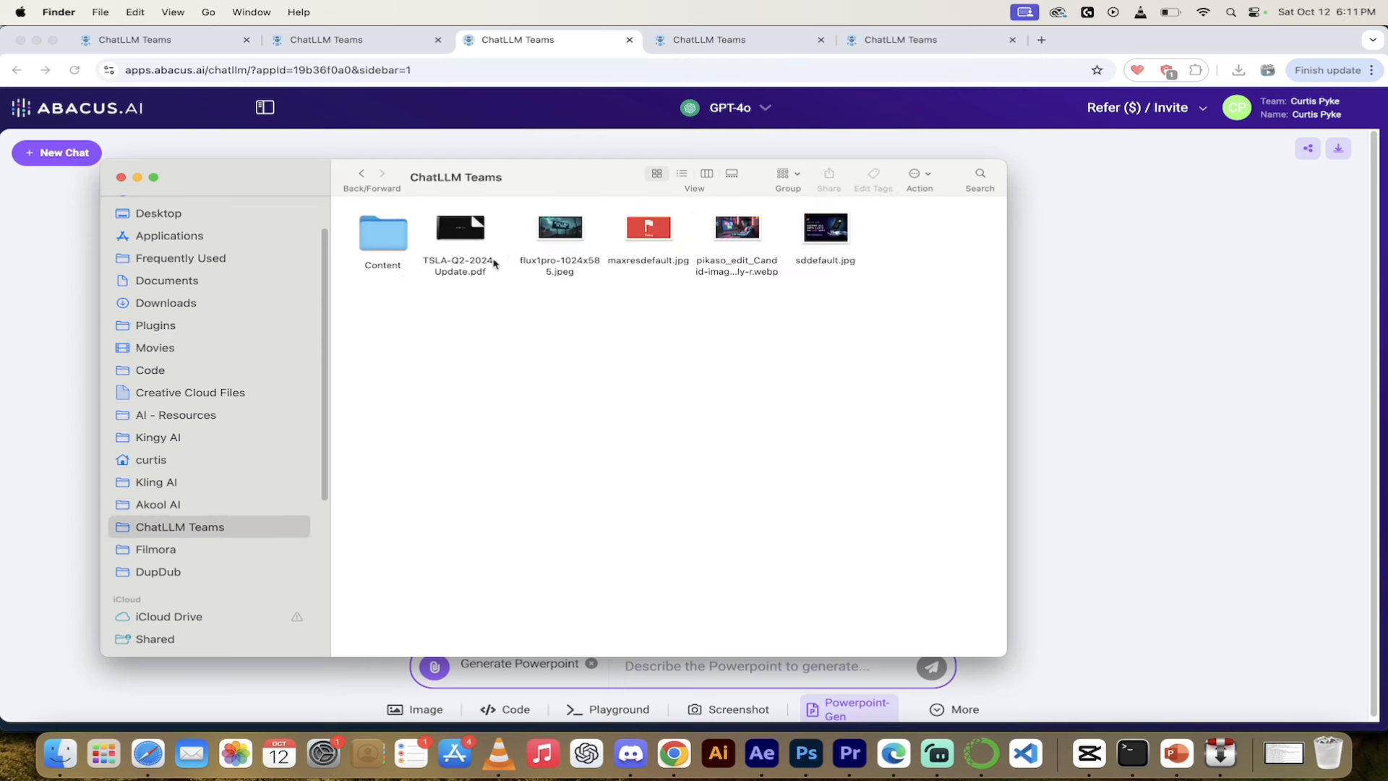
pyautogui.click(460, 227)
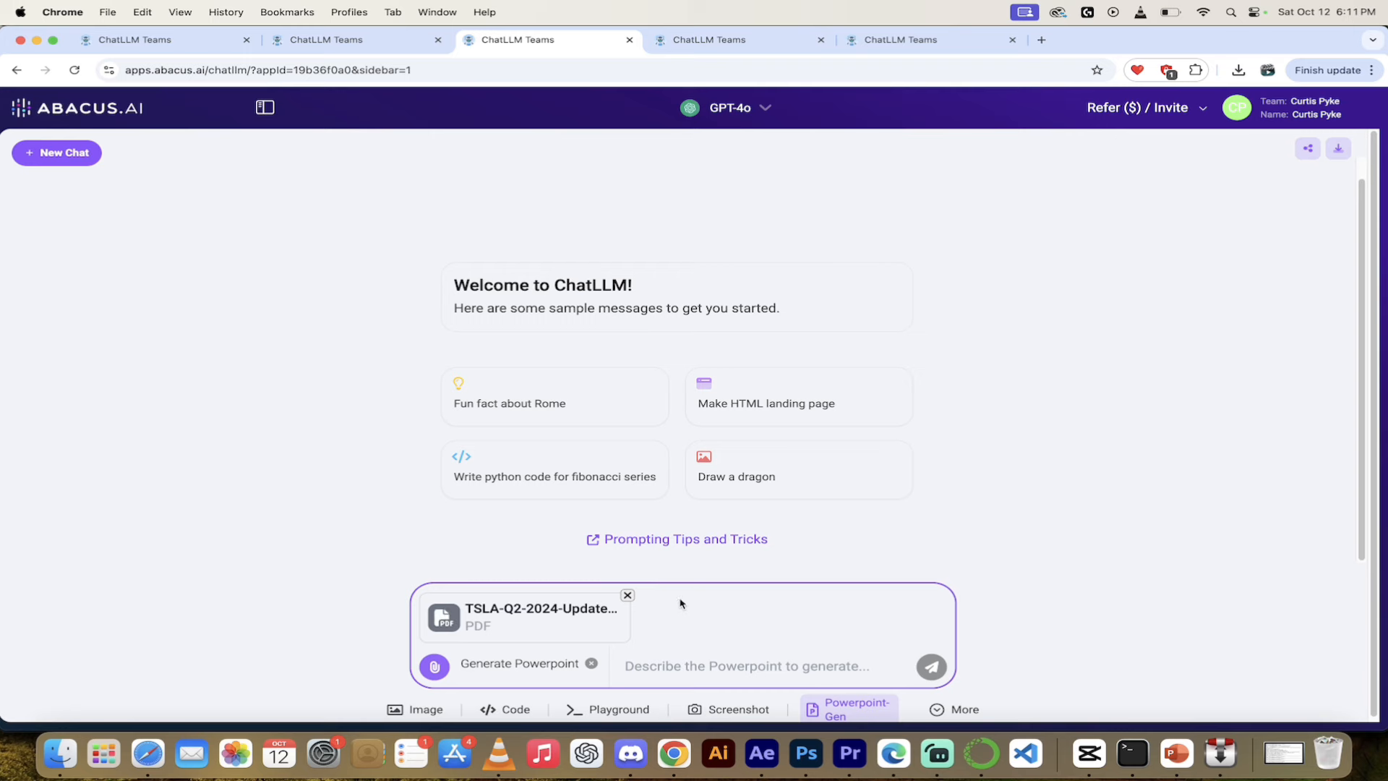
pyautogui.moveTo(587, 610)
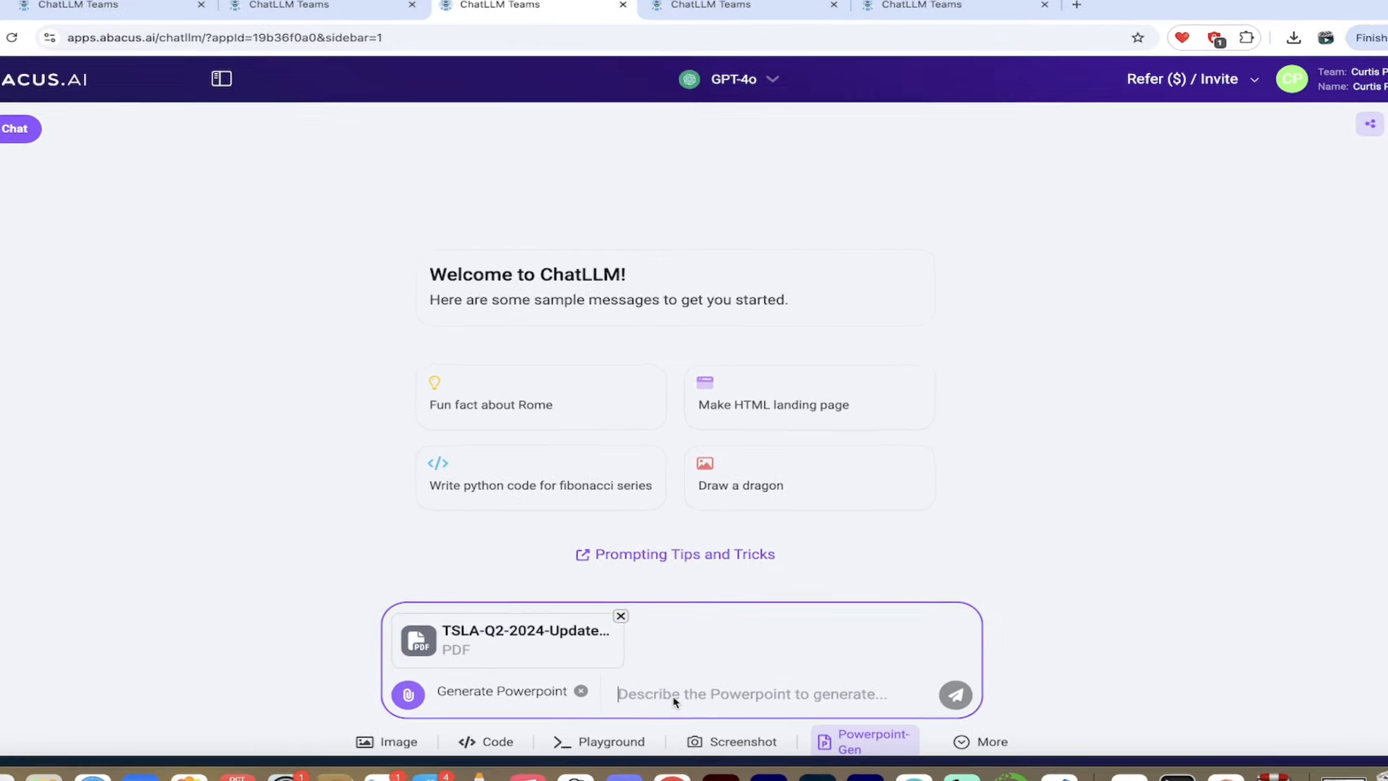
# Send the prompt 'Create a summary of Q2 2024 Tesla Financials' with the PDF
pyautogui.write('Create a summary of F')
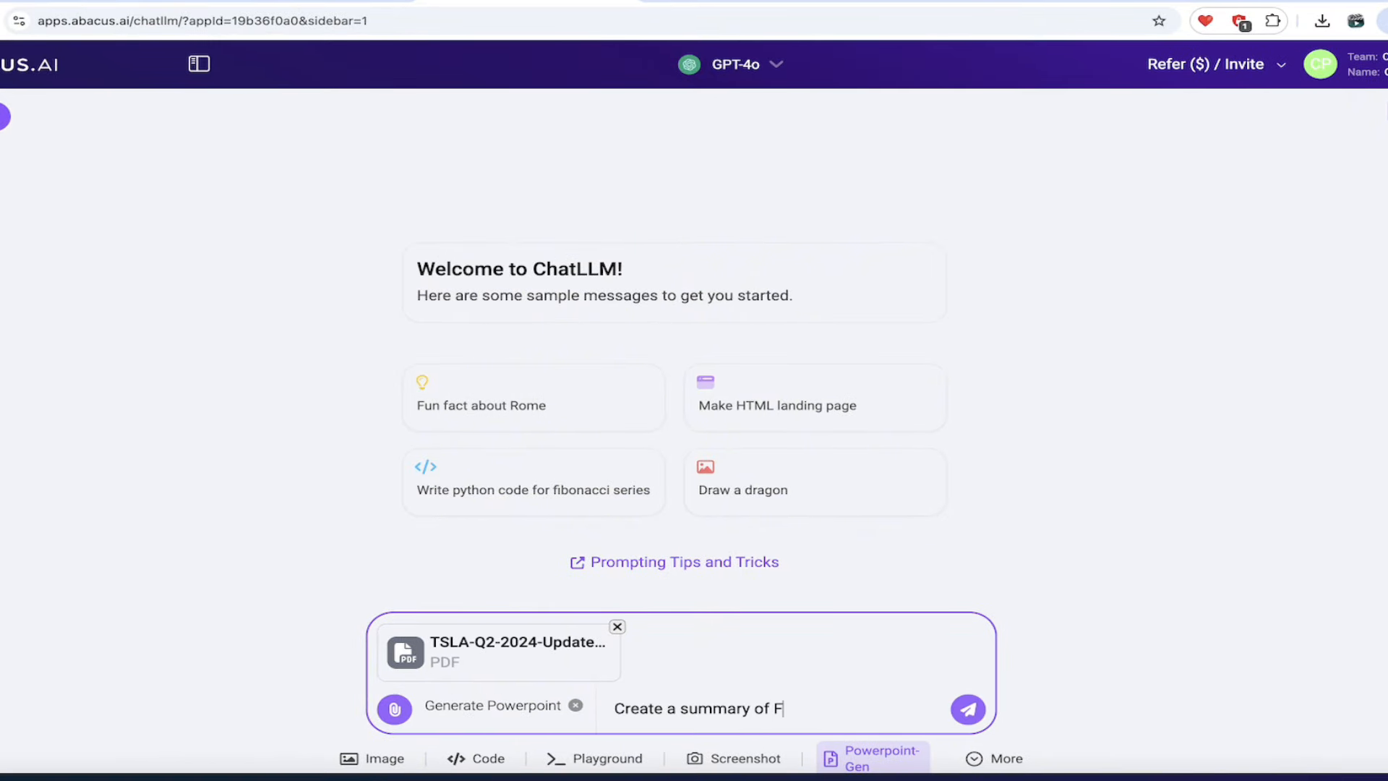
pyautogui.write('Q2 2024')
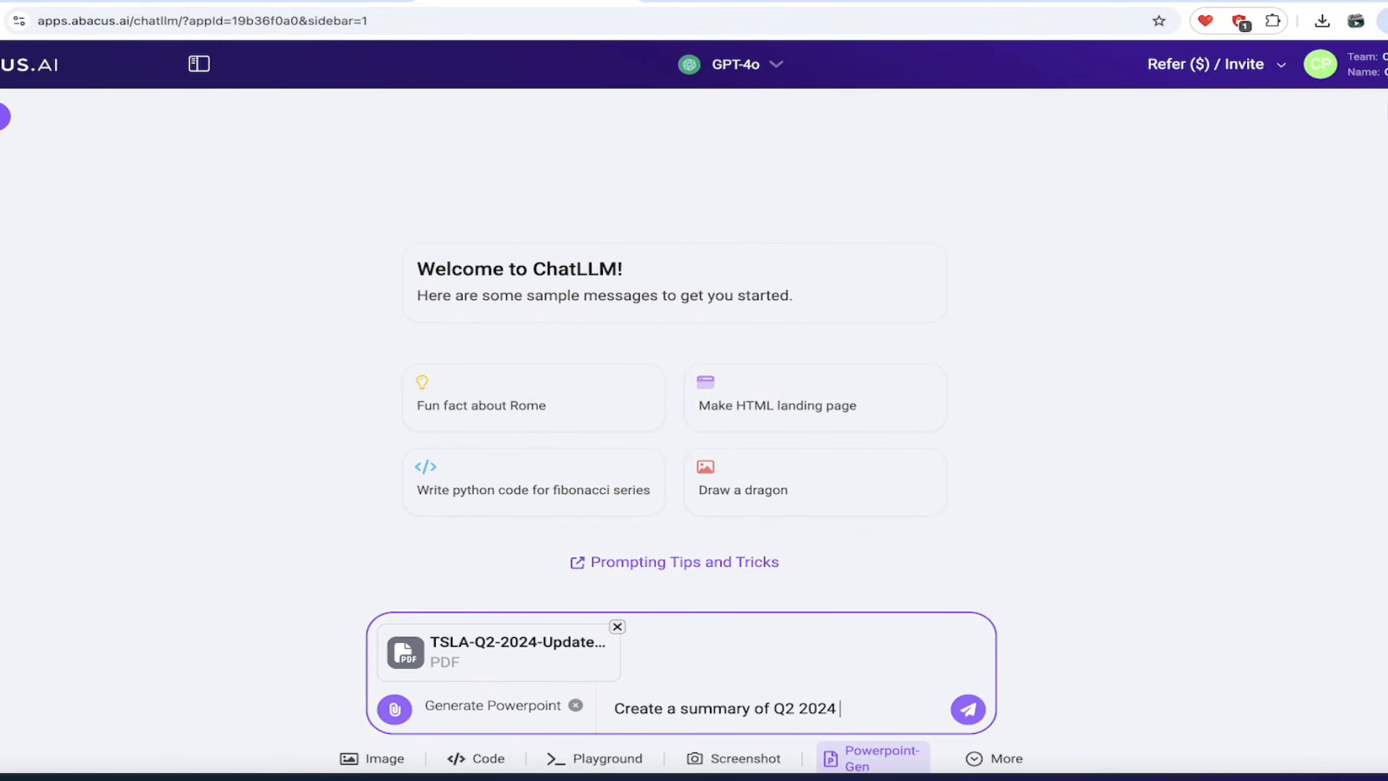
pyautogui.write('Tesla')
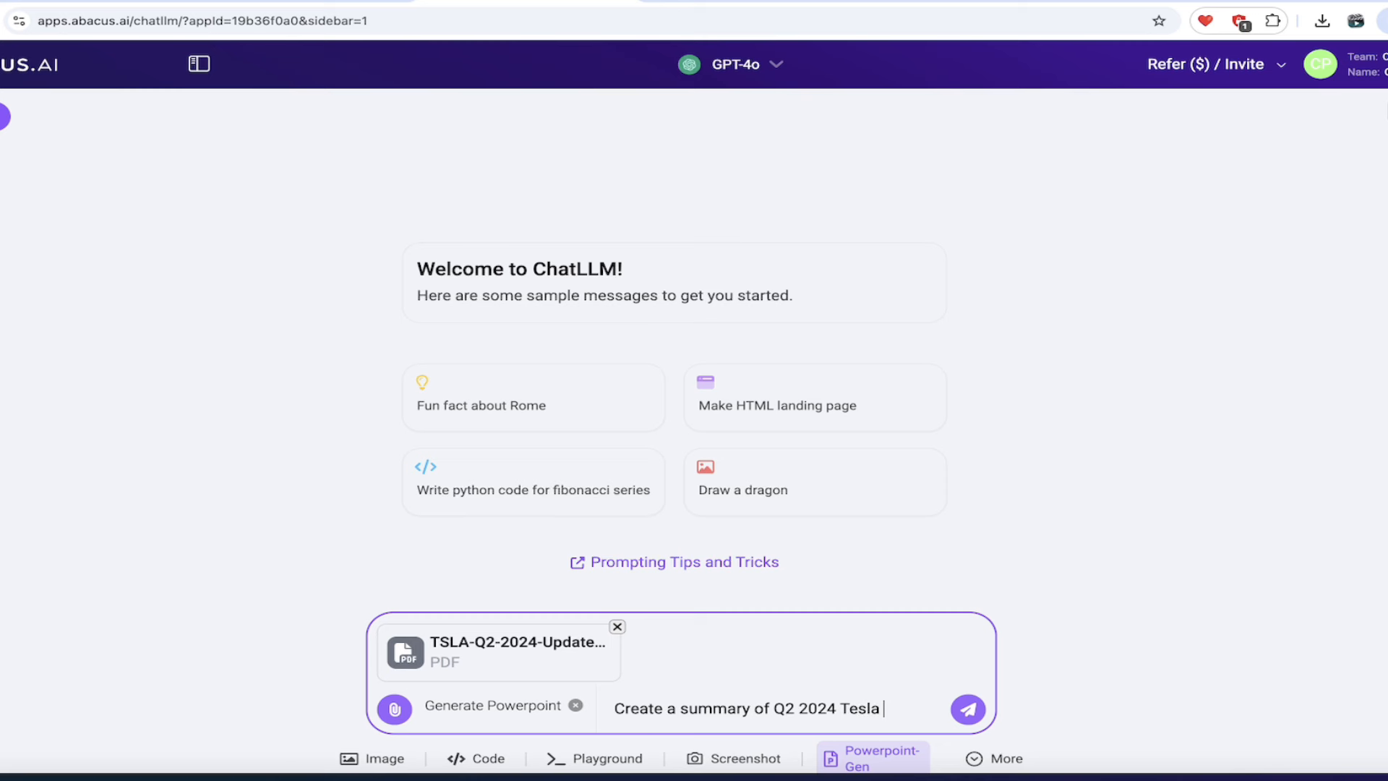
pyautogui.write('Financials')
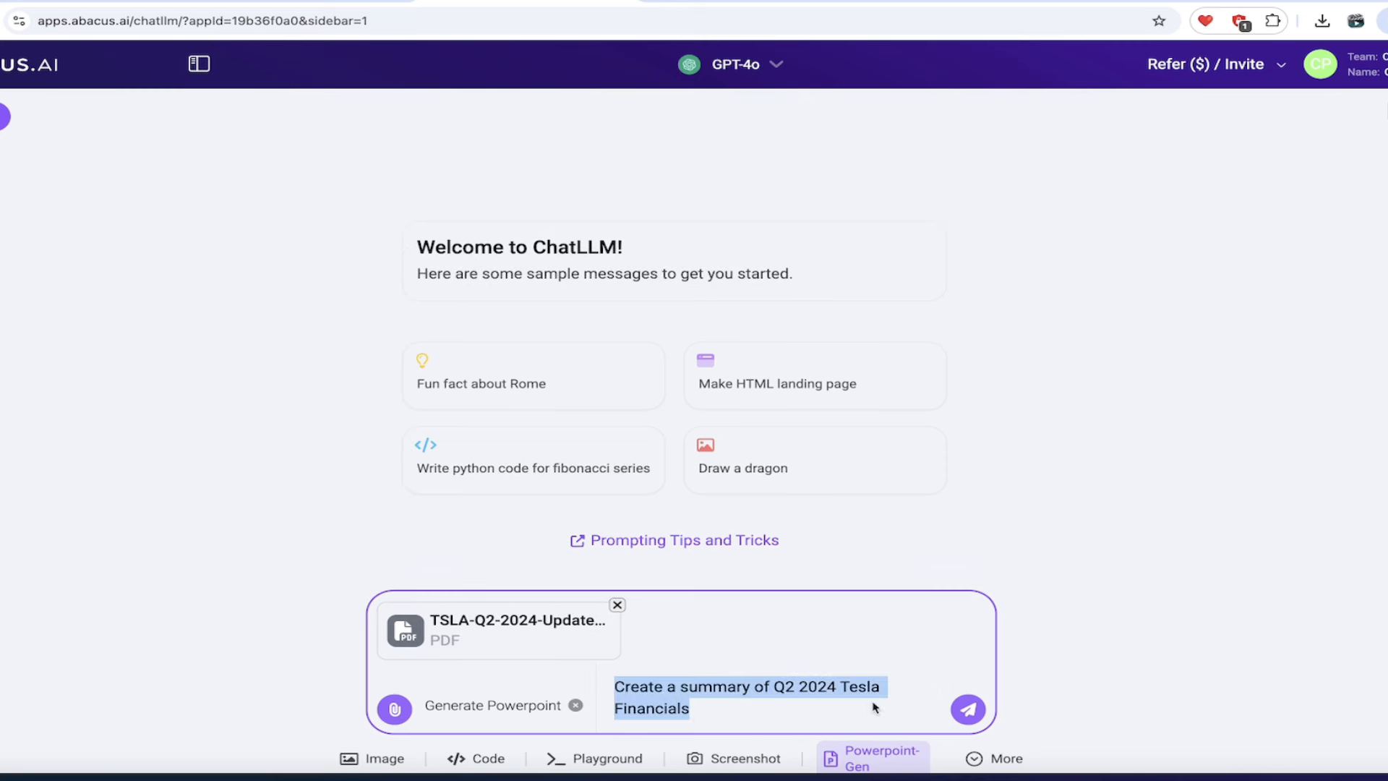
pyautogui.click(966, 709)
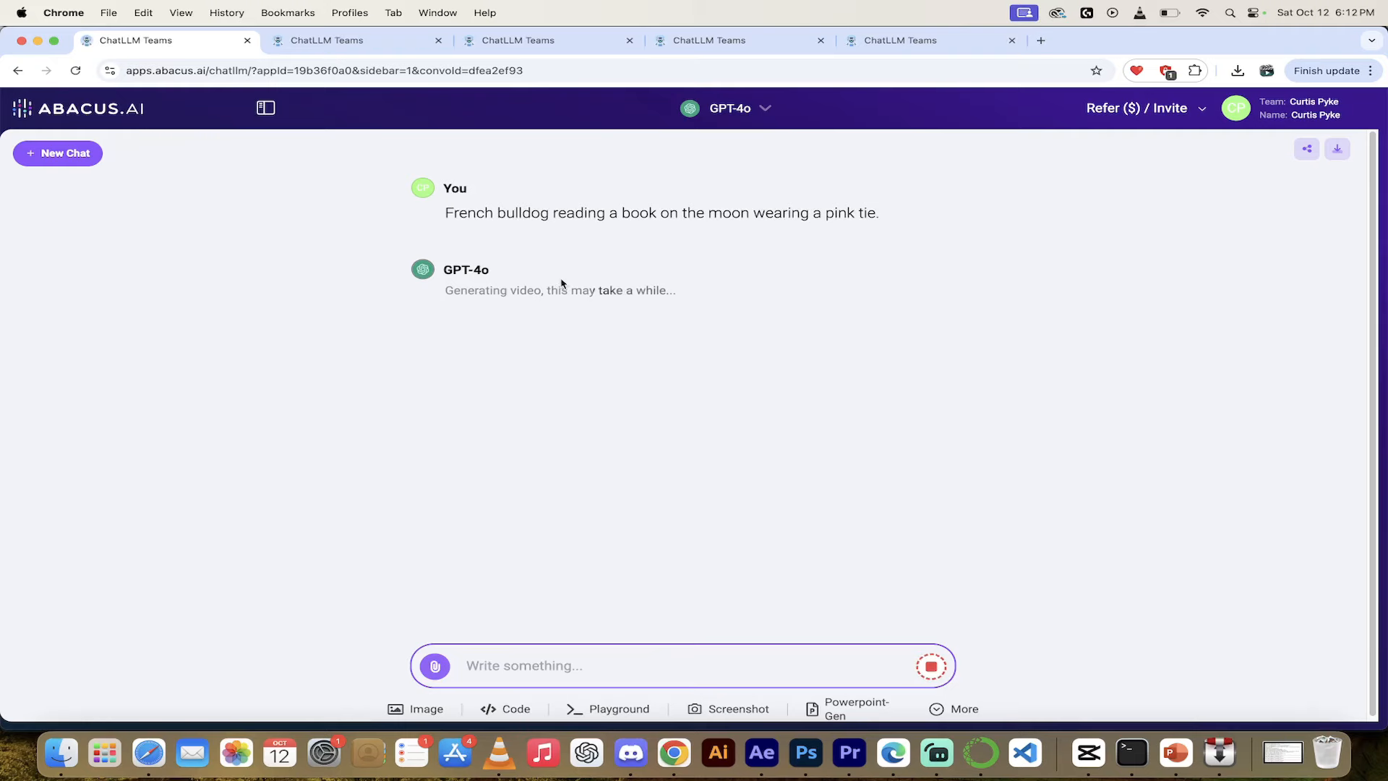
# Copy the snake game code, then return to the Tesla PowerPoint chat
pyautogui.click(358, 40)
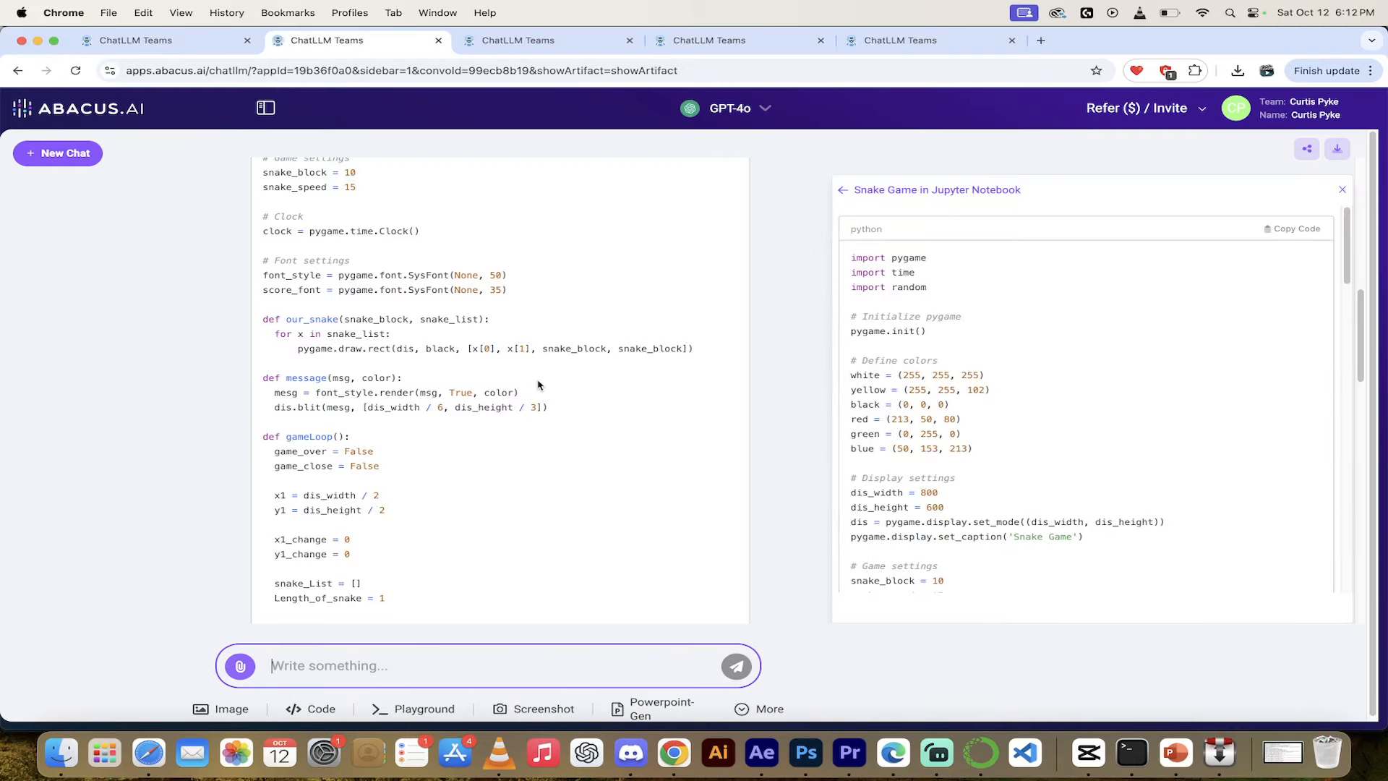
pyautogui.moveTo(981, 388)
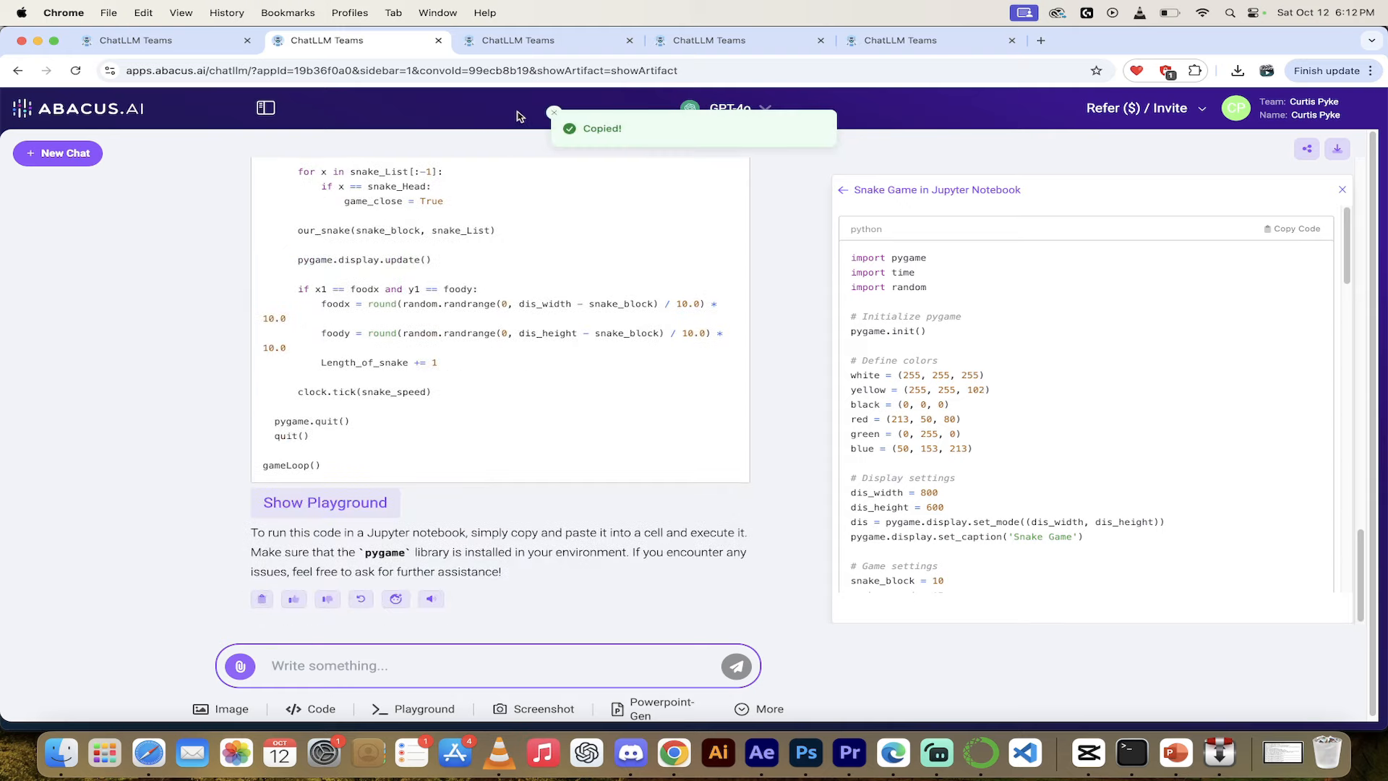
pyautogui.click(517, 40)
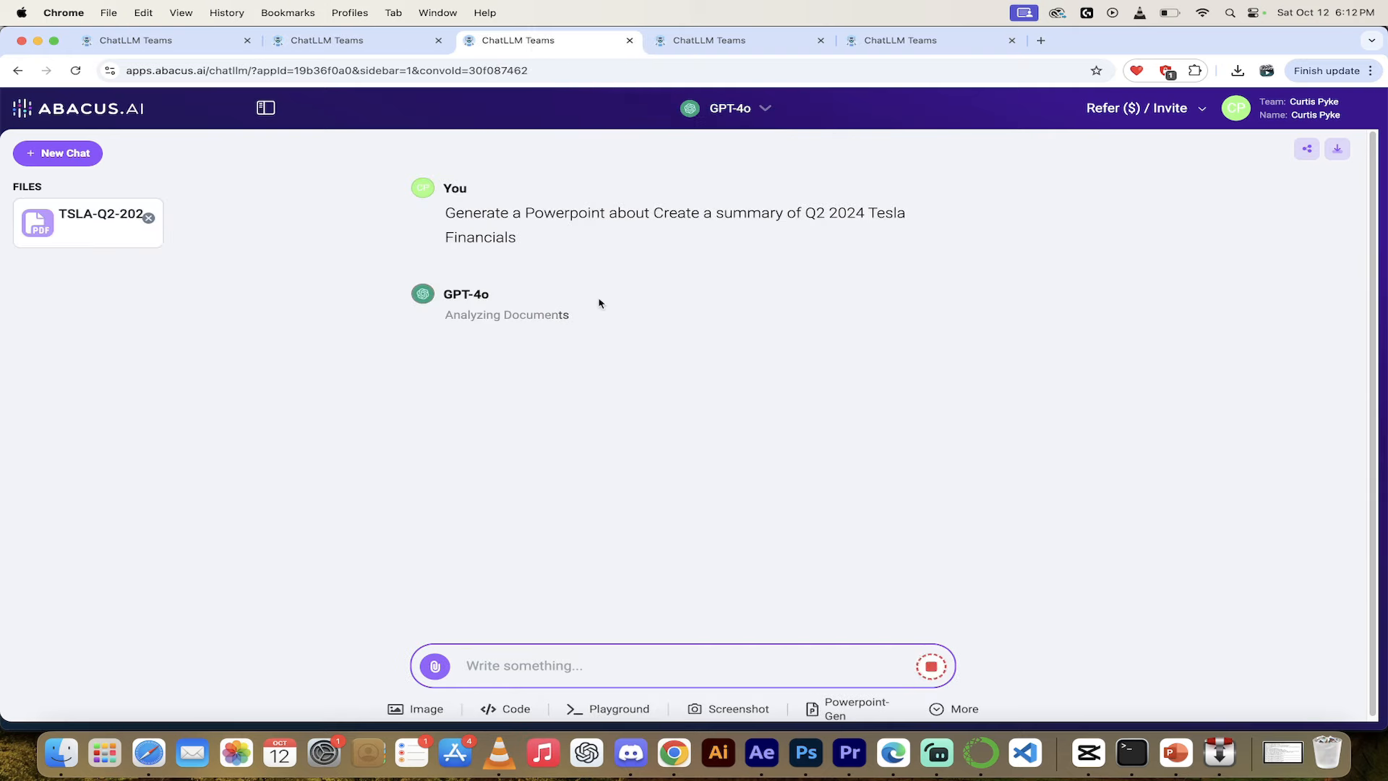
pyautogui.moveTo(717, 40)
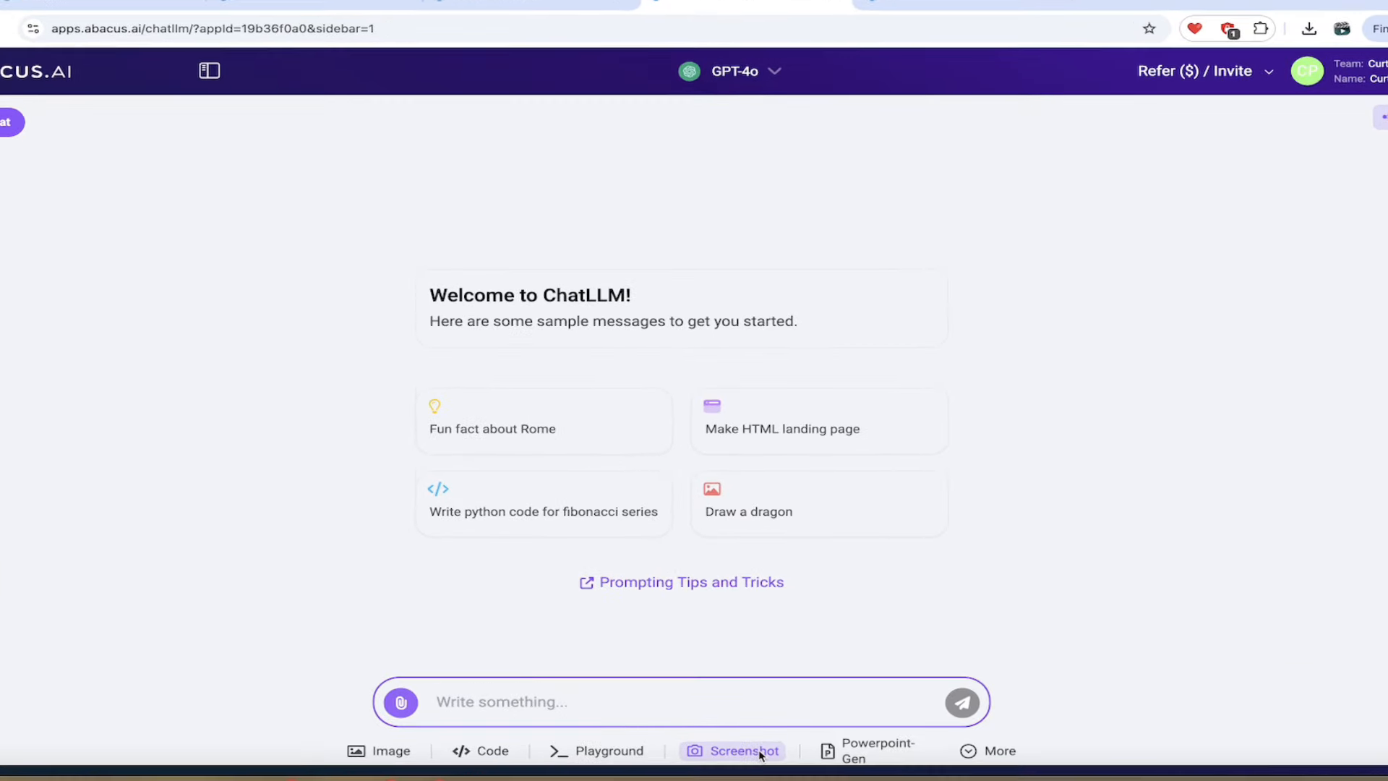
# Start a screenshot share, cancel the entire-screen sharing dialog, and show the More tools list
pyautogui.click(741, 751)
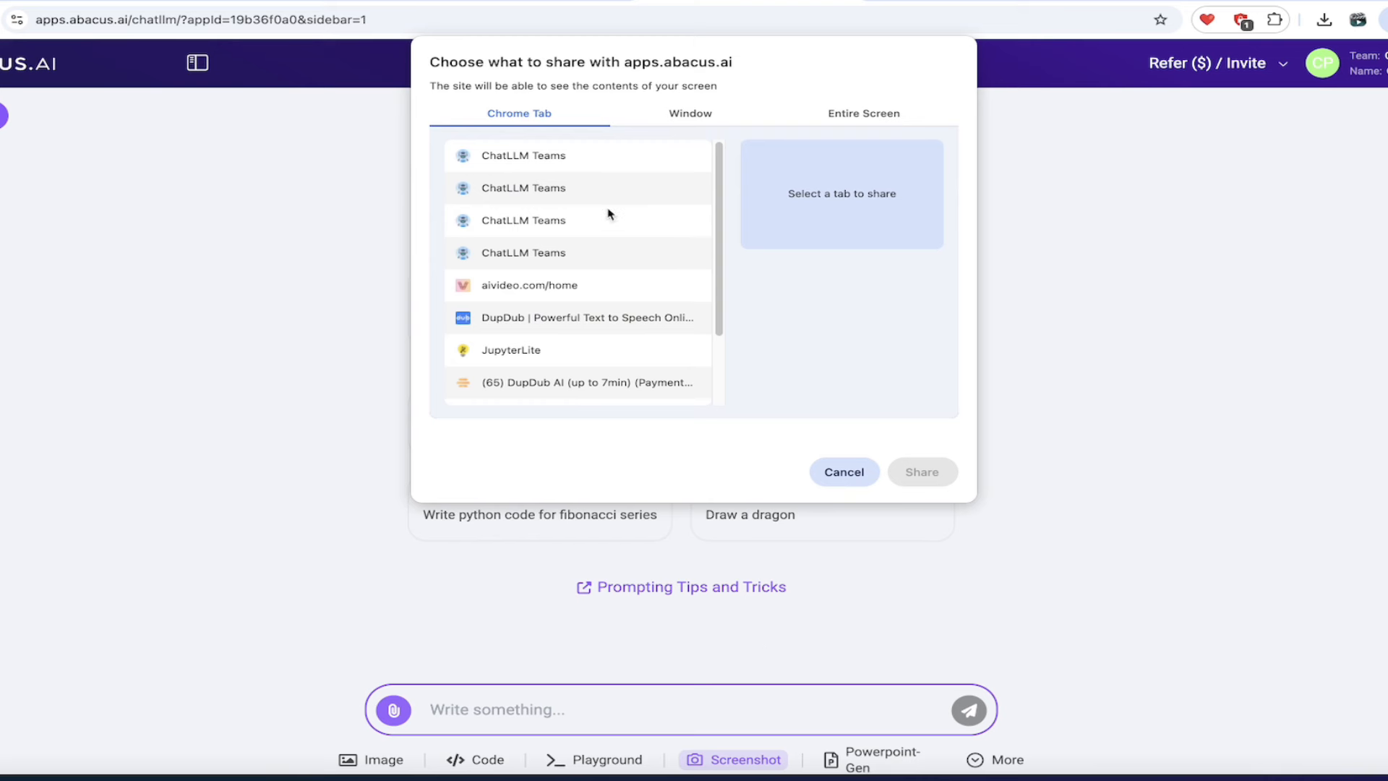
pyautogui.scroll(-3)
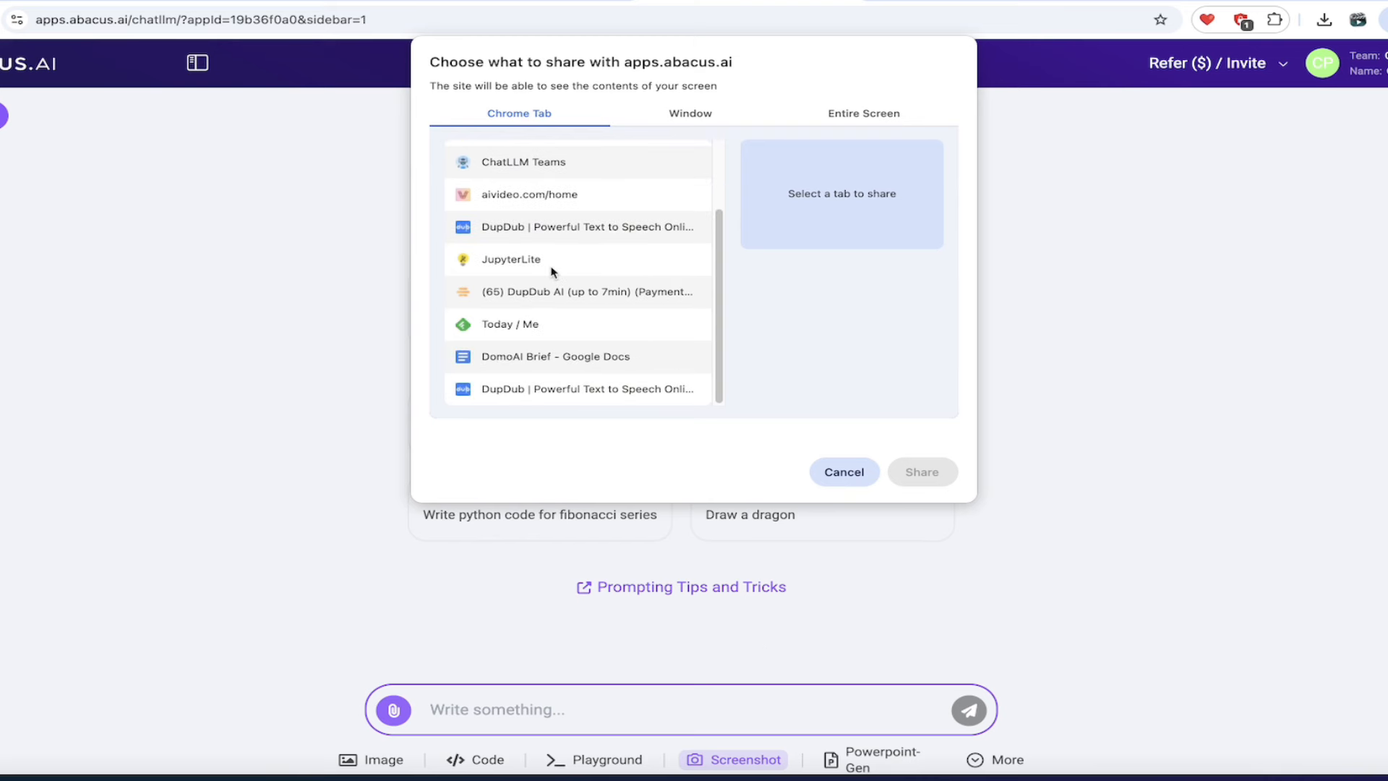
pyautogui.click(690, 113)
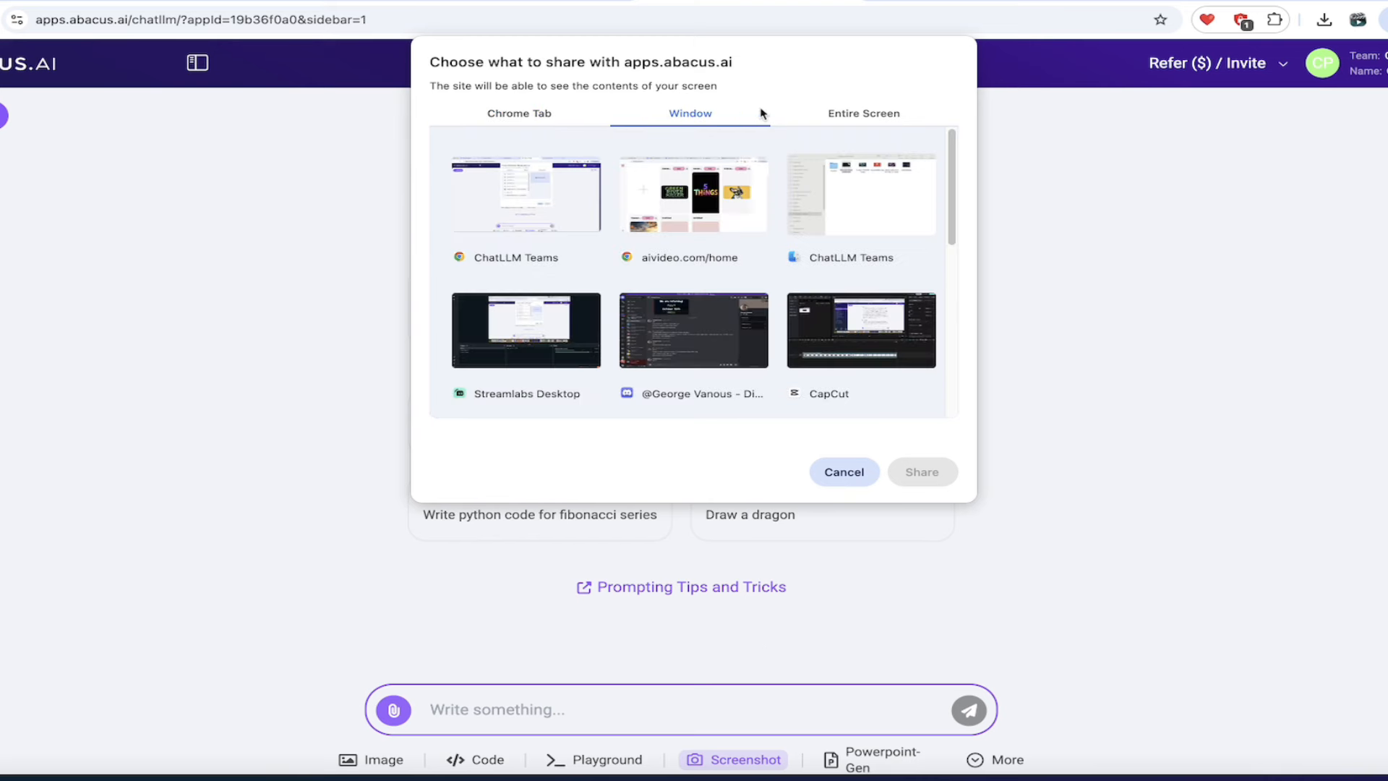
pyautogui.click(863, 113)
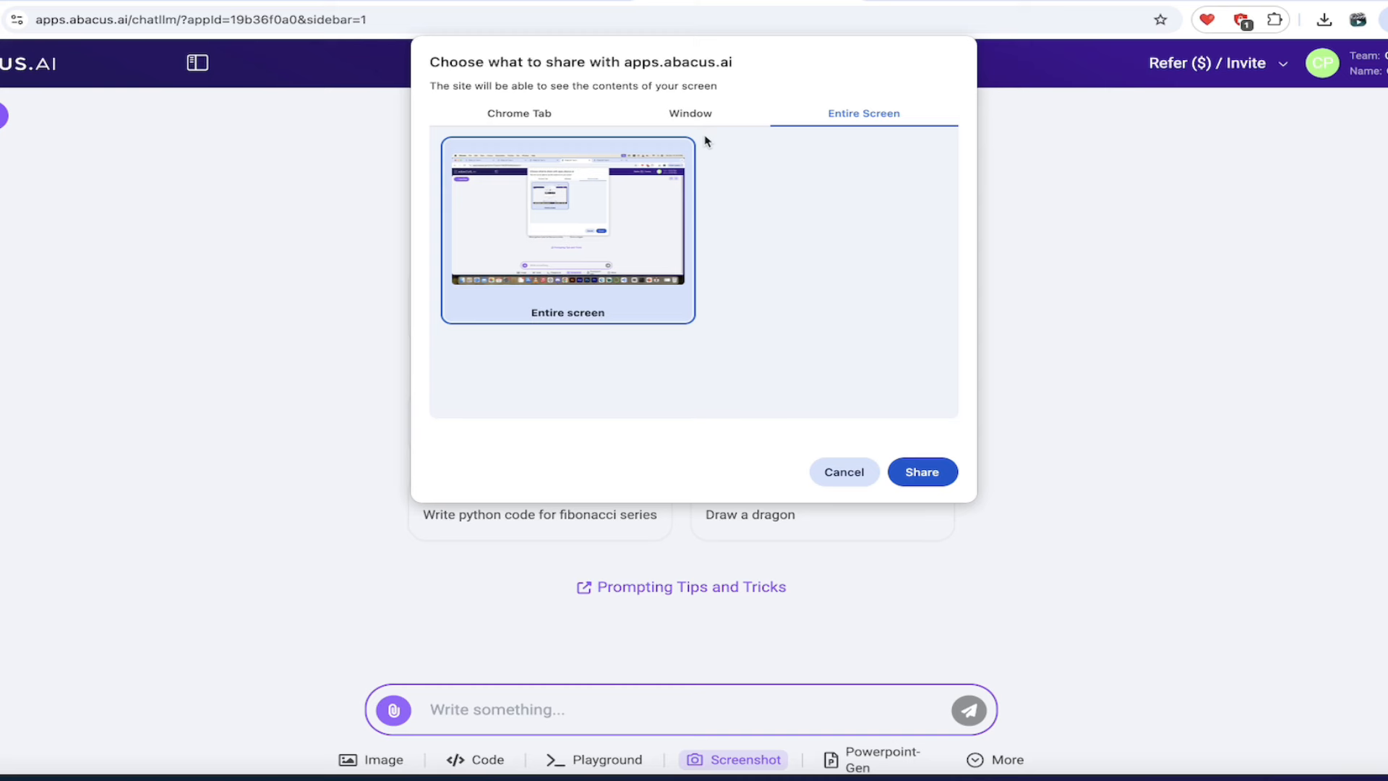
pyautogui.moveTo(855, 422)
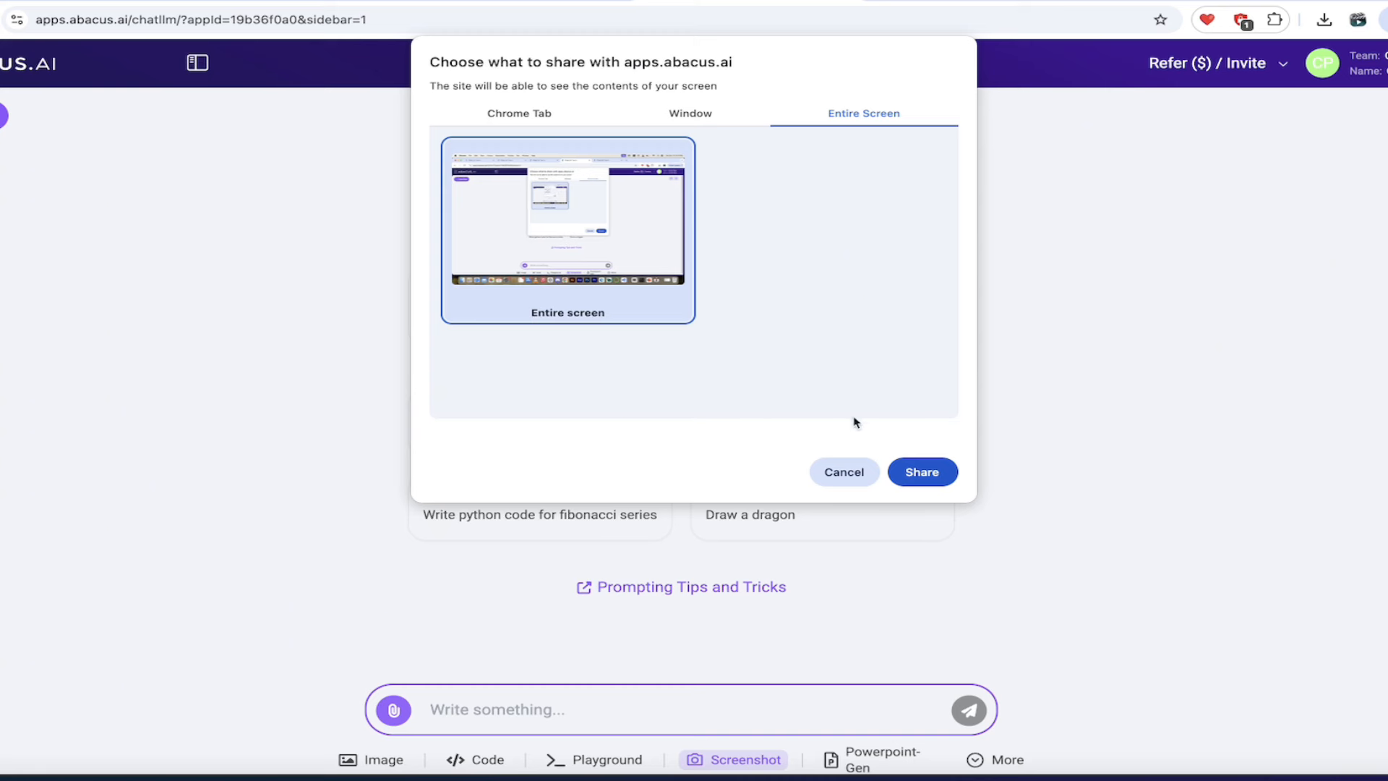
pyautogui.click(841, 472)
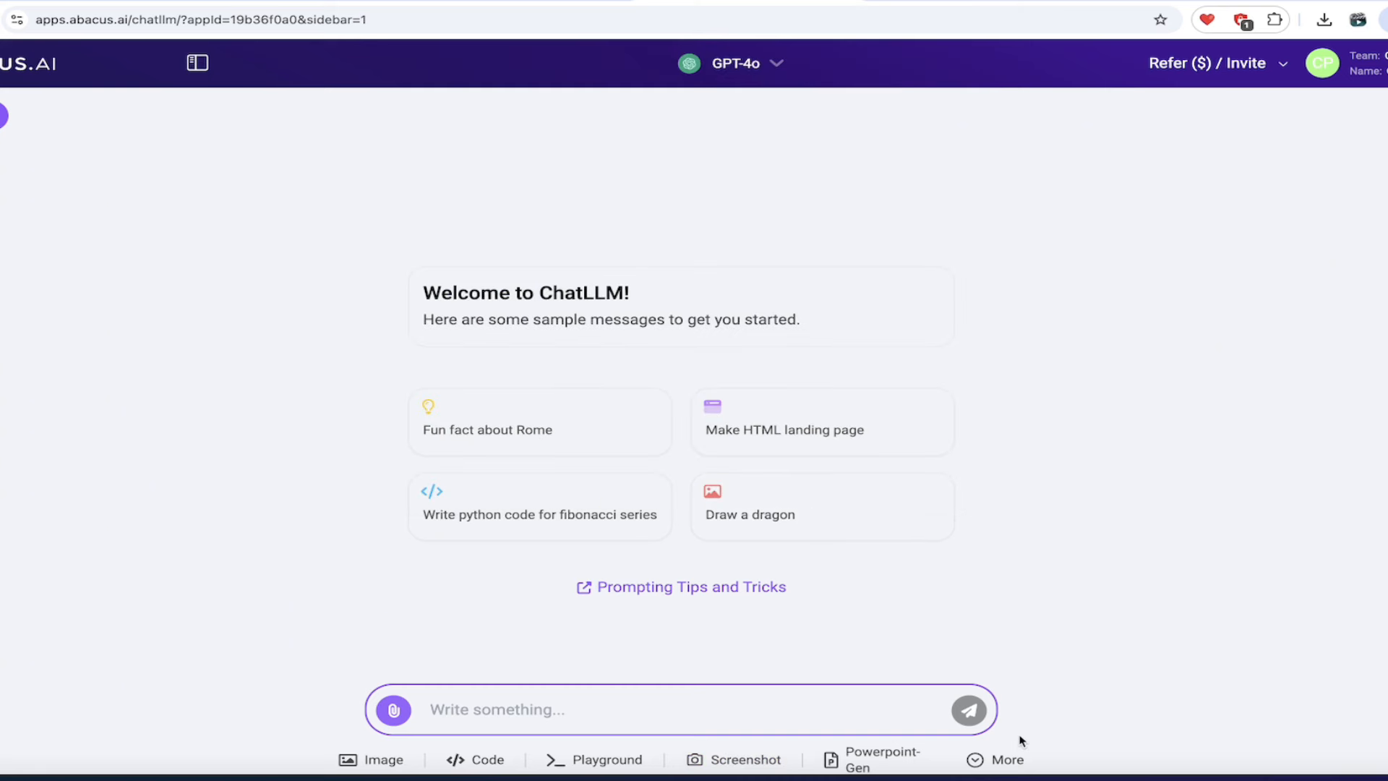
pyautogui.click(1006, 760)
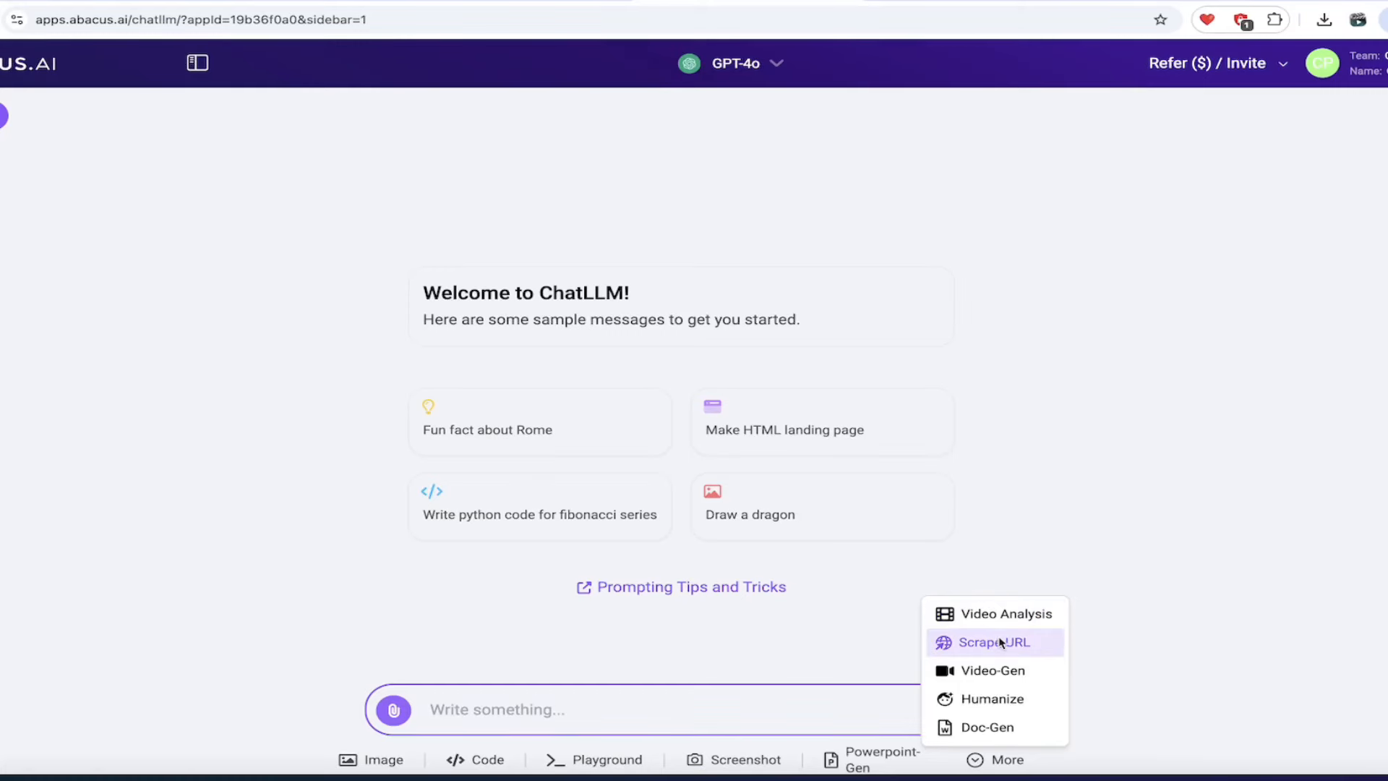
pyautogui.moveTo(1004, 614)
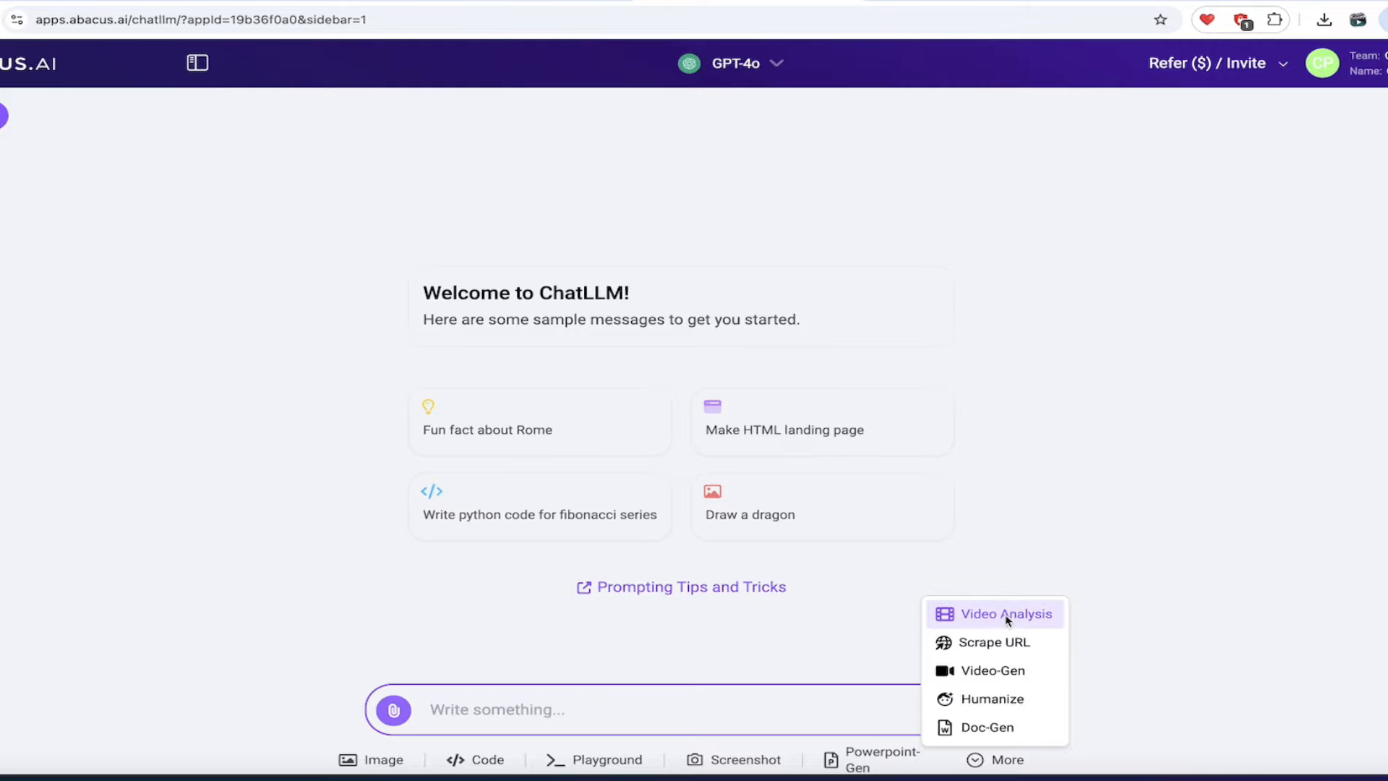
# Switch the chat input to Video Analysis mode from the More menu
pyautogui.click(1005, 613)
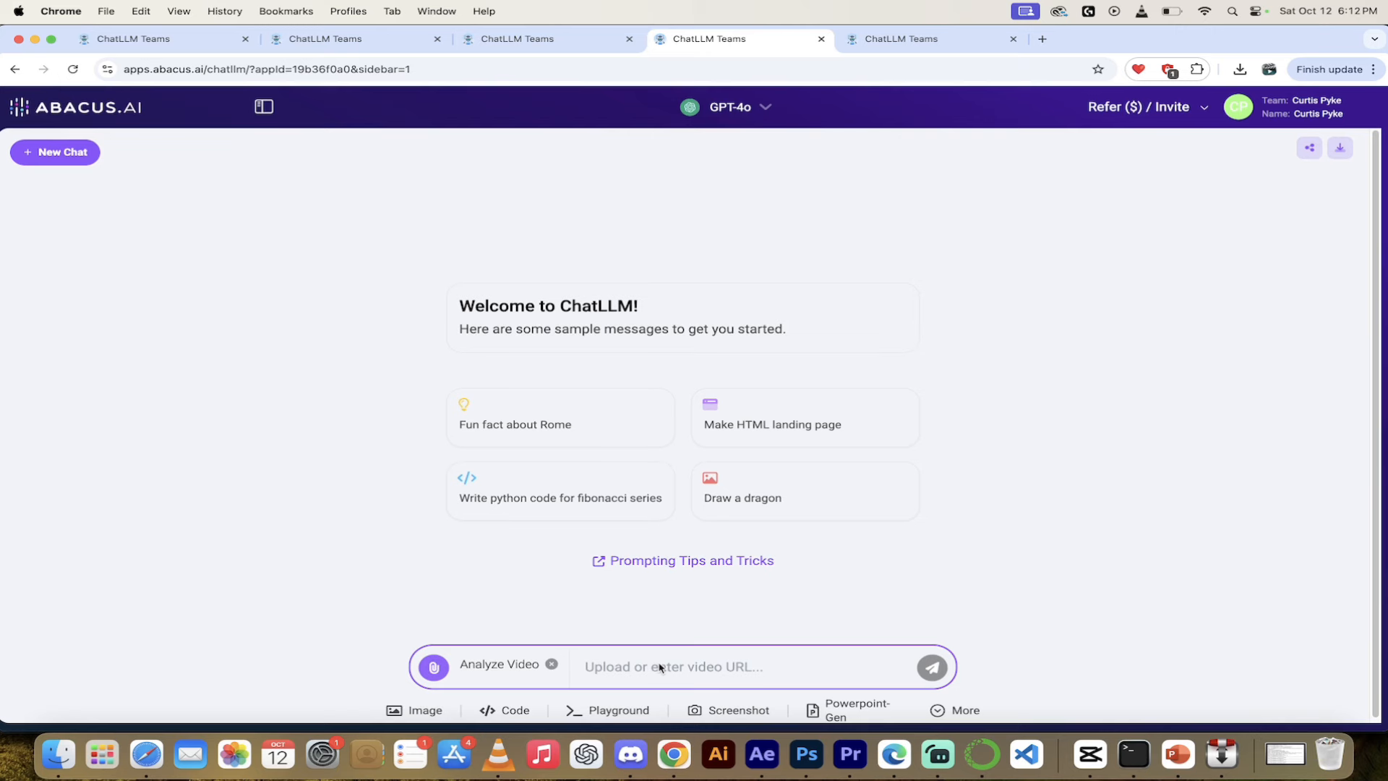
pyautogui.moveTo(1047, 51)
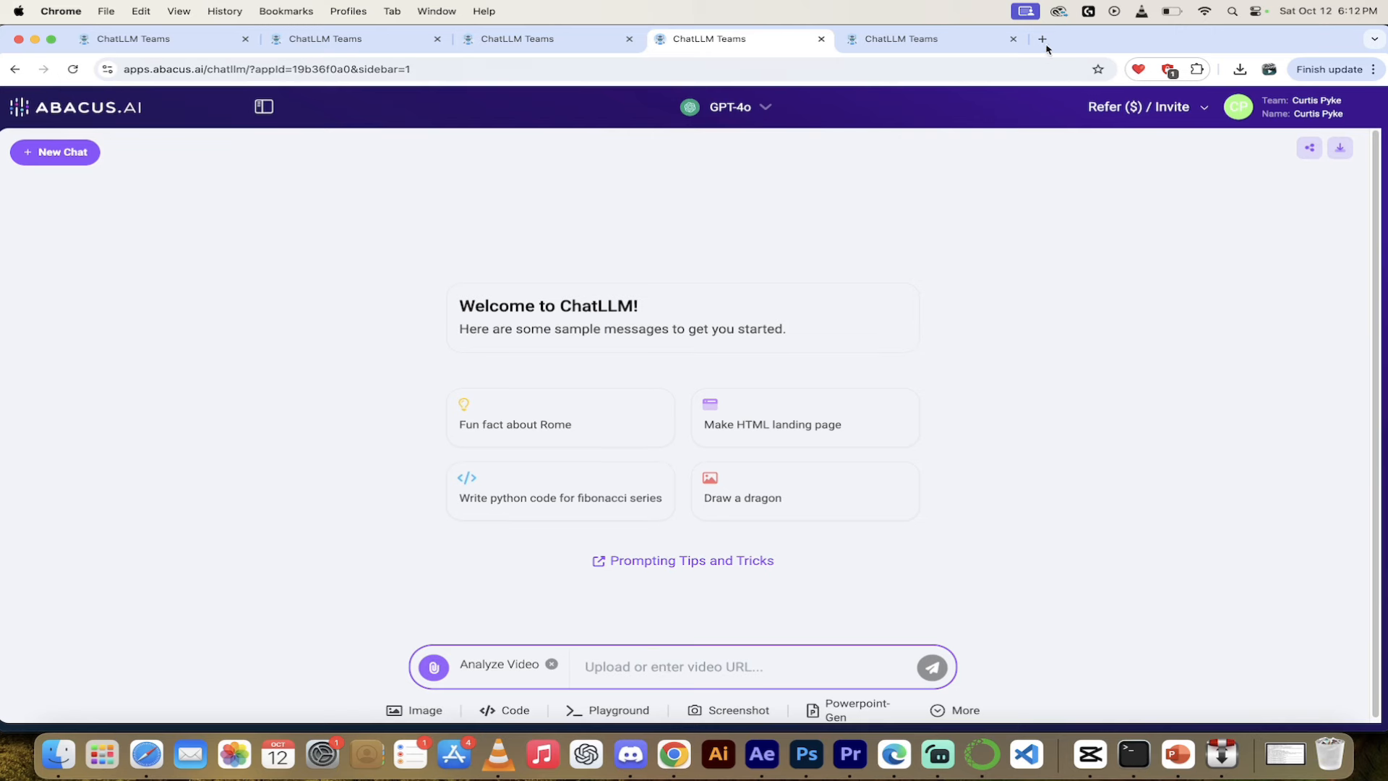
# Copy the YouTube share link for 'She got rejected and made a video about it..' and return to ChatLLM
pyautogui.click(1042, 39)
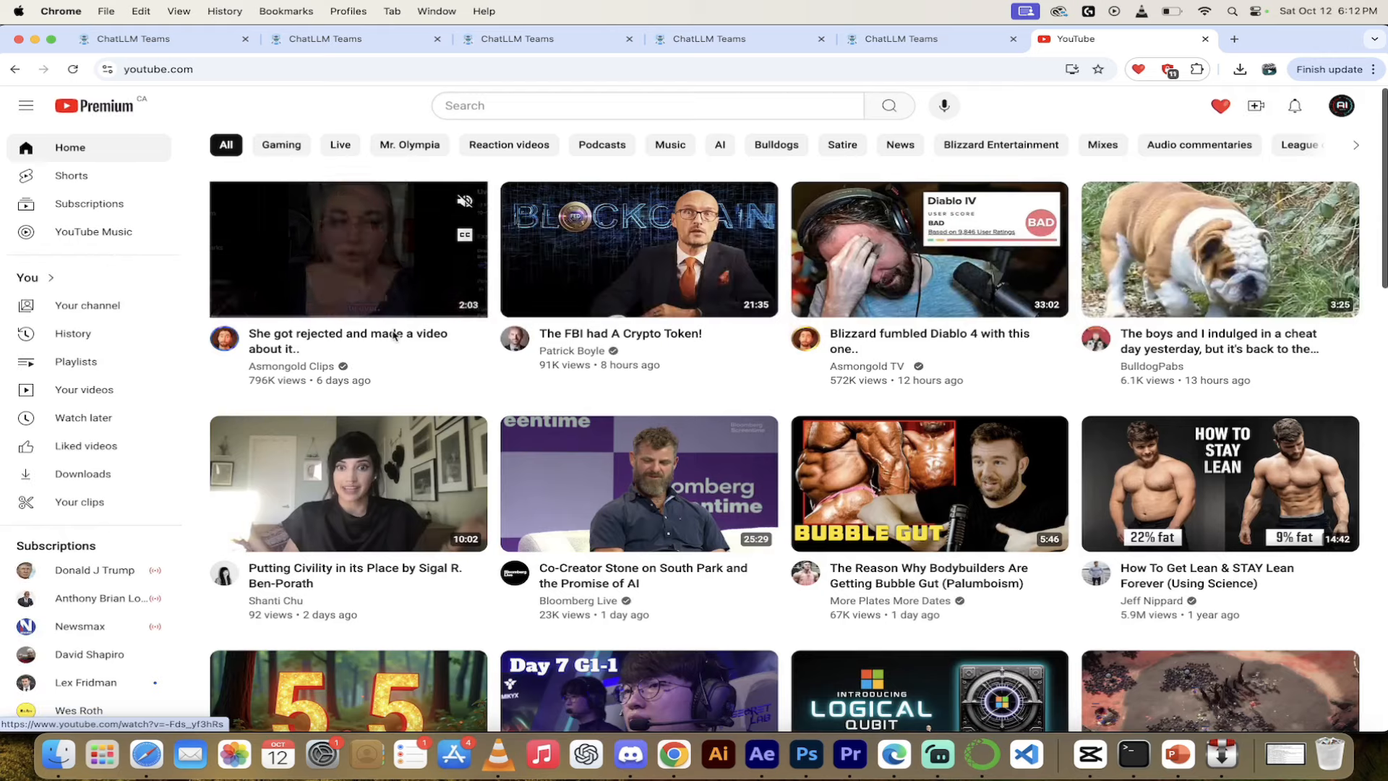
pyautogui.click(348, 248)
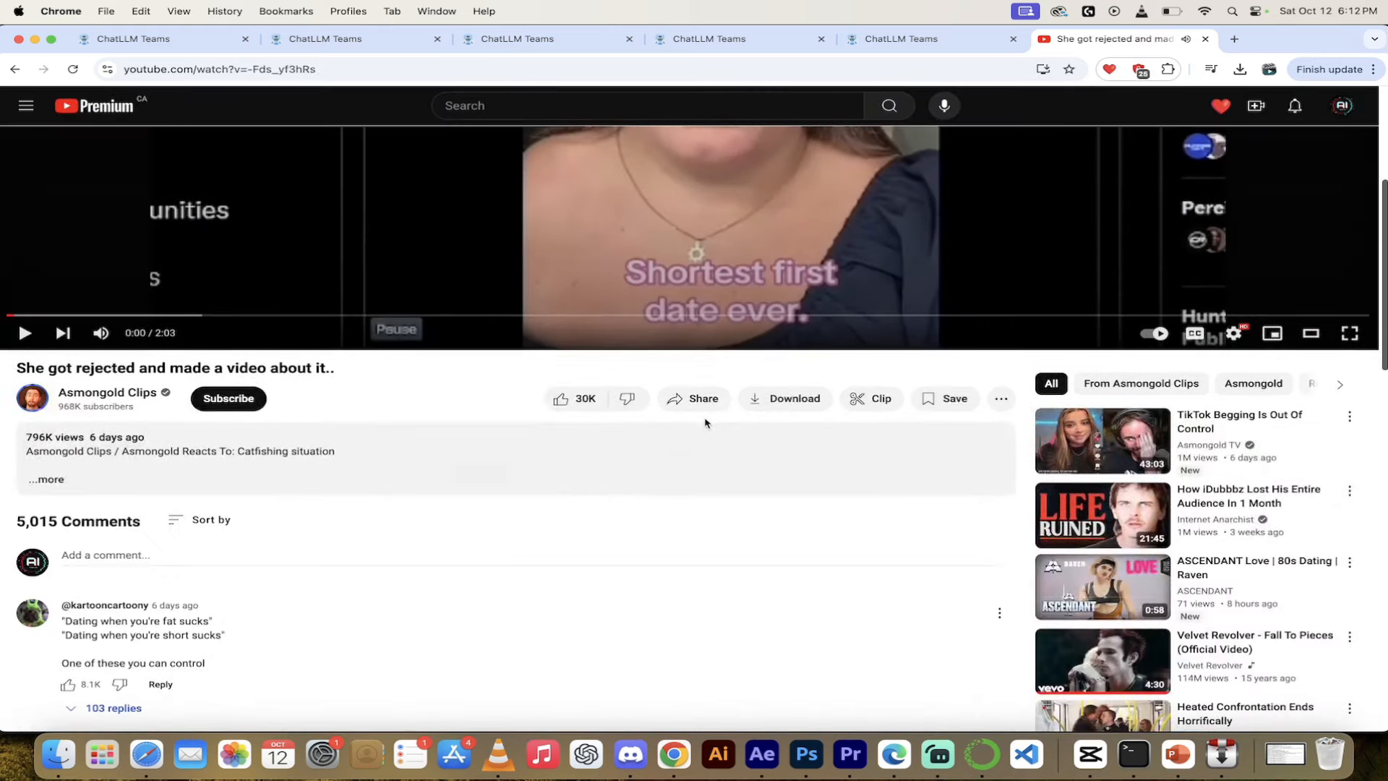
pyautogui.click(694, 399)
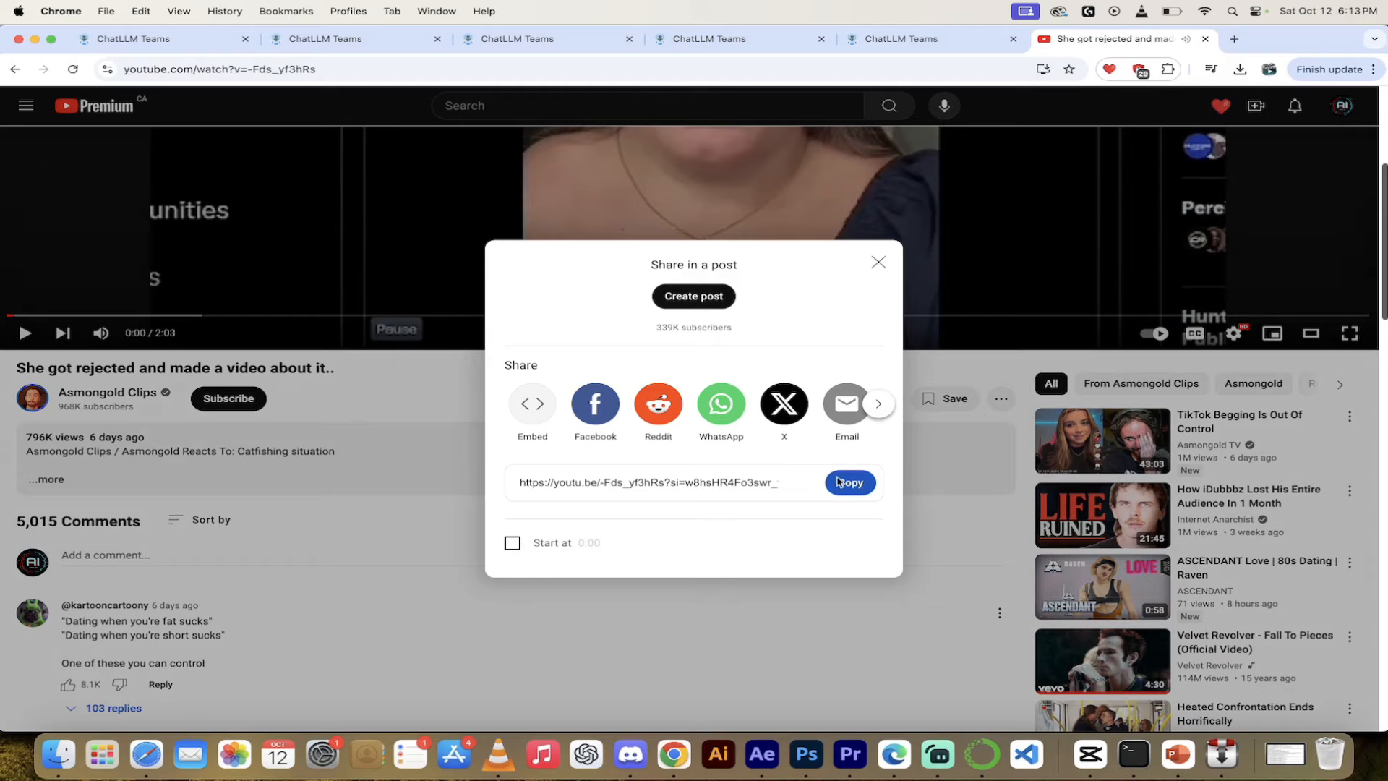
pyautogui.click(849, 482)
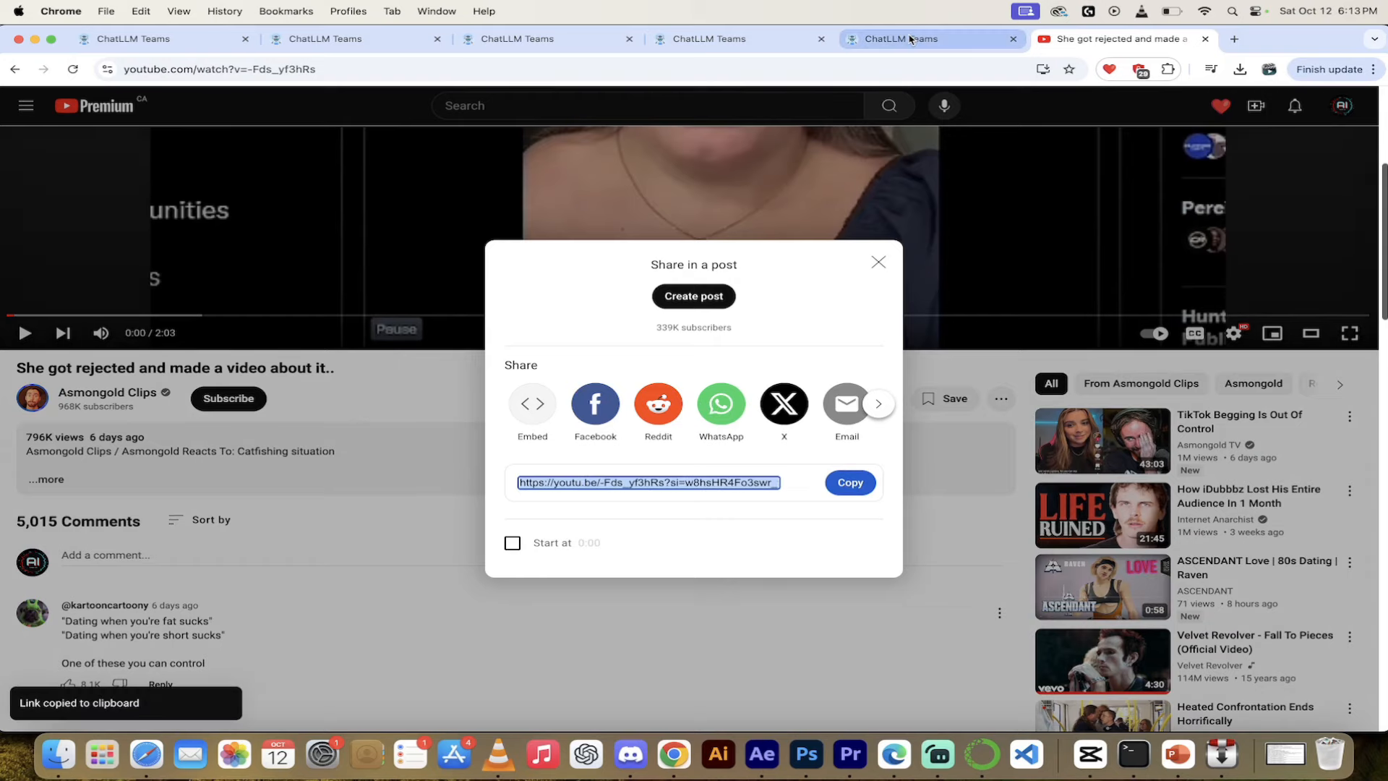
pyautogui.click(903, 39)
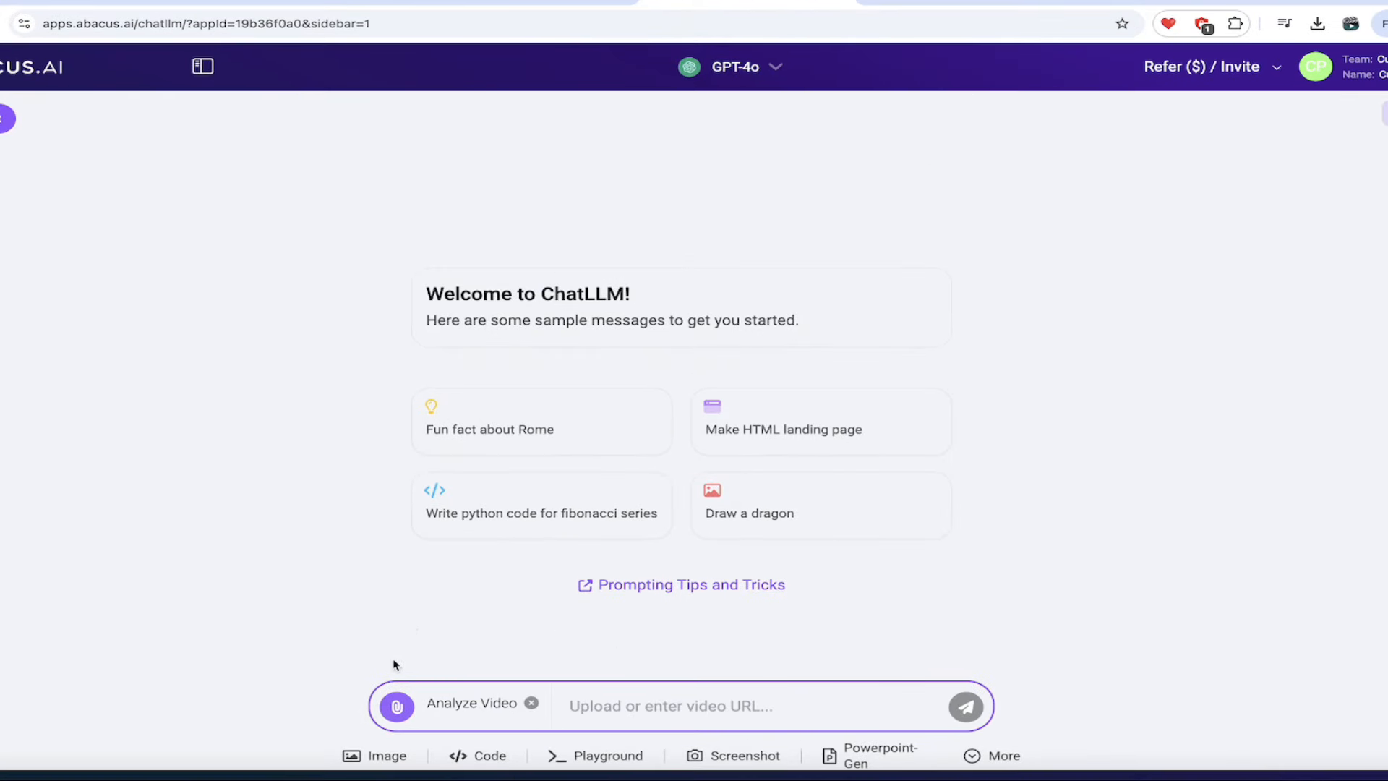
pyautogui.write('https://youtu.be/-Fds_yf3hRs?si=w8hsHR4Fo3swr_f9')
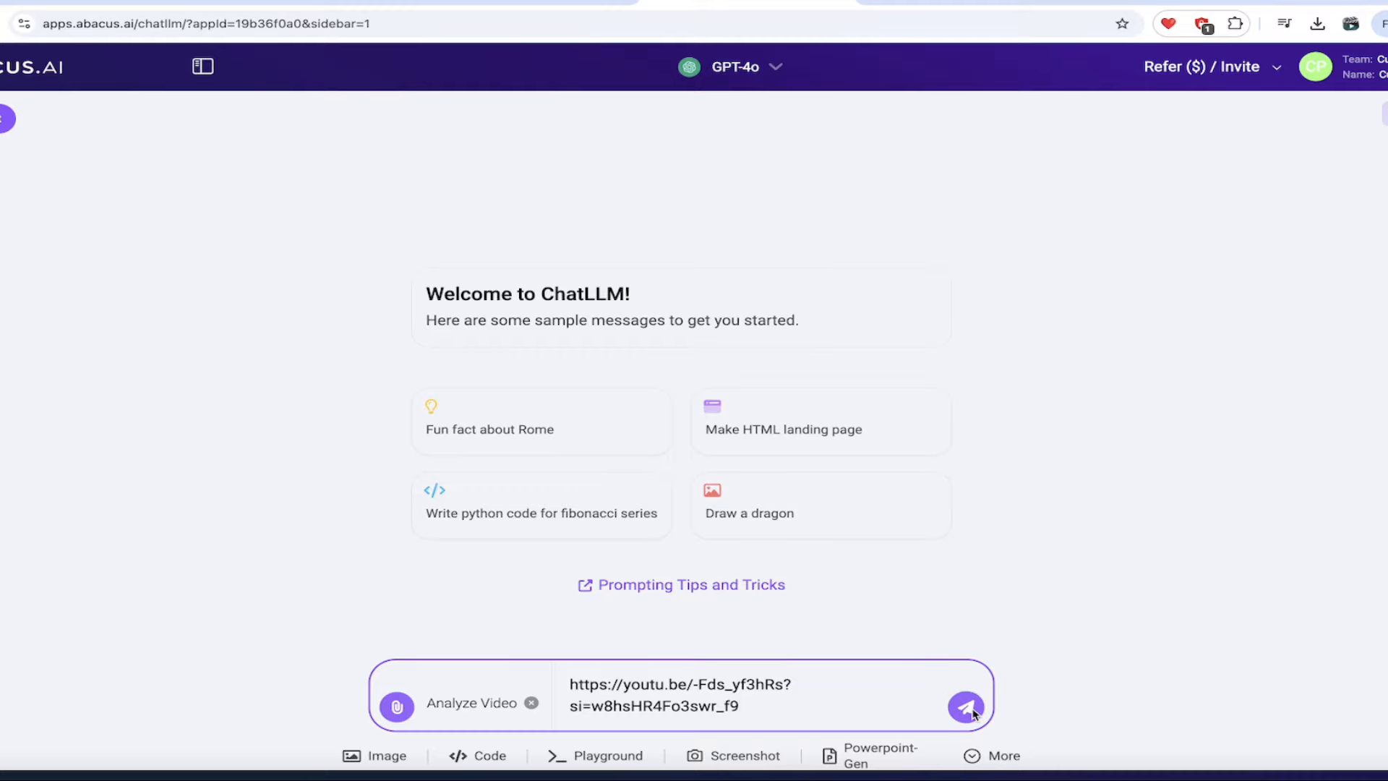
pyautogui.click(965, 706)
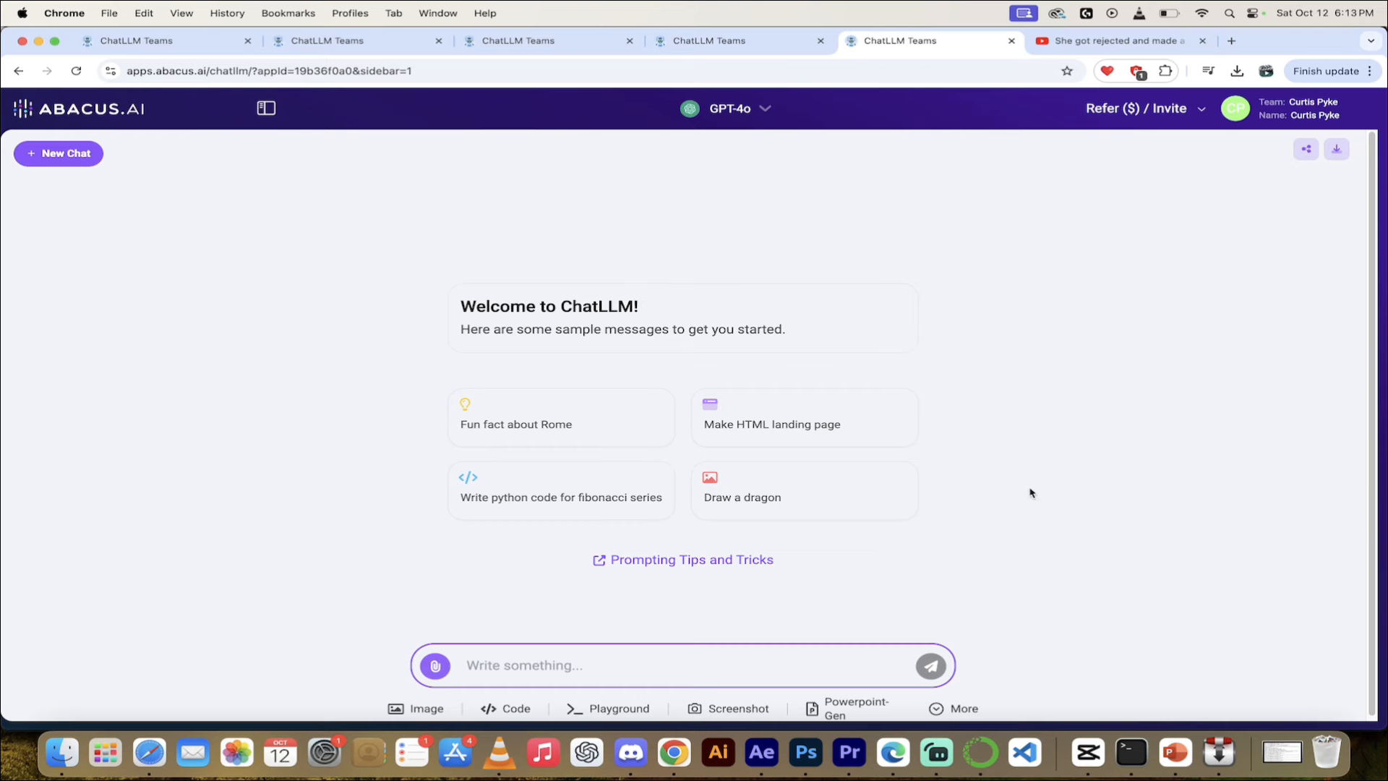
# Enter Generate Image mode and send a bulldog reading-on-the-moon prompt
pyautogui.click(963, 709)
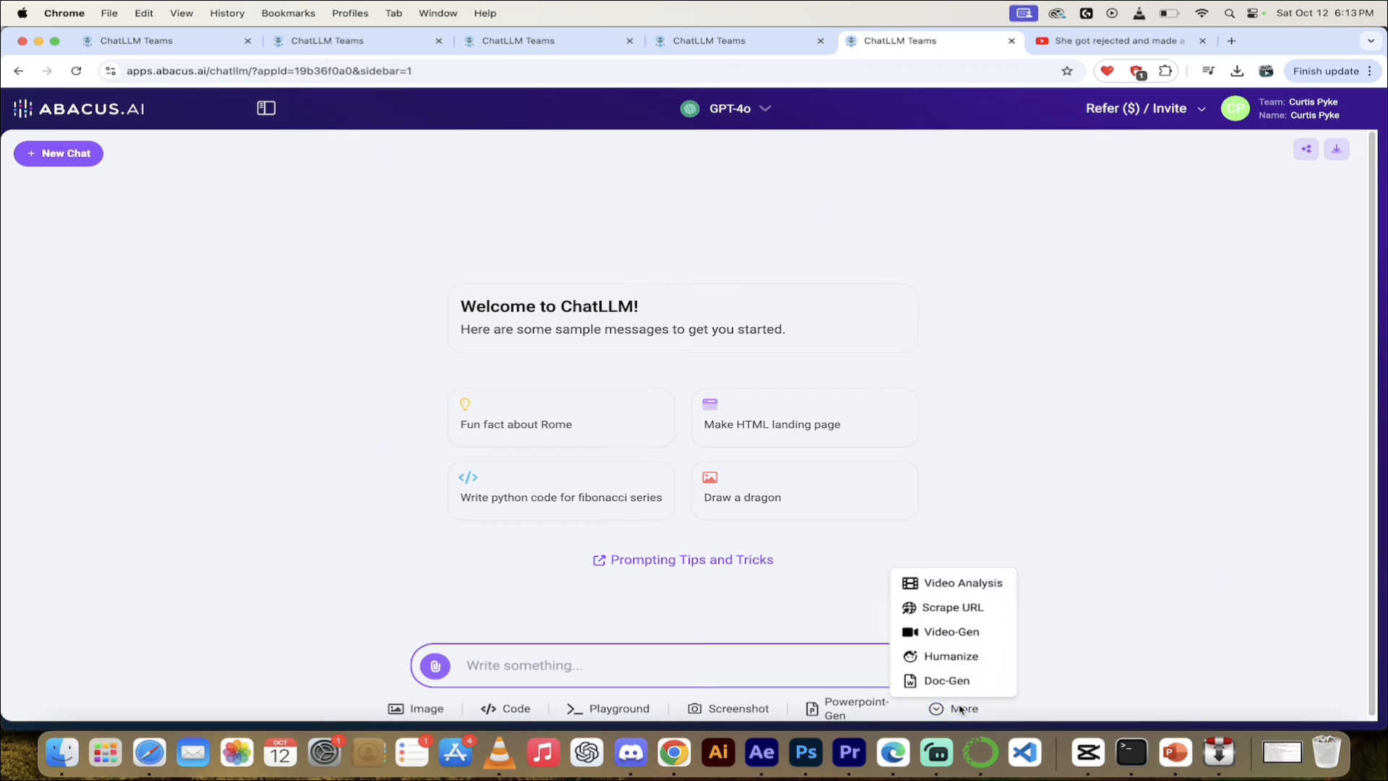
pyautogui.moveTo(960, 583)
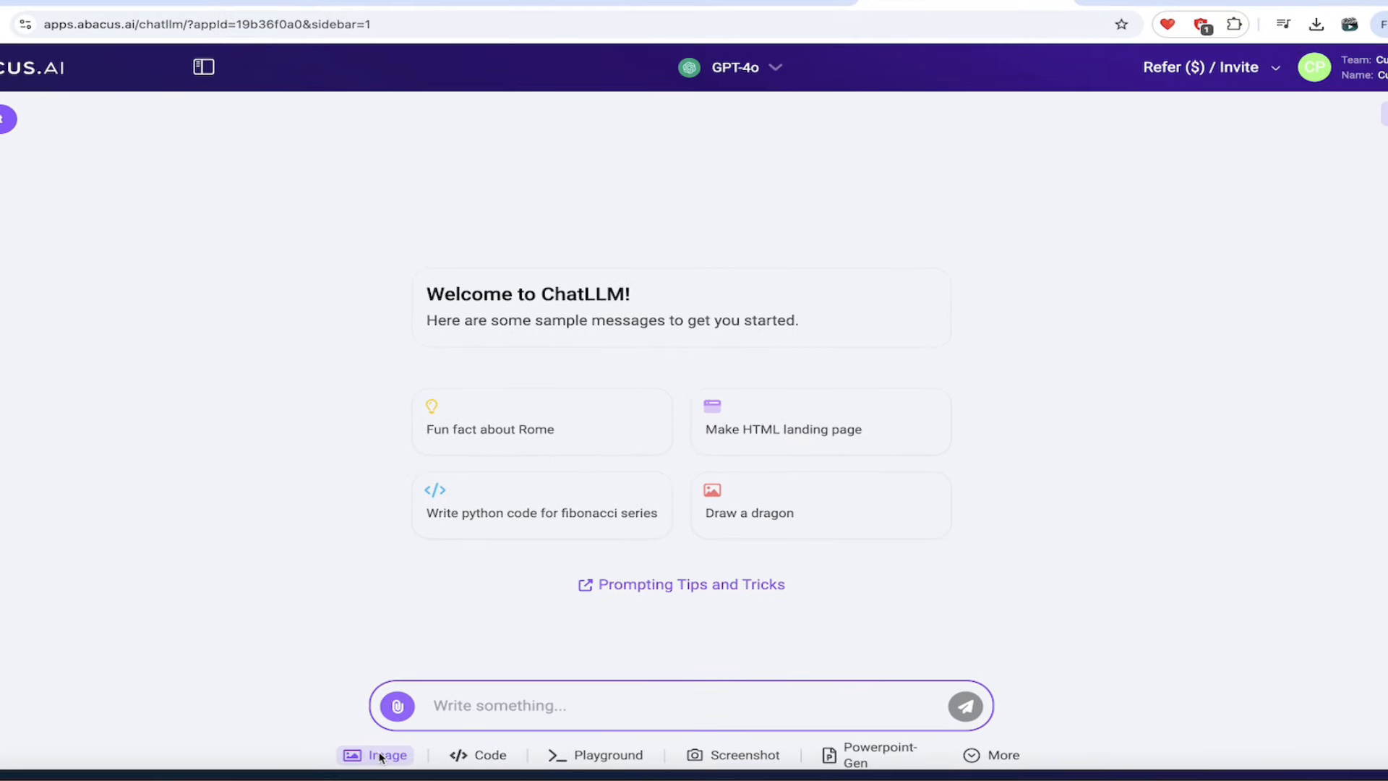
pyautogui.click(374, 755)
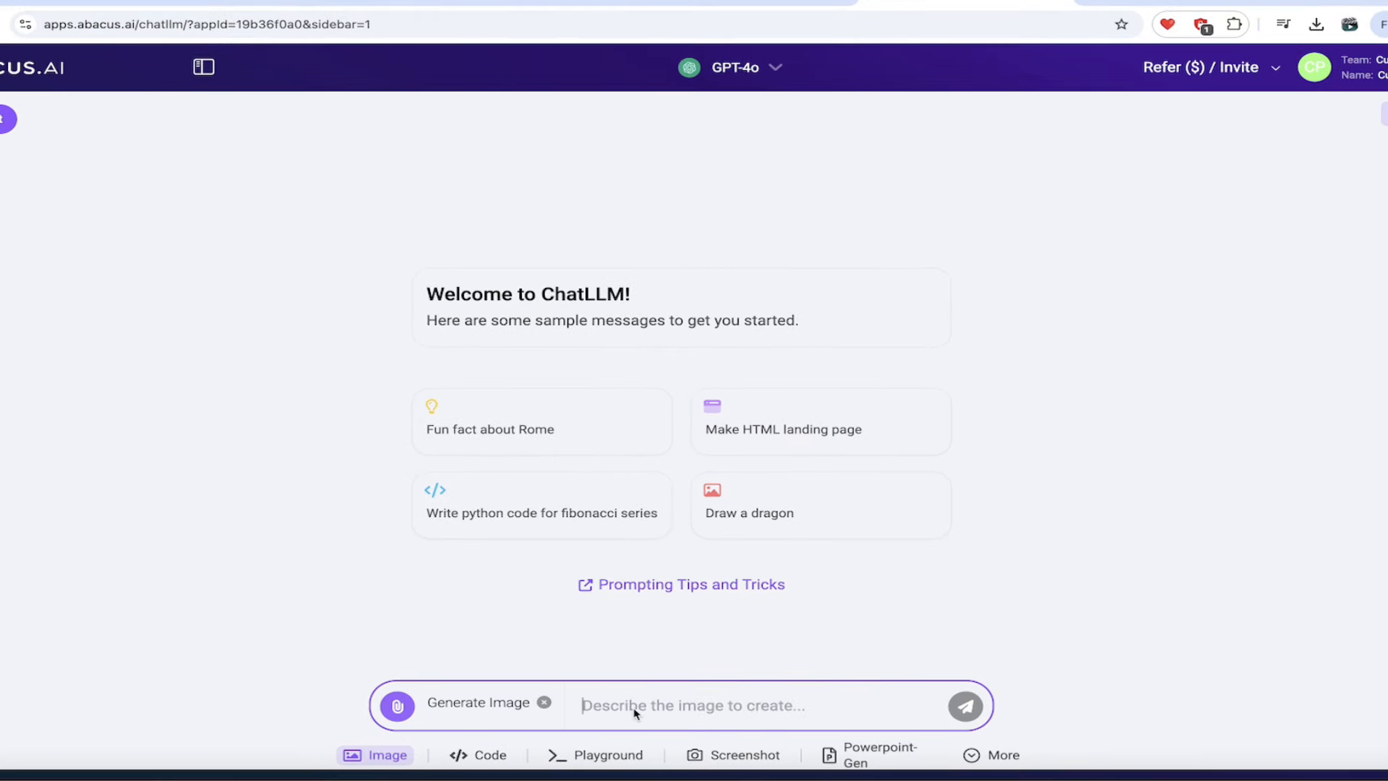
pyautogui.write('French b')
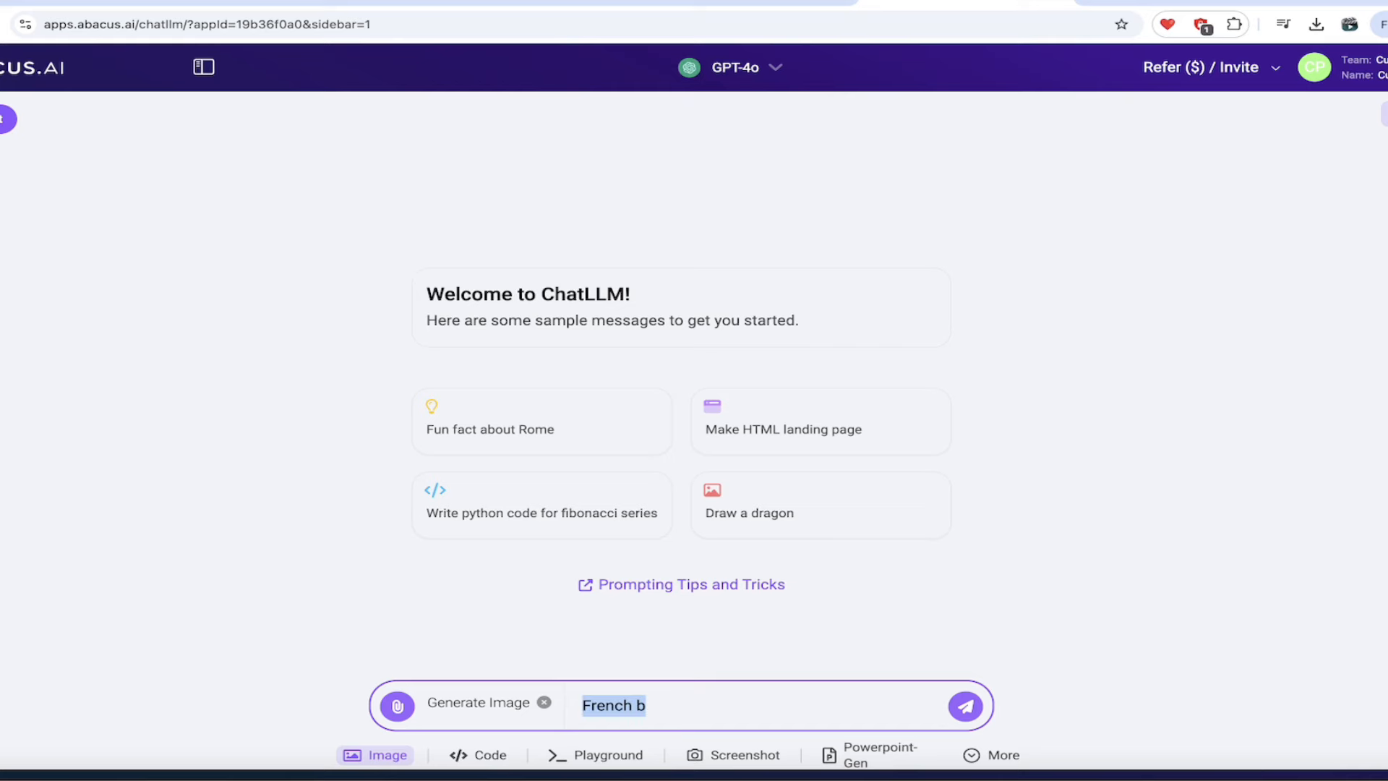
pyautogui.write('English bulldog read')
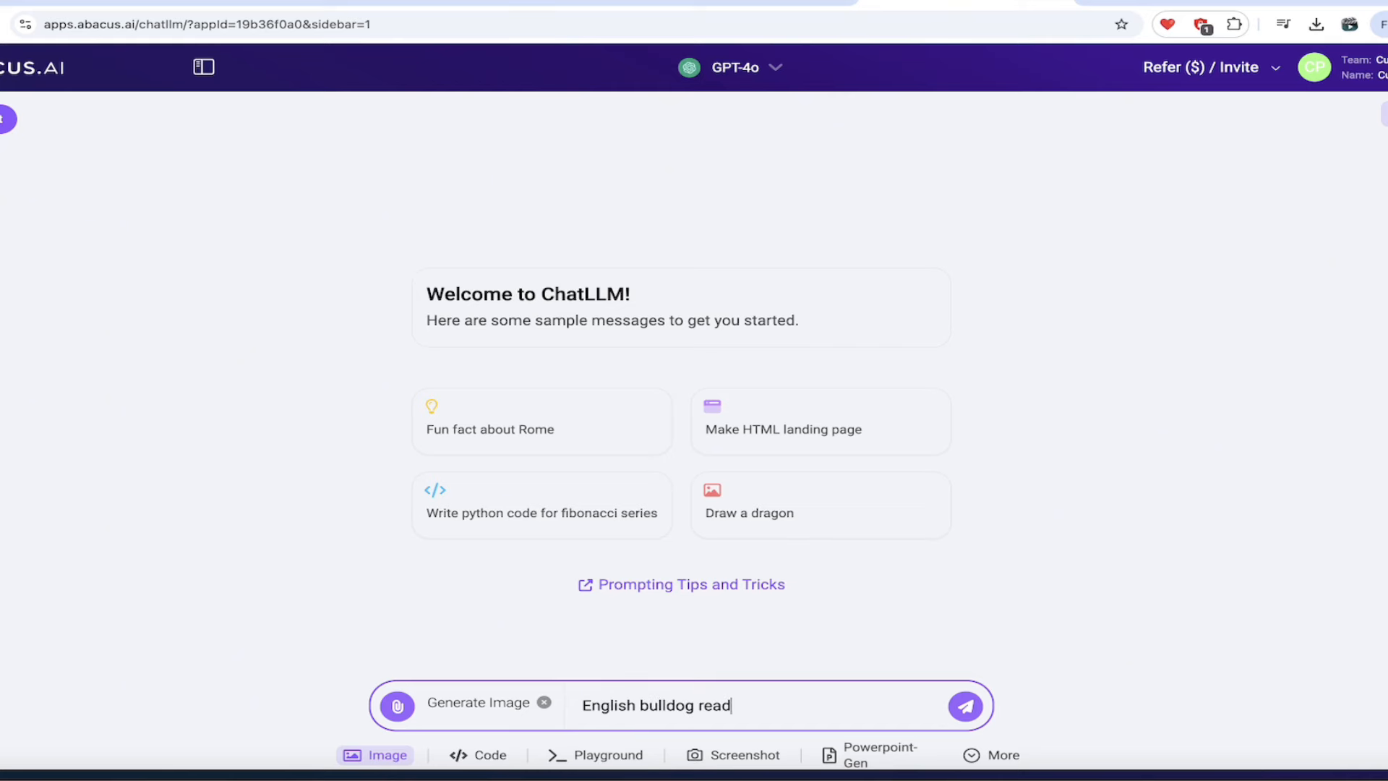
pyautogui.click(964, 706)
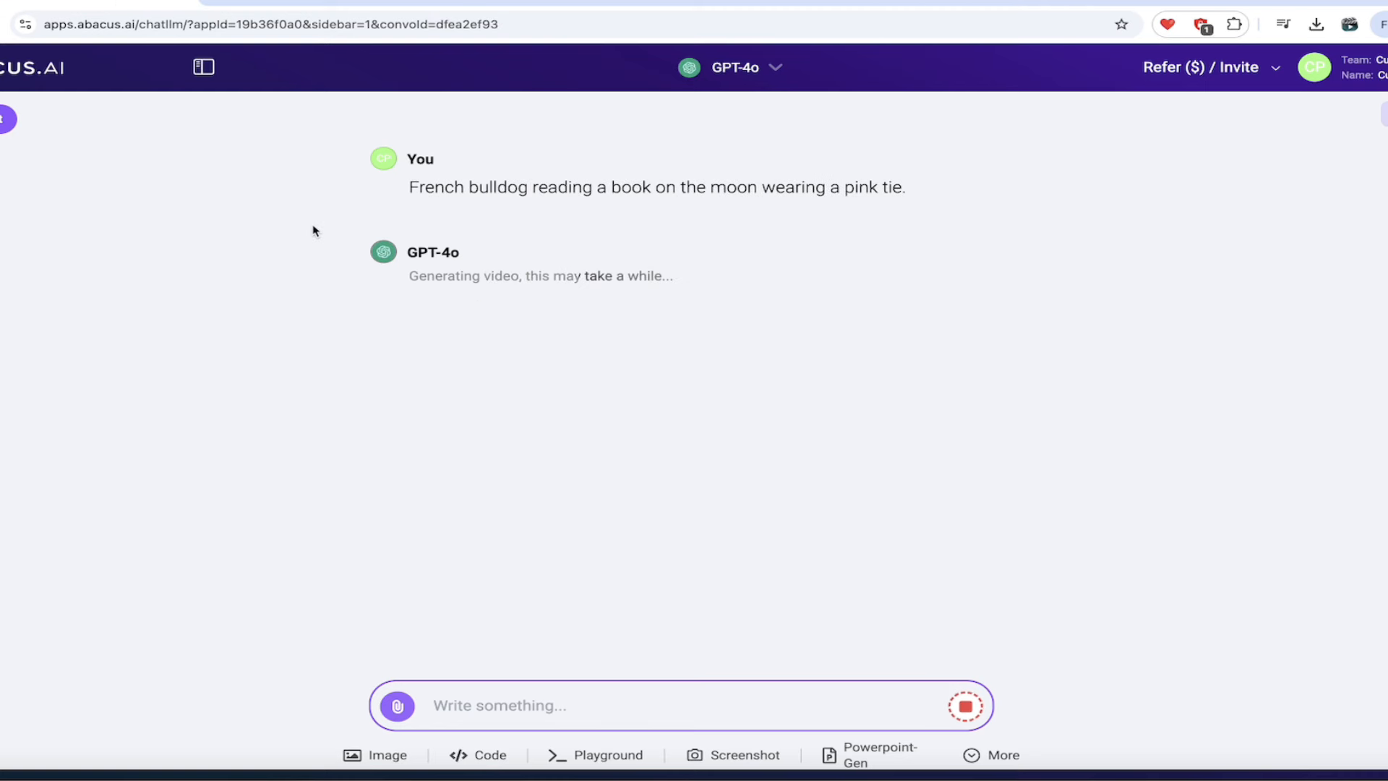
pyautogui.moveTo(650, 423)
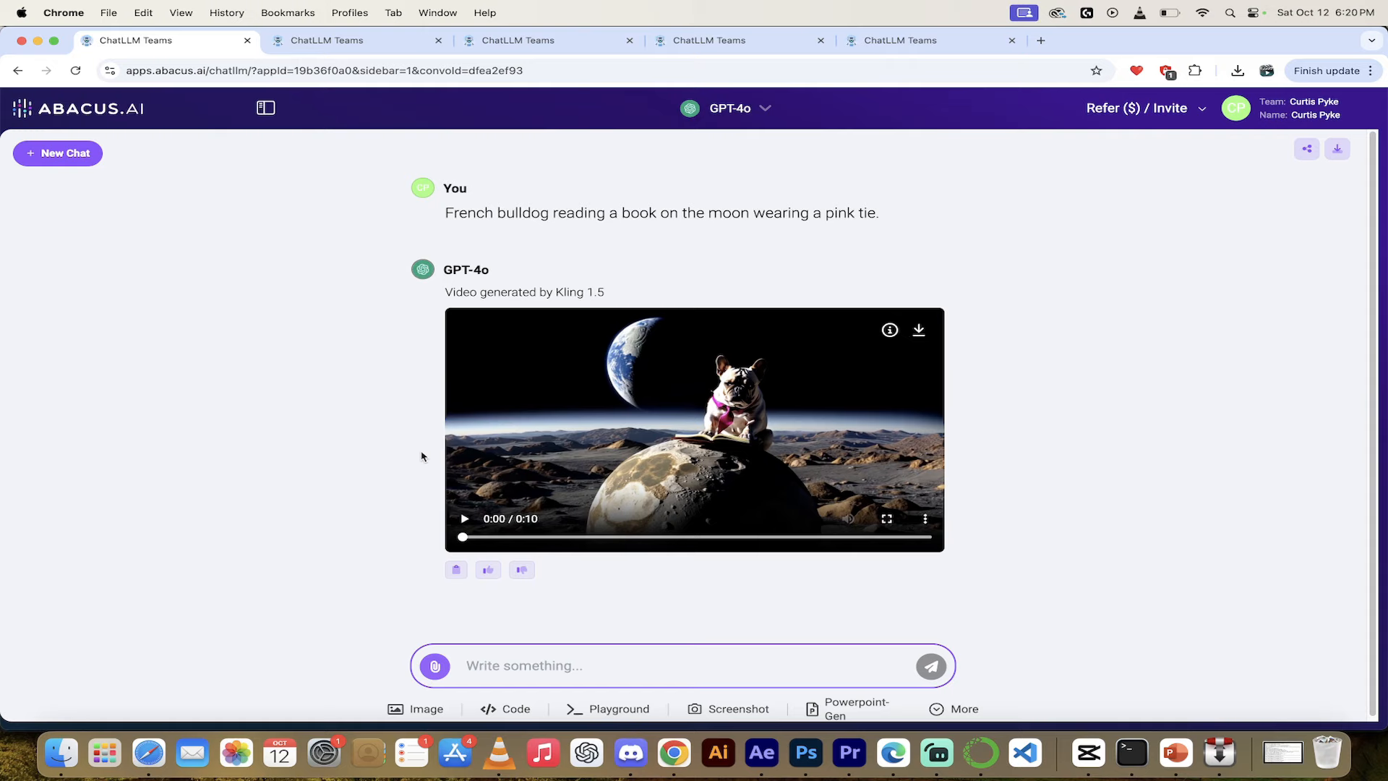
pyautogui.moveTo(1004, 560)
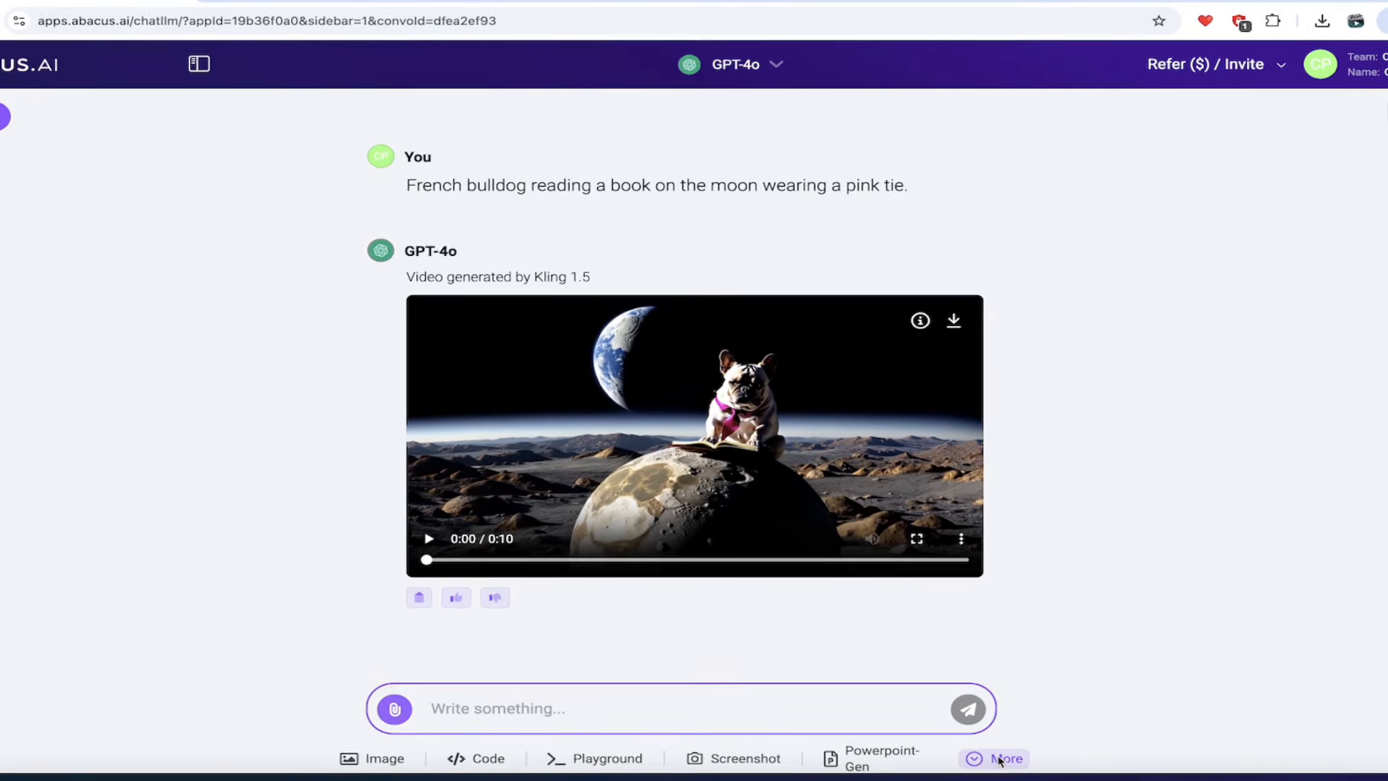
pyautogui.moveTo(145, 521)
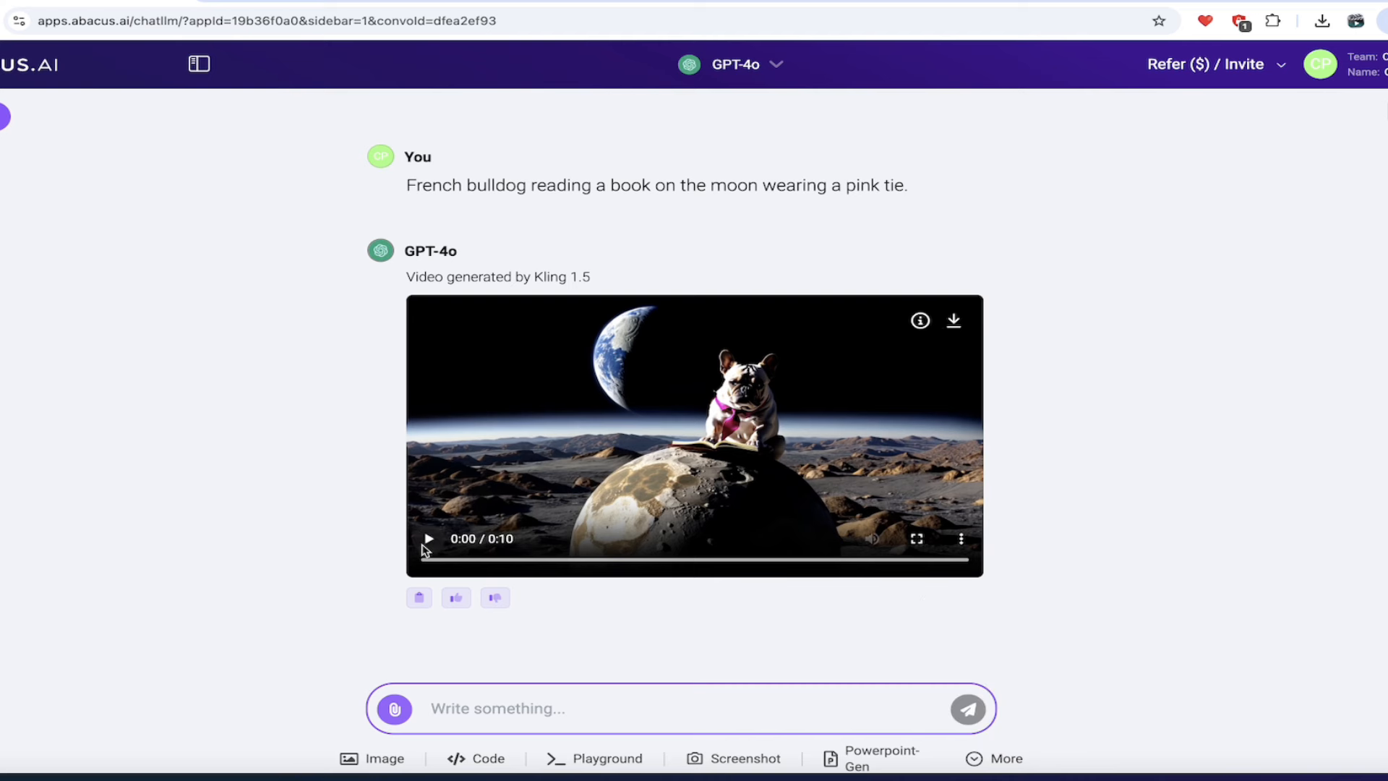
# Play the finished Kling 1.5 bulldog video full screen, then exit full screen
pyautogui.click(429, 537)
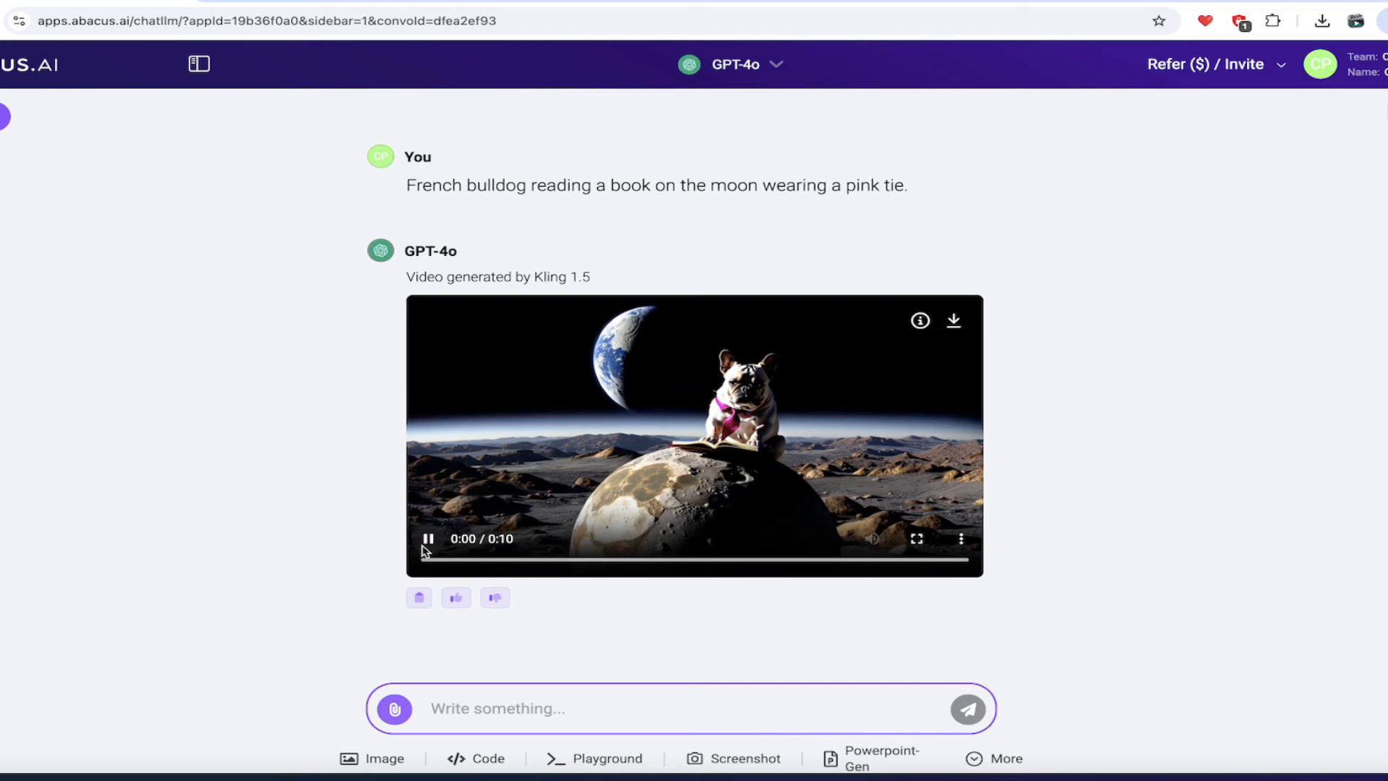
pyautogui.click(918, 538)
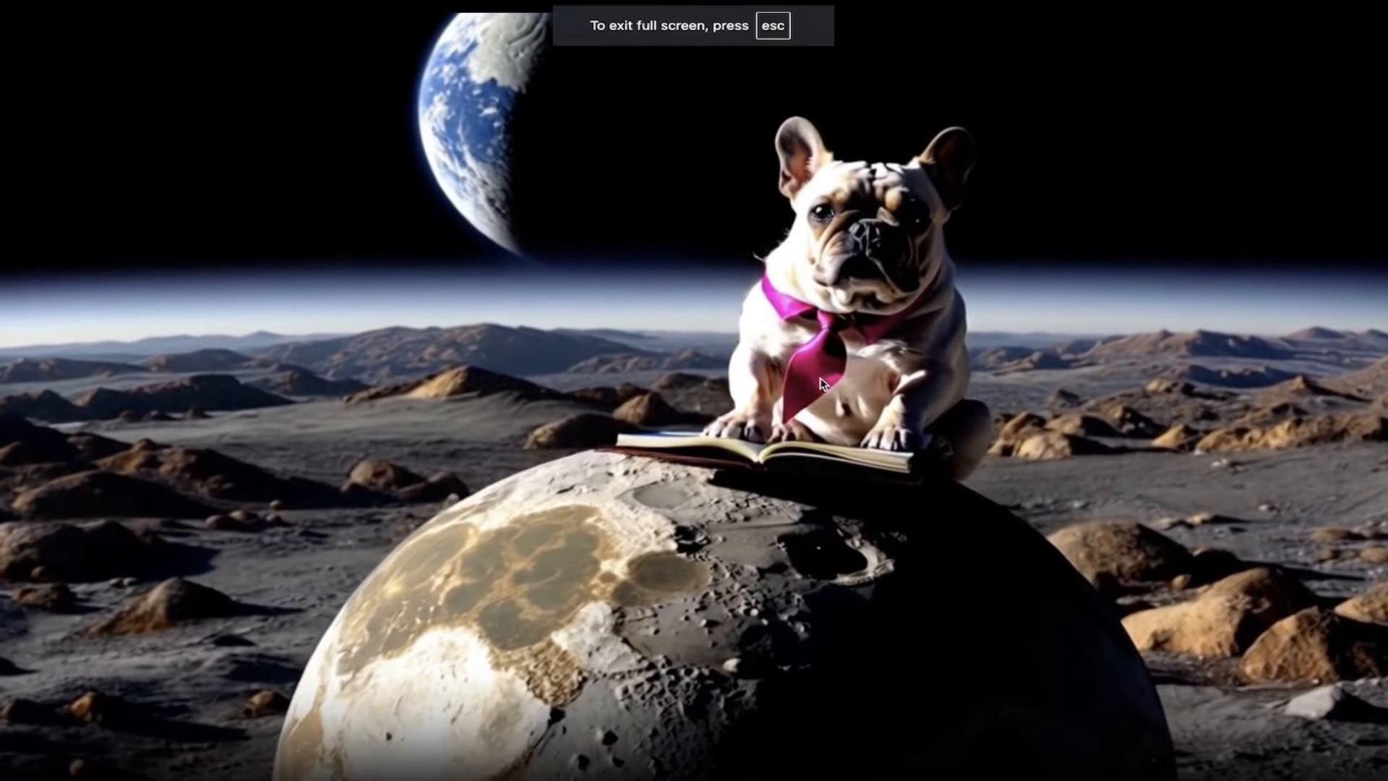
pyautogui.press('esc')
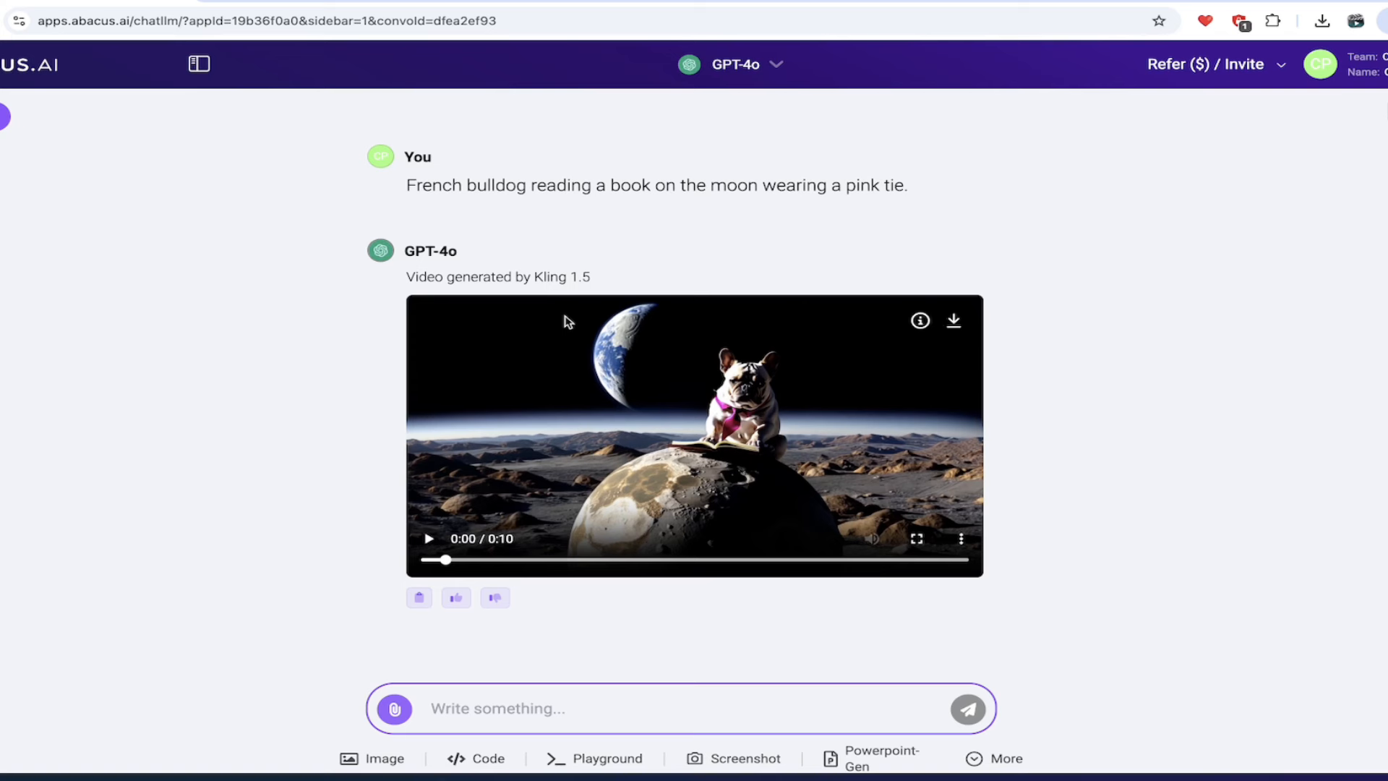
pyautogui.moveTo(347, 342)
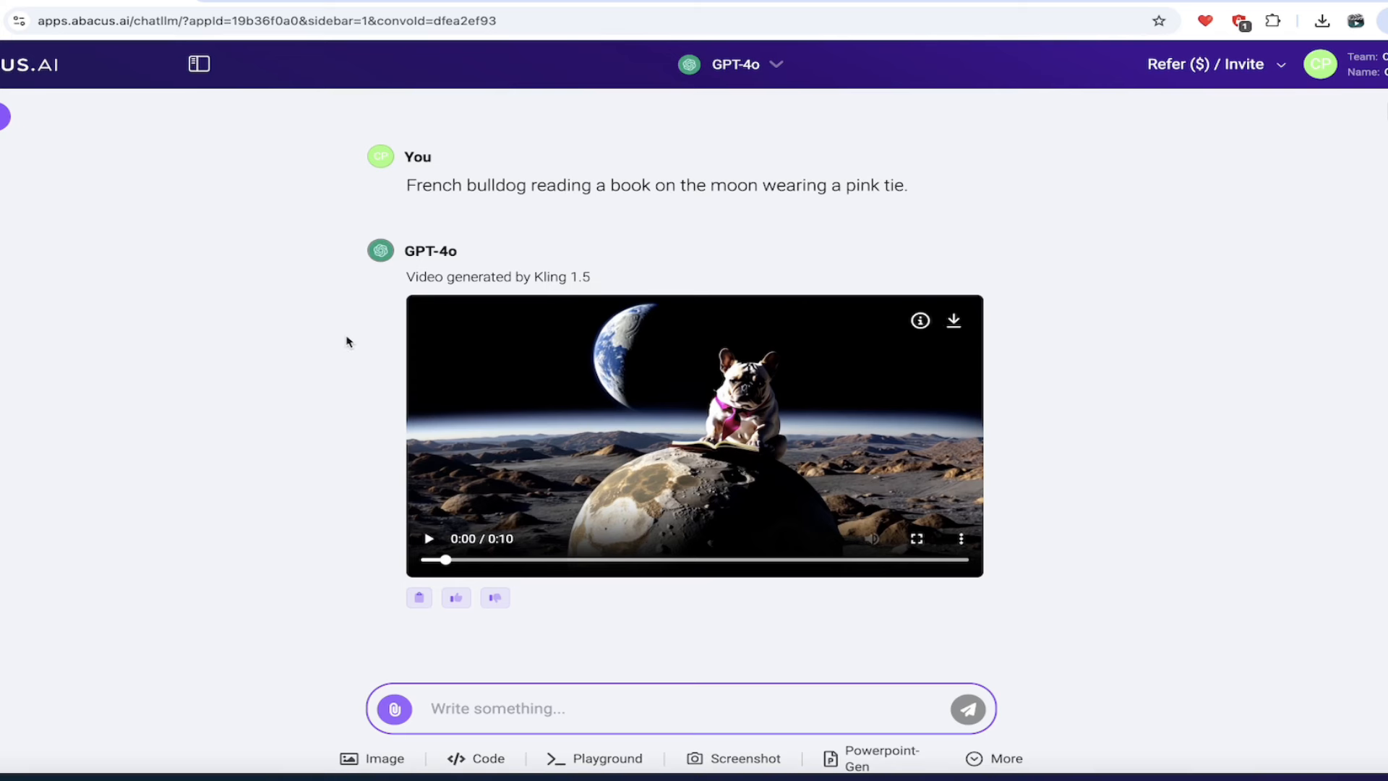
pyautogui.moveTo(268, 366)
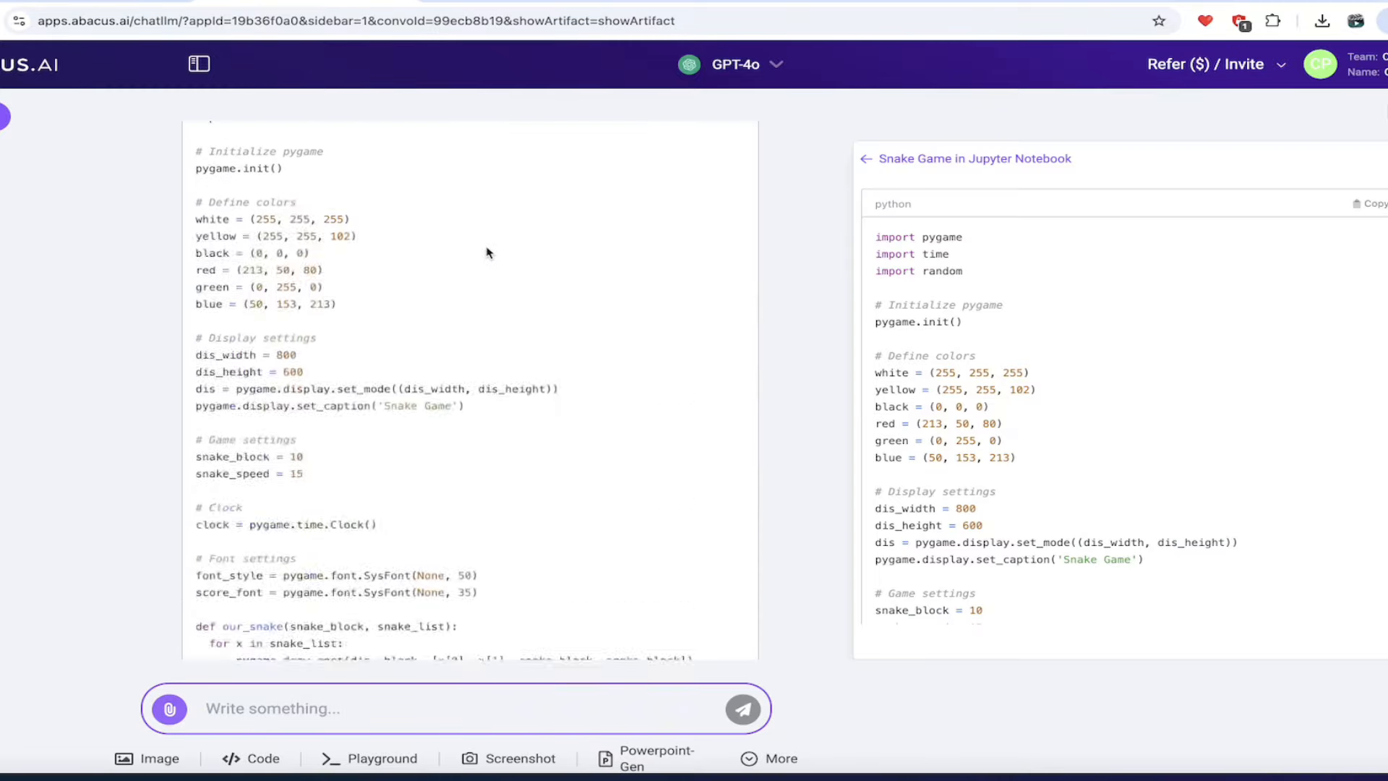
# Bring back the Snake Game conversation with its pygame code panel
pyautogui.click(715, 281)
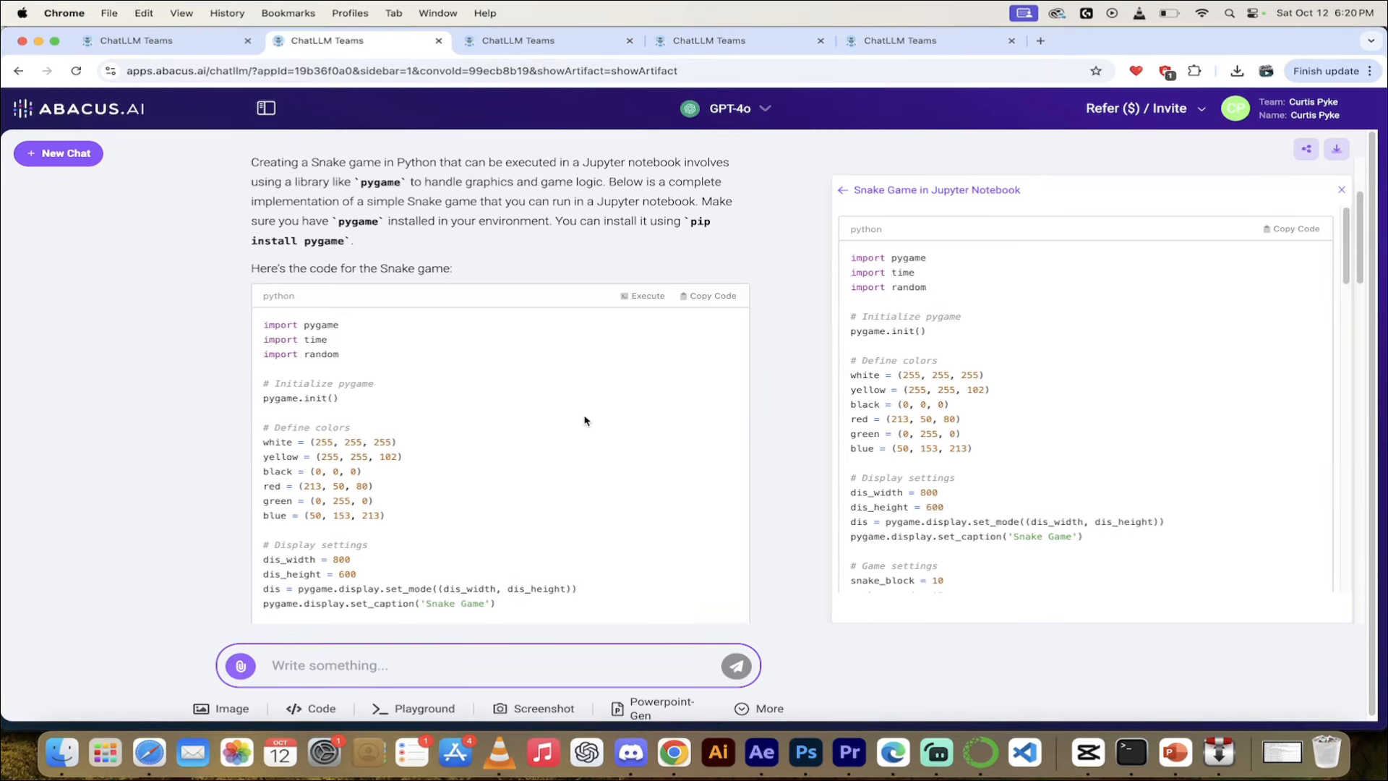
pyautogui.moveTo(594, 504)
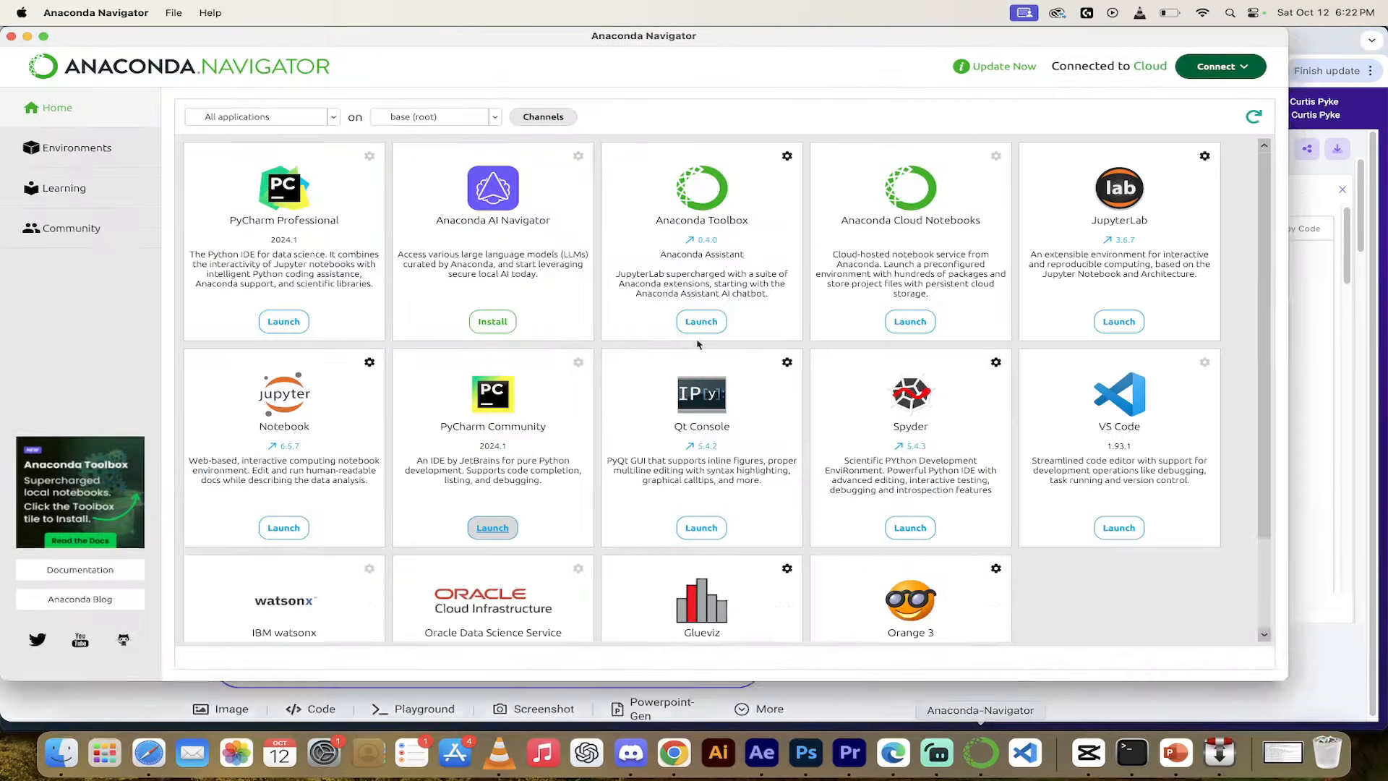
# Launch Jupyter Notebook from Anaconda Navigator
pyautogui.click(283, 527)
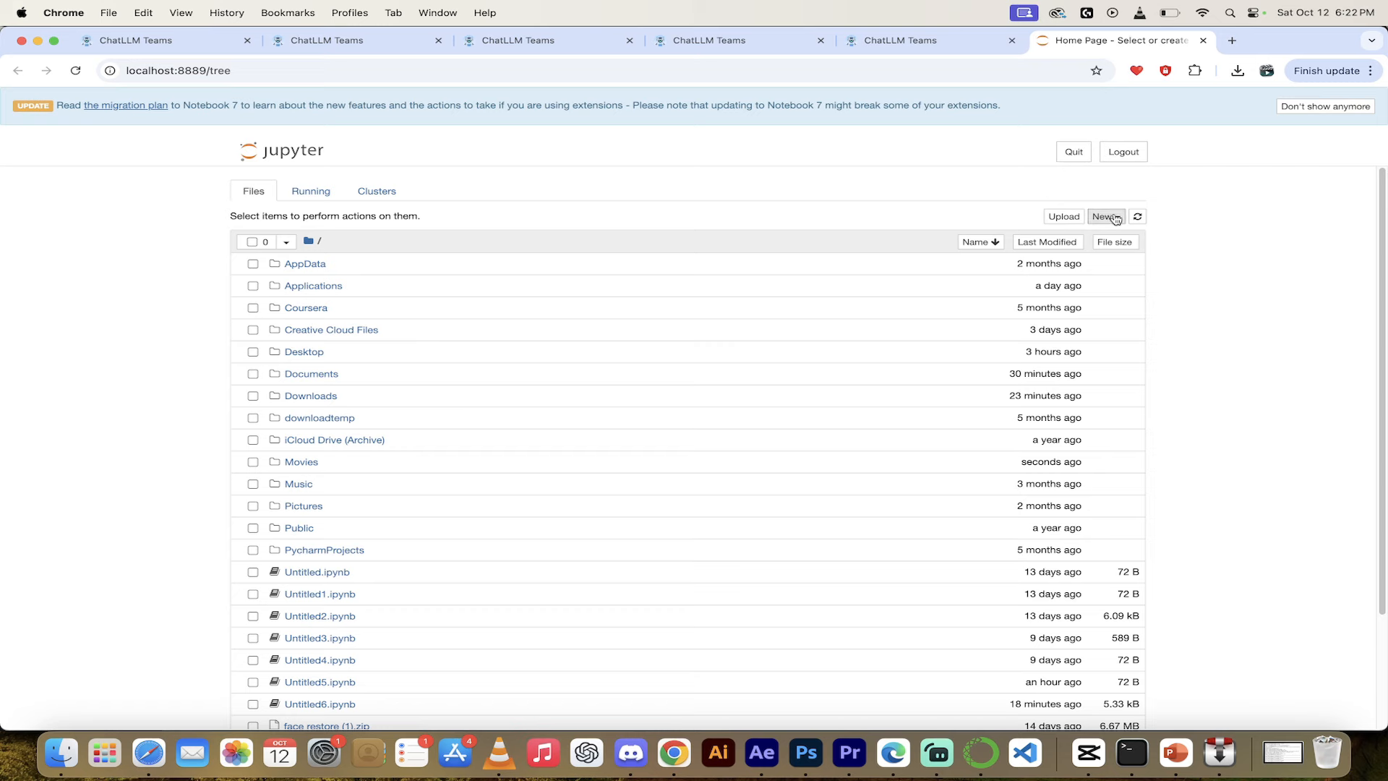
# Run the pasted pygame snake code in a new Python 3 notebook, then return to the chat
pyautogui.click(1105, 217)
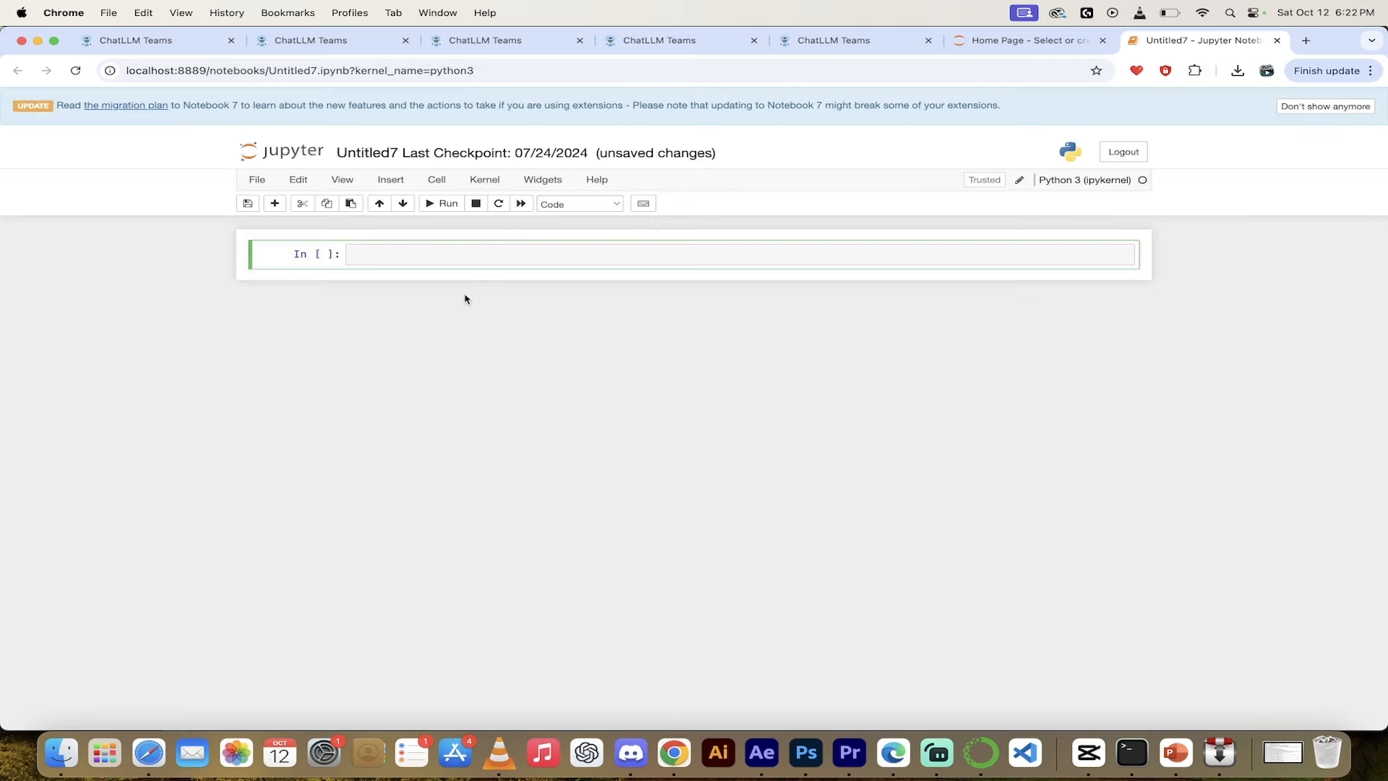
pyautogui.write('import pygame')
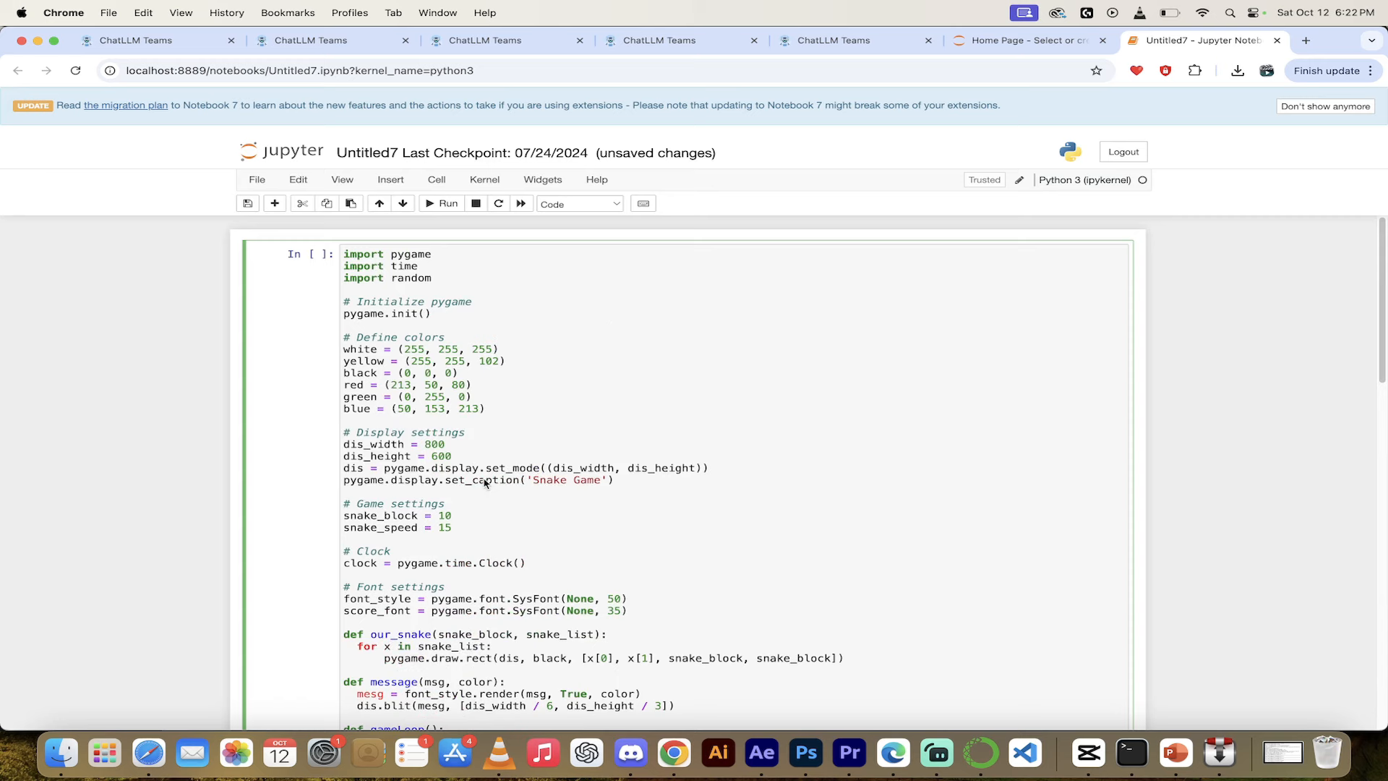
pyautogui.scroll(-3)
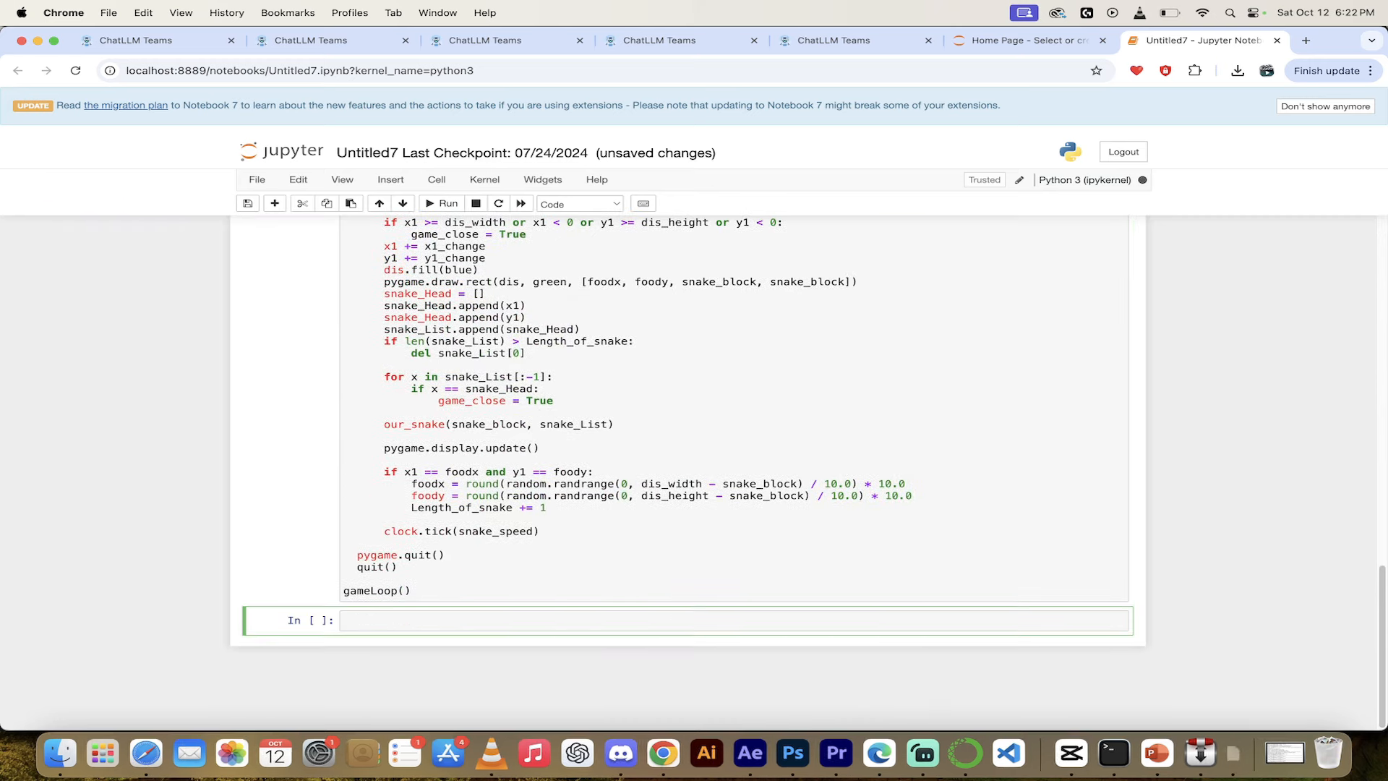
pyautogui.click(442, 203)
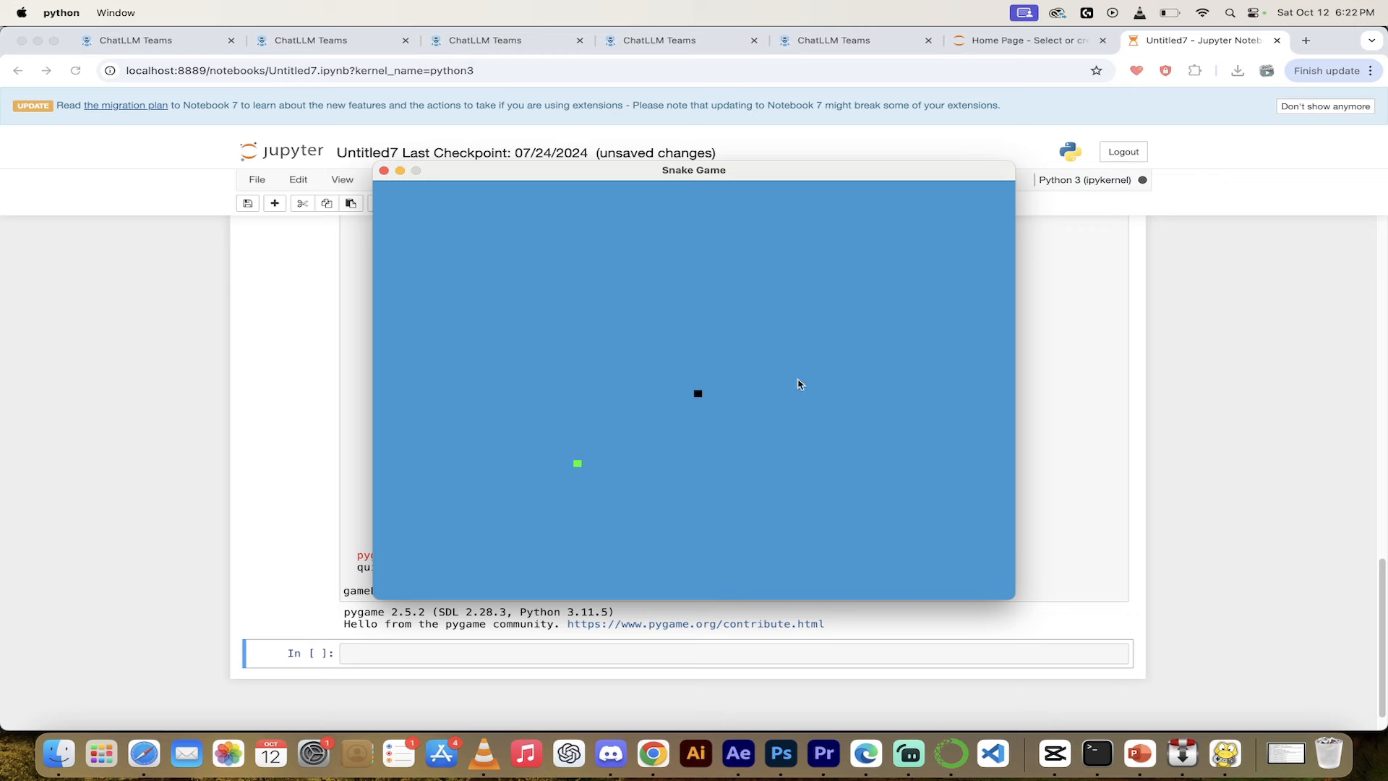
pyautogui.click(658, 40)
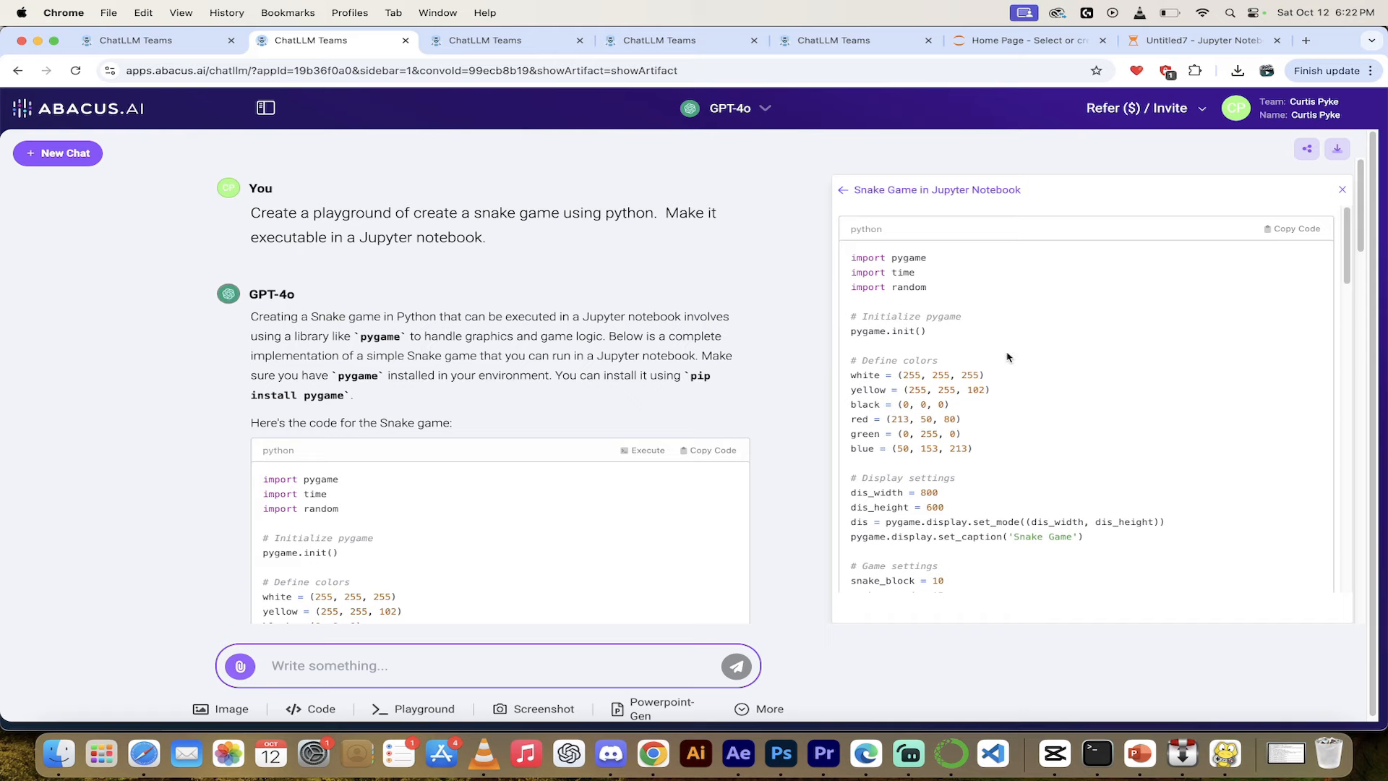
# Scroll through the snake game code, including keyboard controls, and back to the top
pyautogui.scroll(-3)
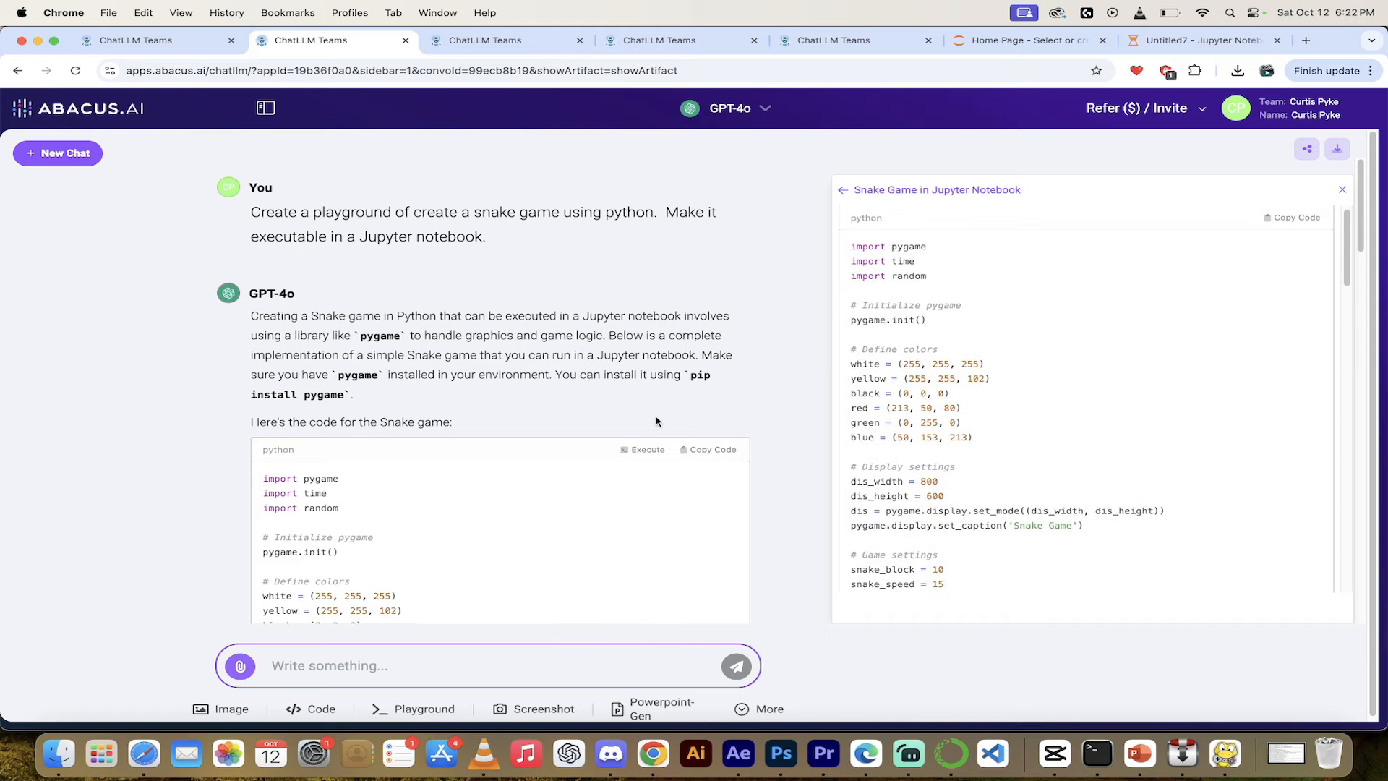
pyautogui.scroll(-3)
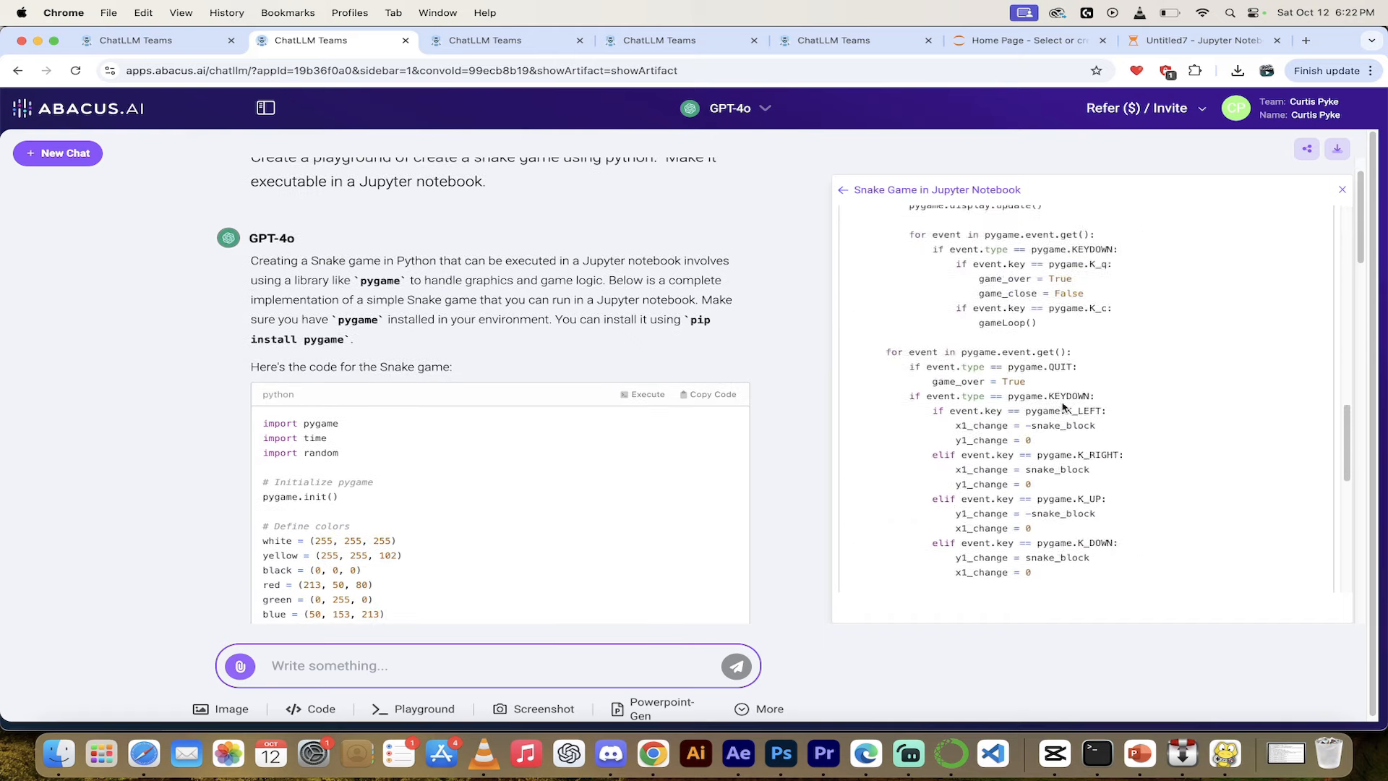
pyautogui.scroll(3)
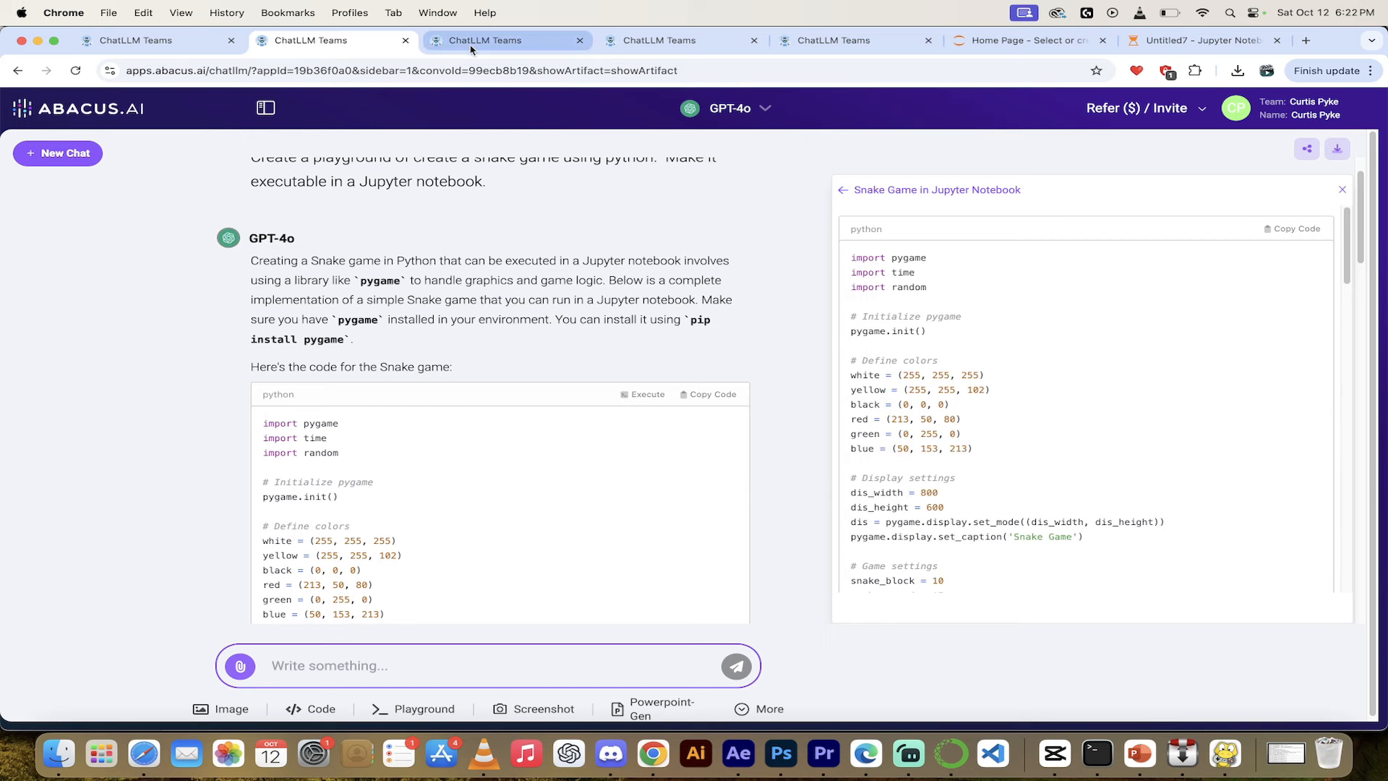
pyautogui.moveTo(484, 40)
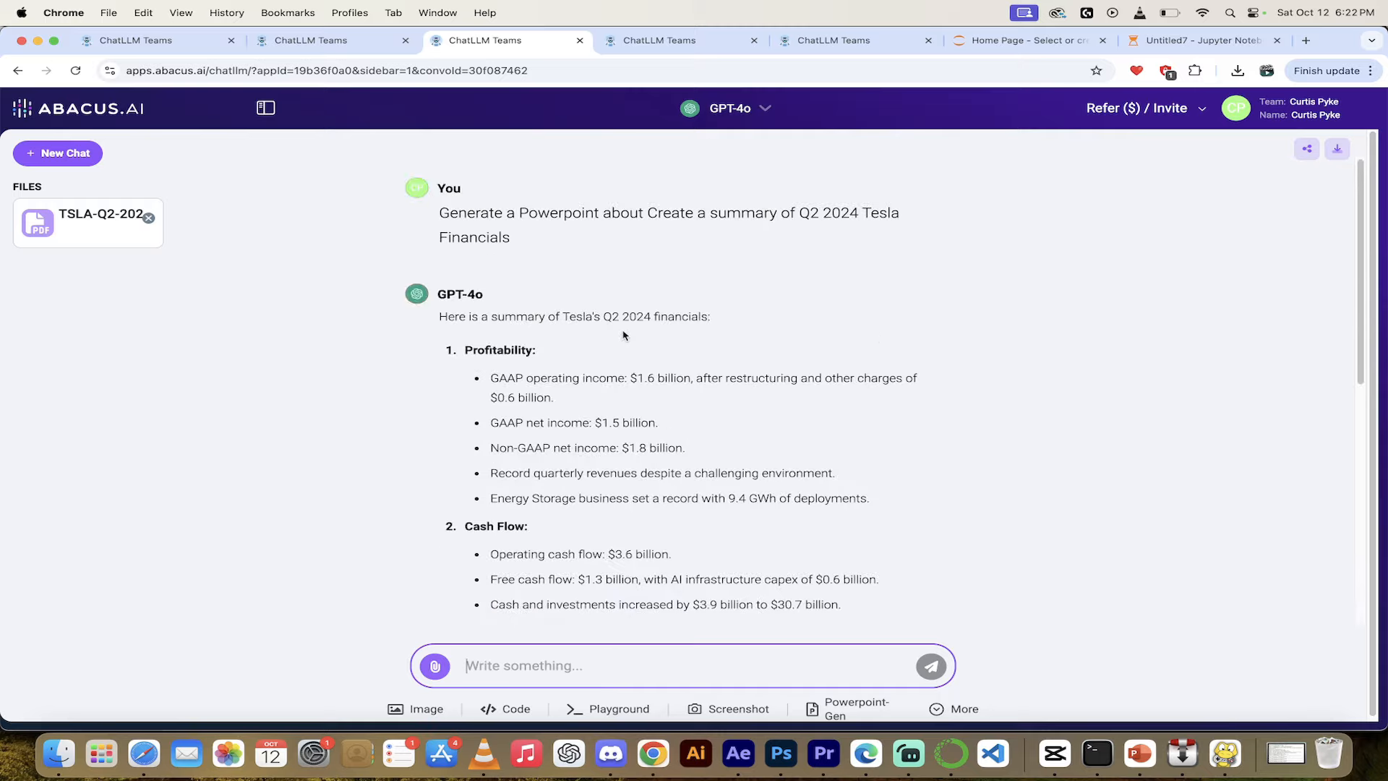
pyautogui.moveTo(567, 381)
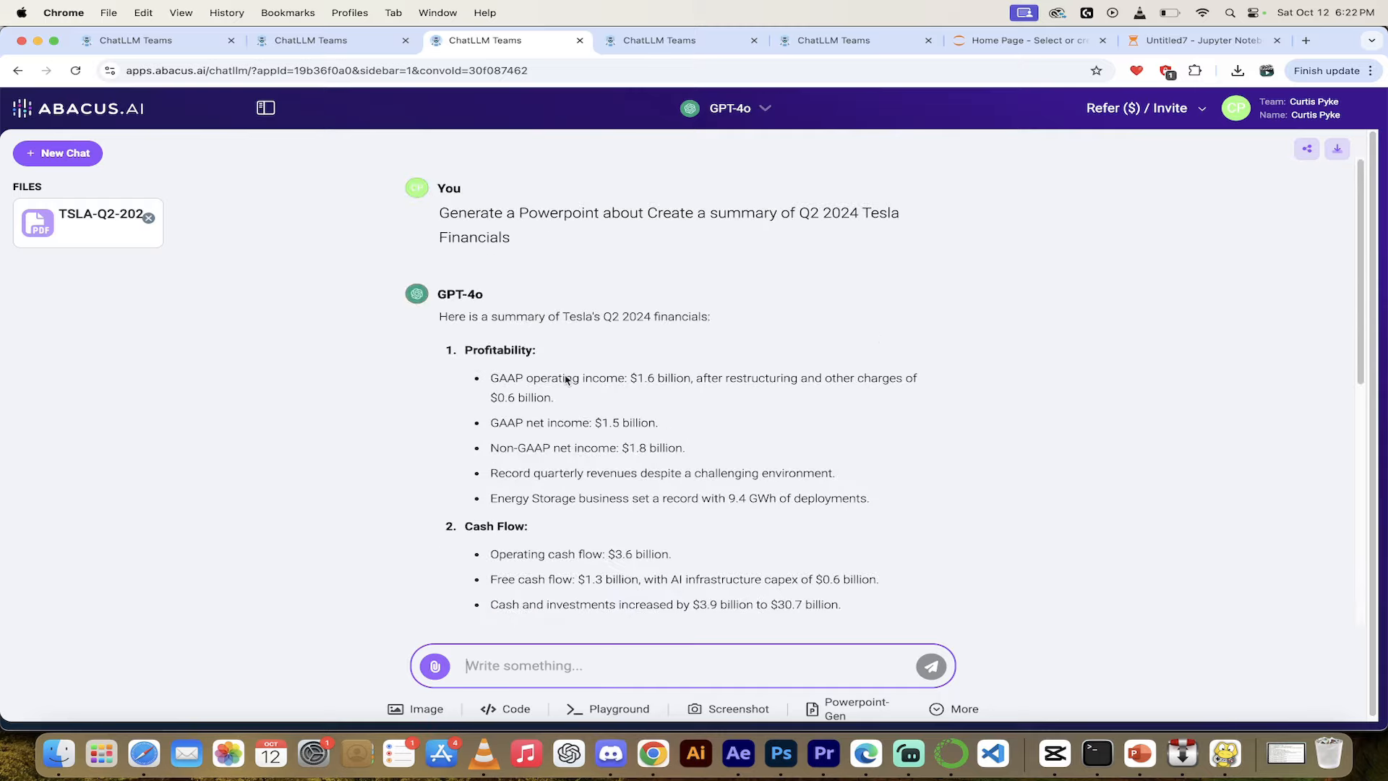
# Review the Tesla Q2 2024 summary and reply 'Yes, generate' to request the PowerPoint
pyautogui.scroll(-3)
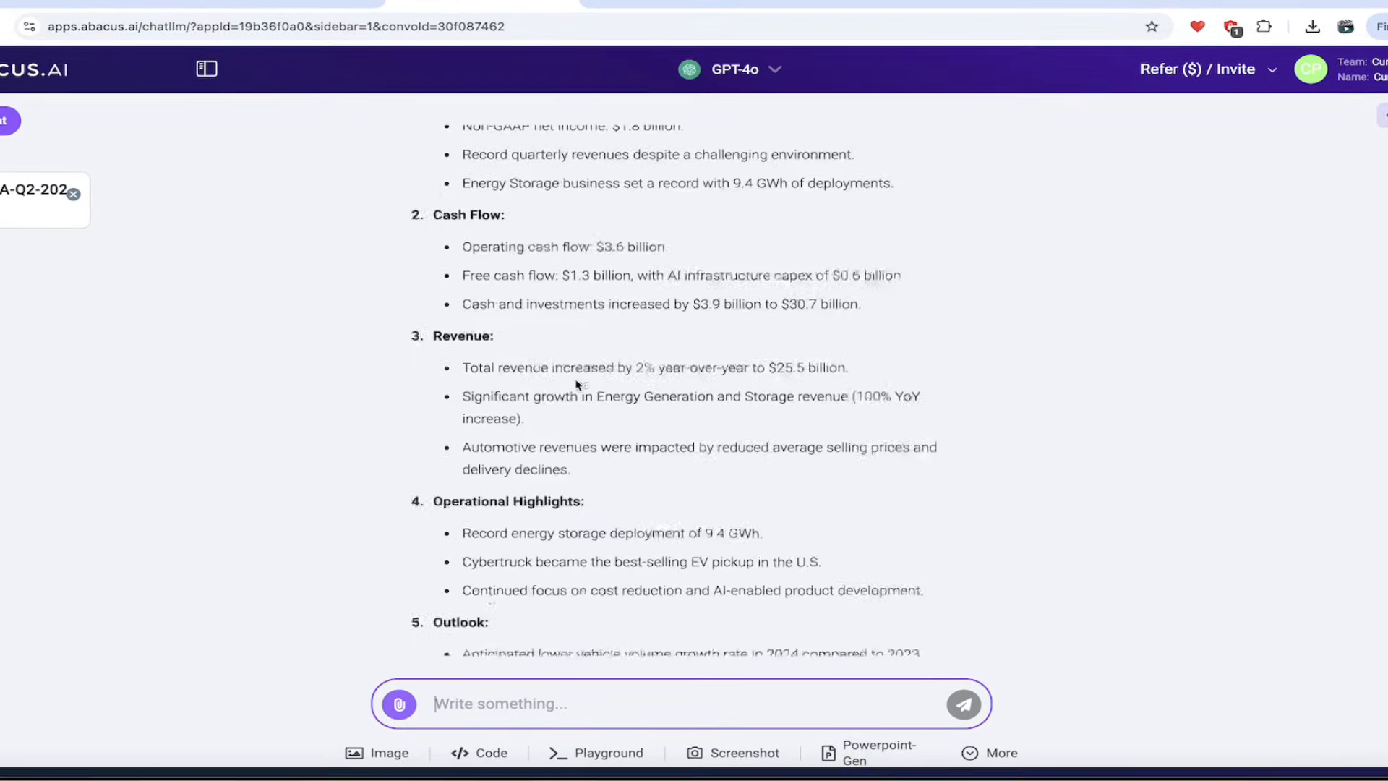
pyautogui.scroll(-3)
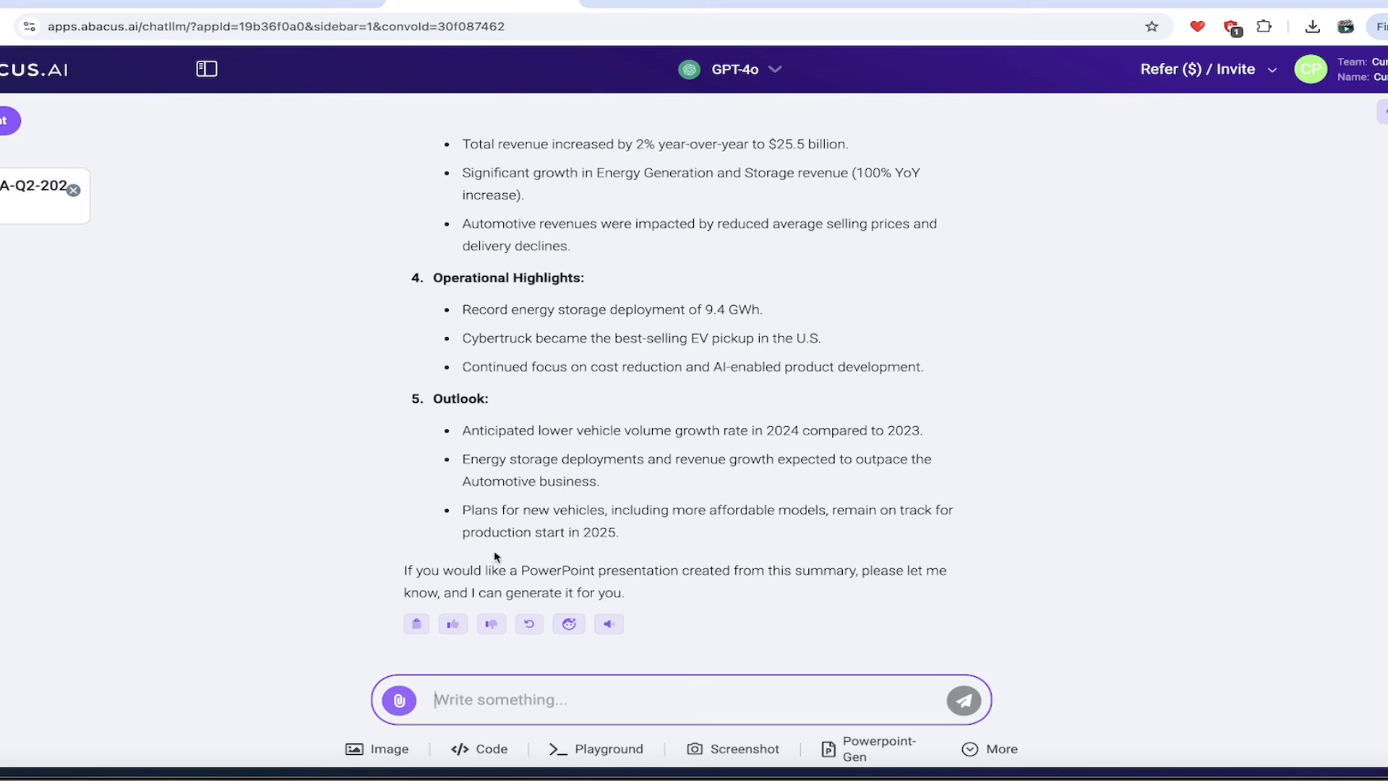
pyautogui.moveTo(509, 709)
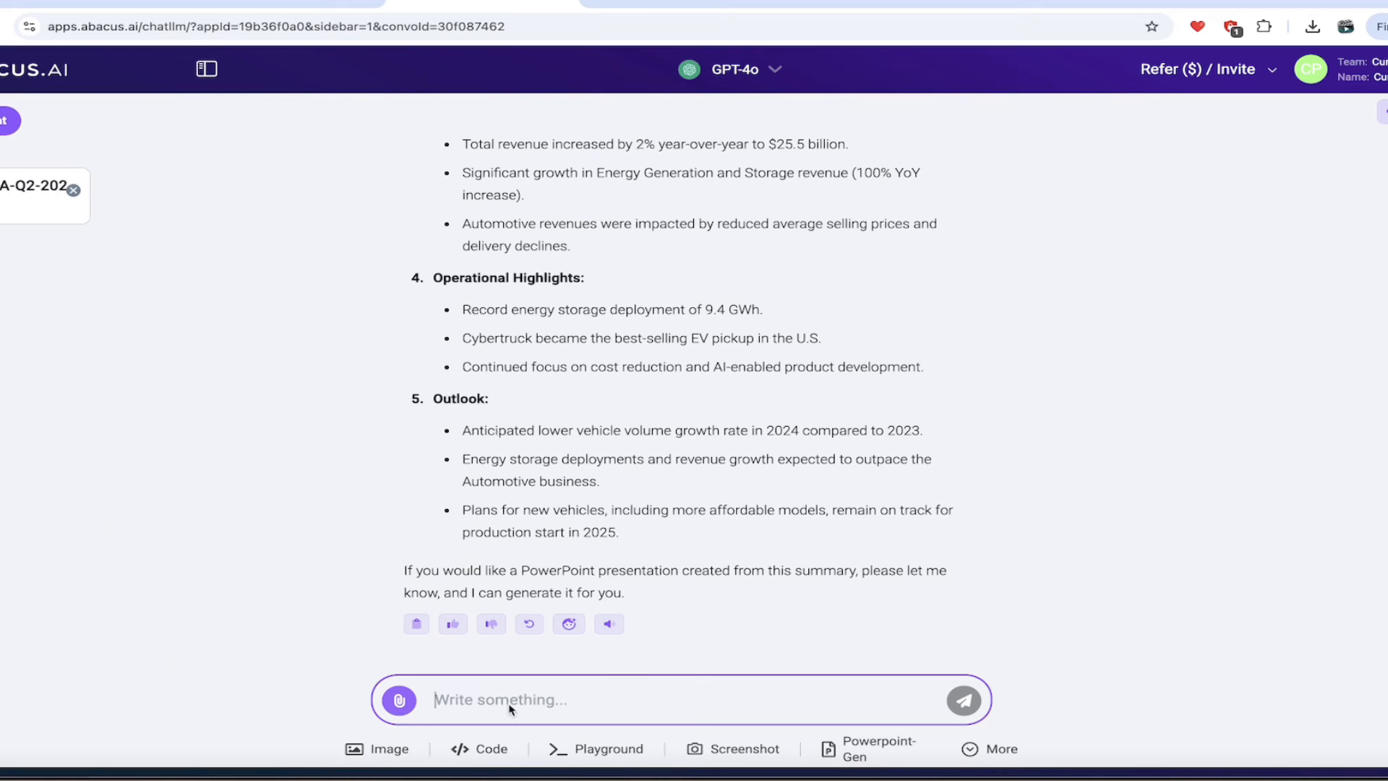
pyautogui.write('Yes, generate')
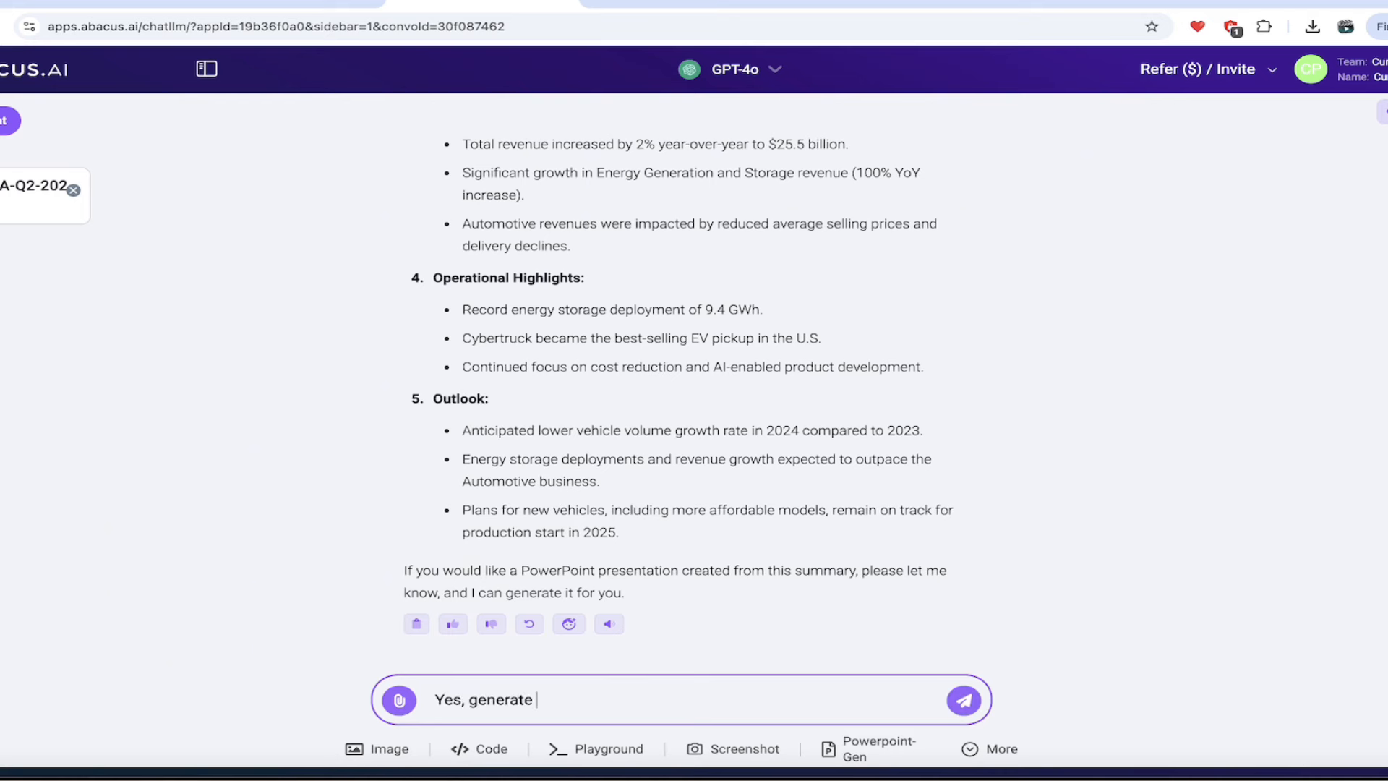
pyautogui.click(963, 699)
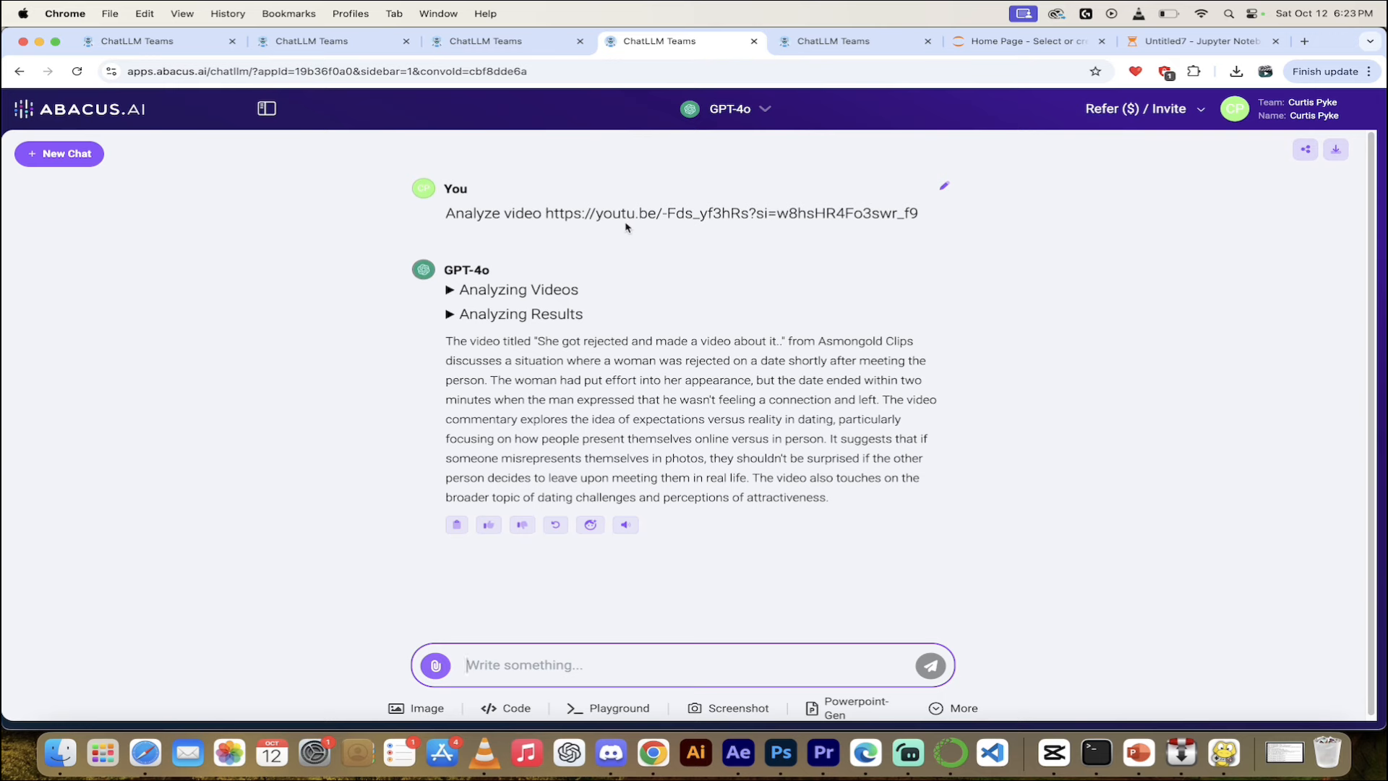
# Expand the video analysis results to review the title, author and timestamped transcript
pyautogui.click(954, 707)
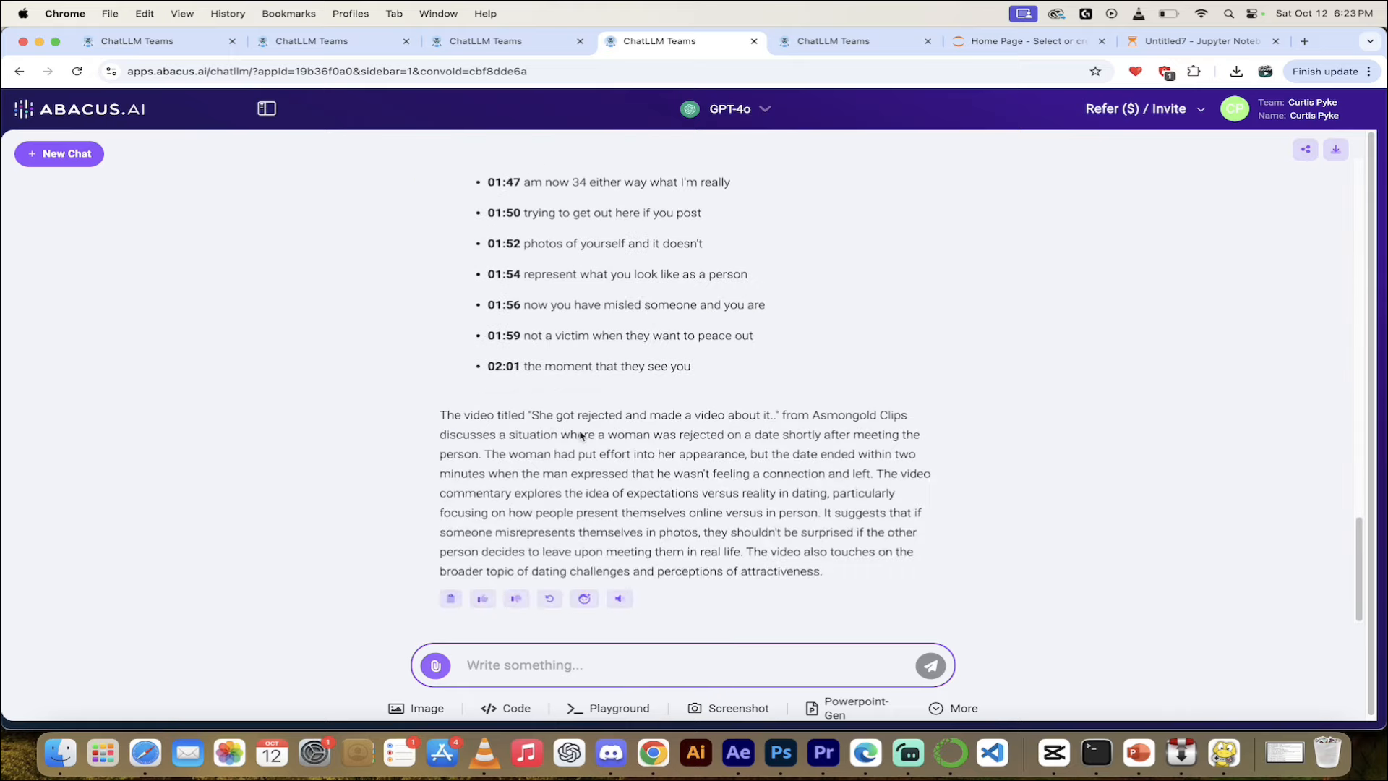
pyautogui.scroll(3)
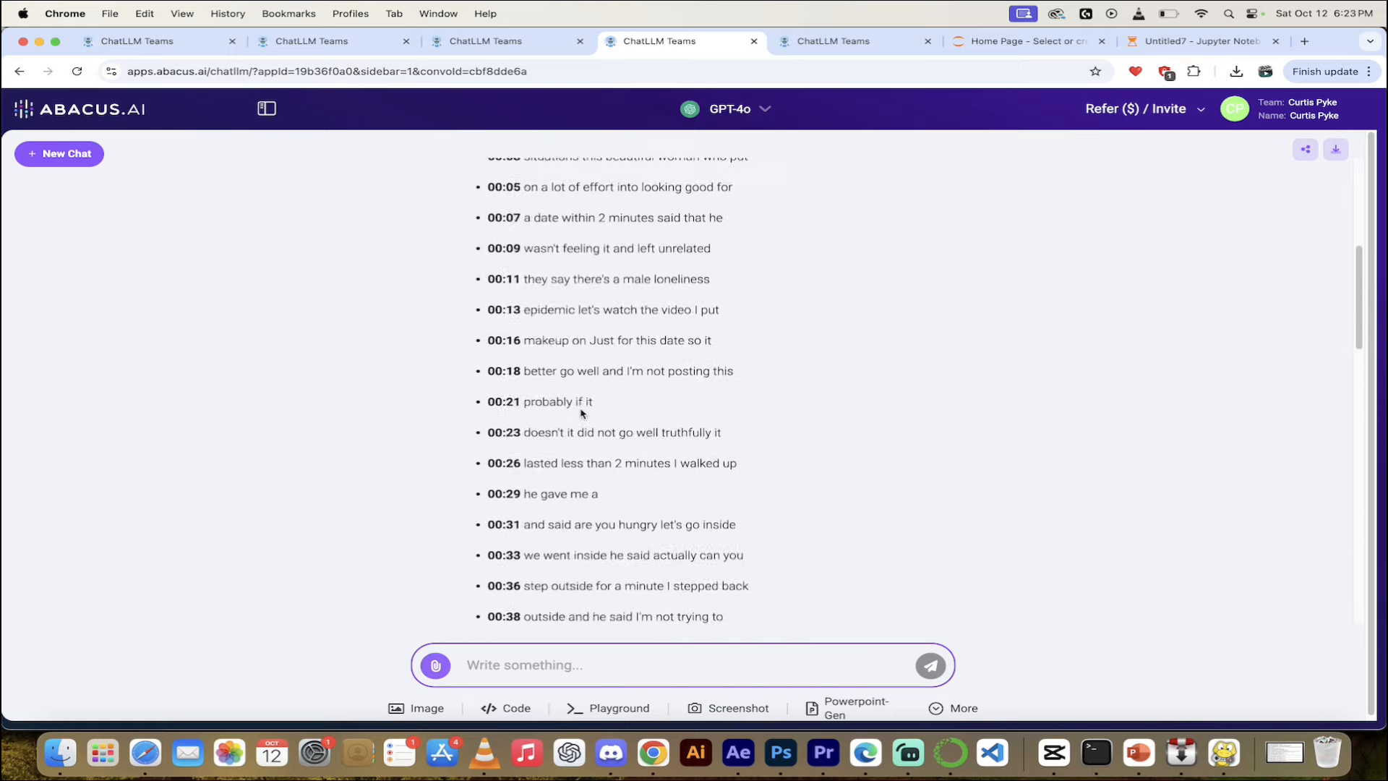
pyautogui.scroll(3)
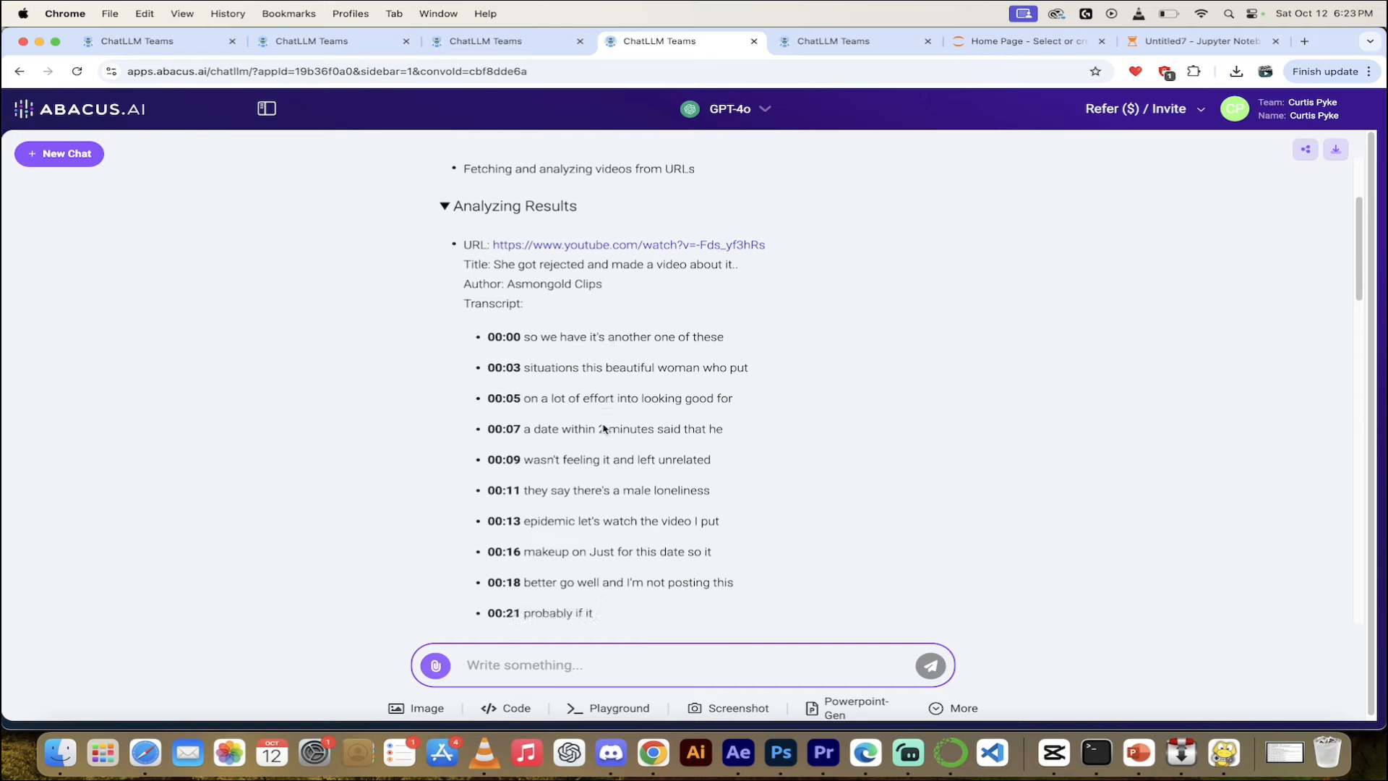
pyautogui.scroll(-3)
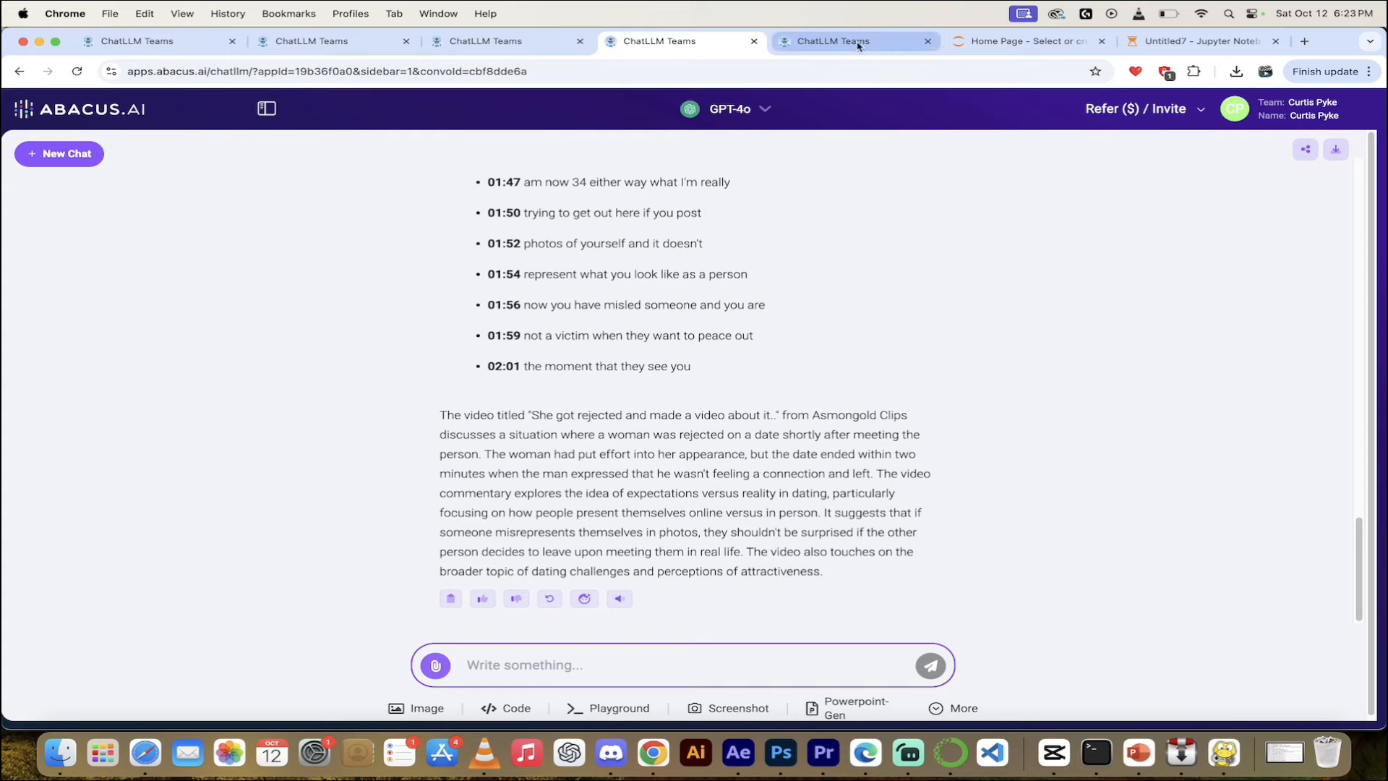
pyautogui.click(832, 40)
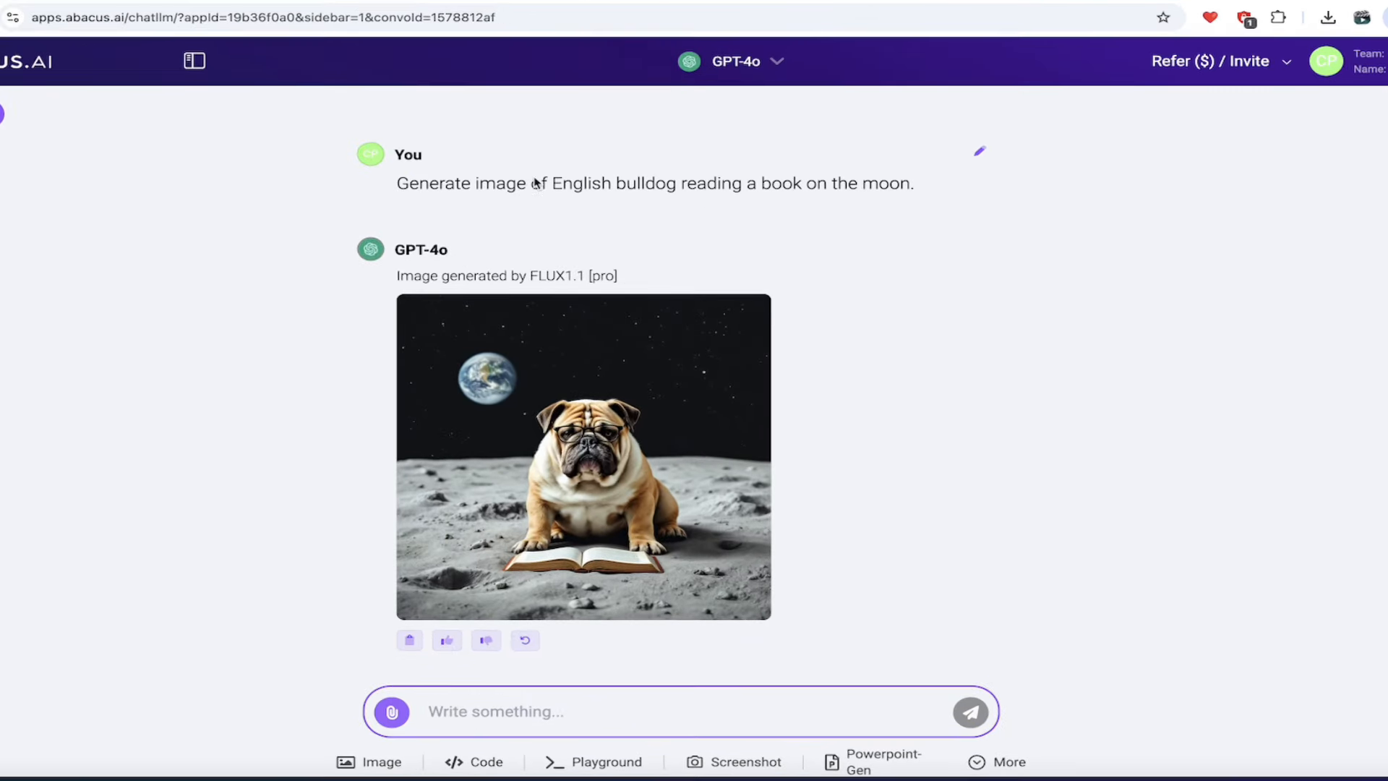
pyautogui.moveTo(768, 438)
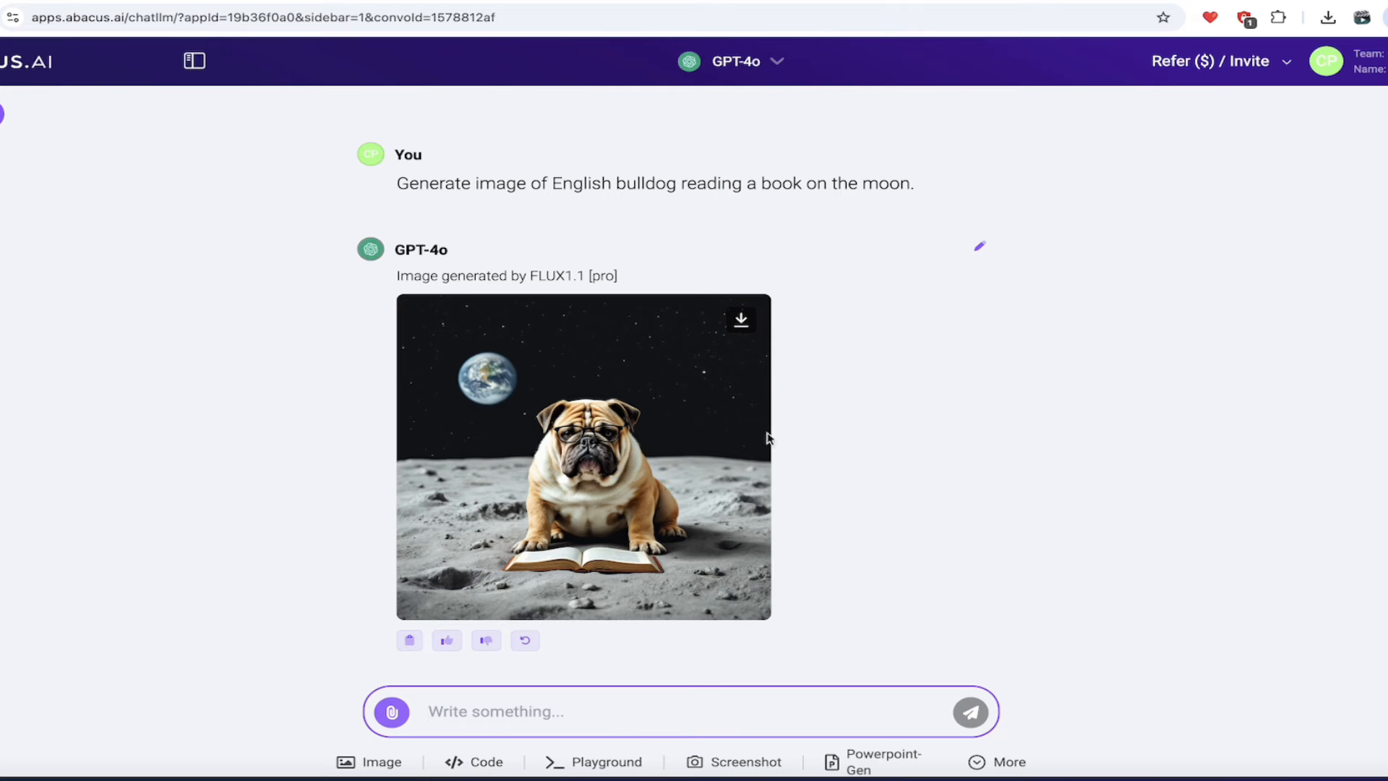
# Open the FLUX image of the bulldog reading on the moon at full size
pyautogui.click(584, 456)
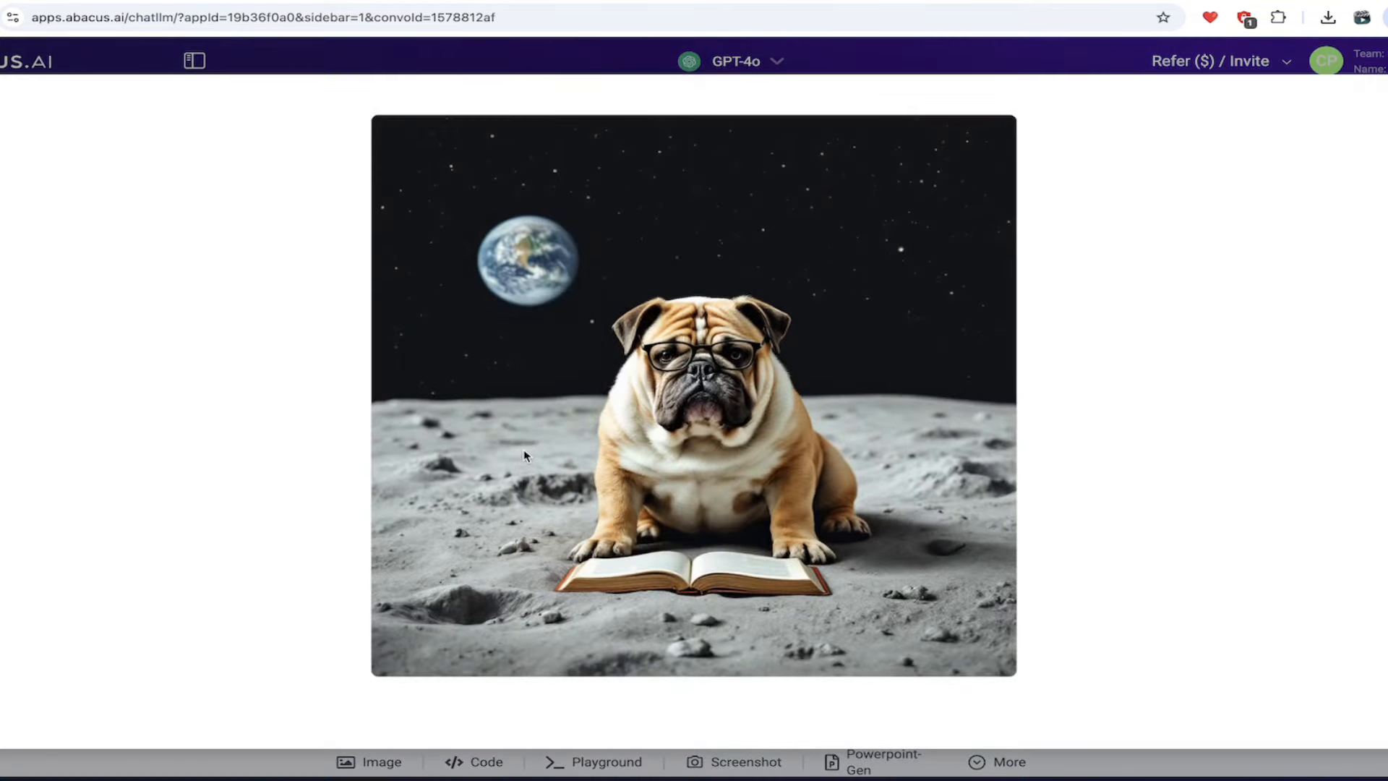
pyautogui.moveTo(567, 286)
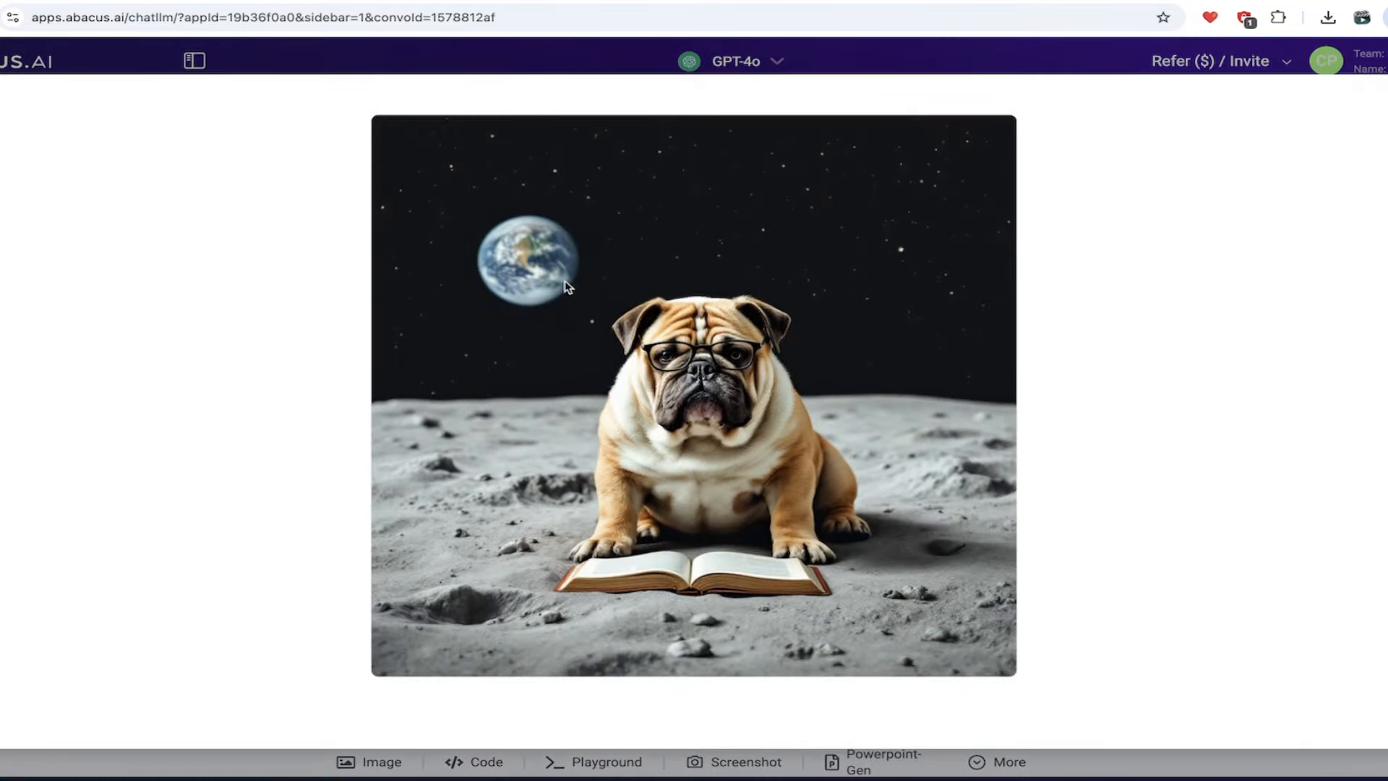
pyautogui.moveTo(948, 49)
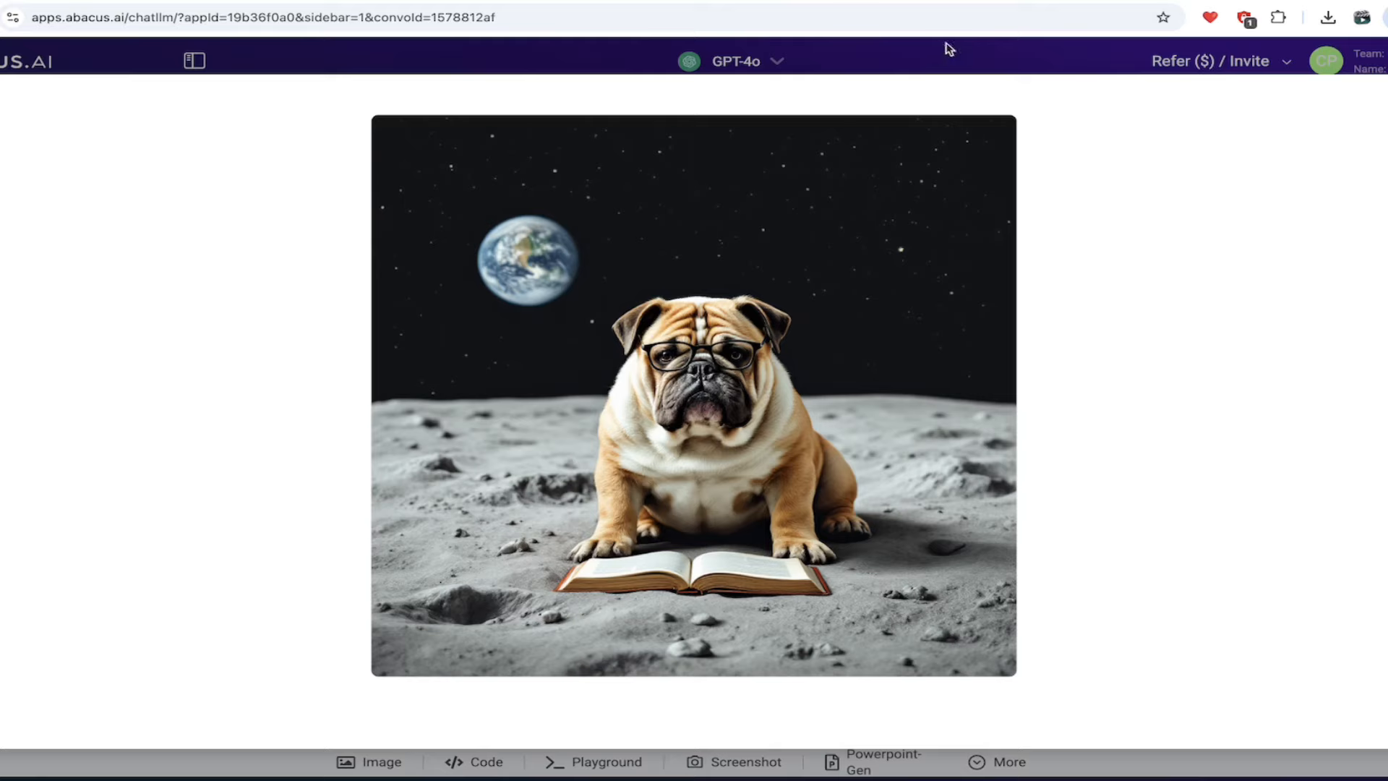
pyautogui.click(446, 639)
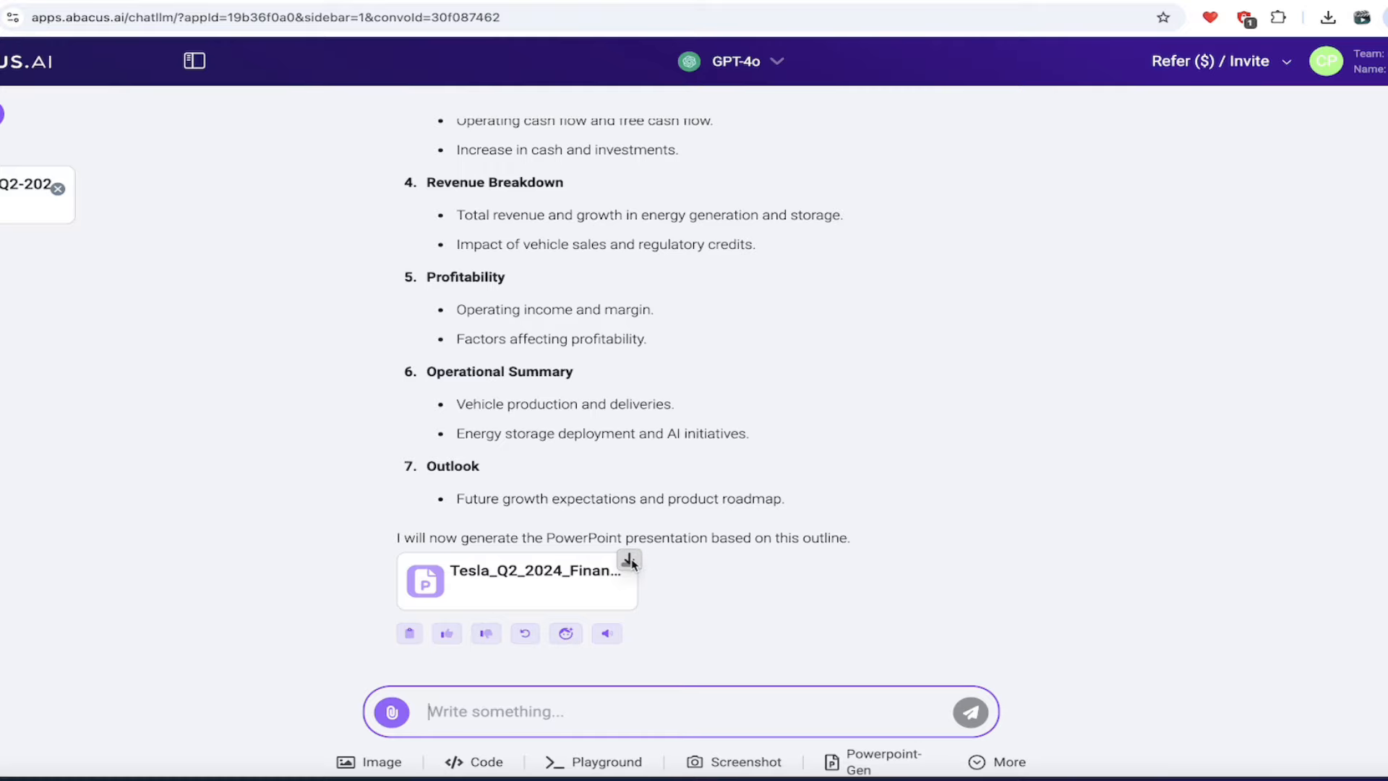
# Download the generated Tesla Q2 2024 financials PowerPoint file from the chat
pyautogui.click(1243, 66)
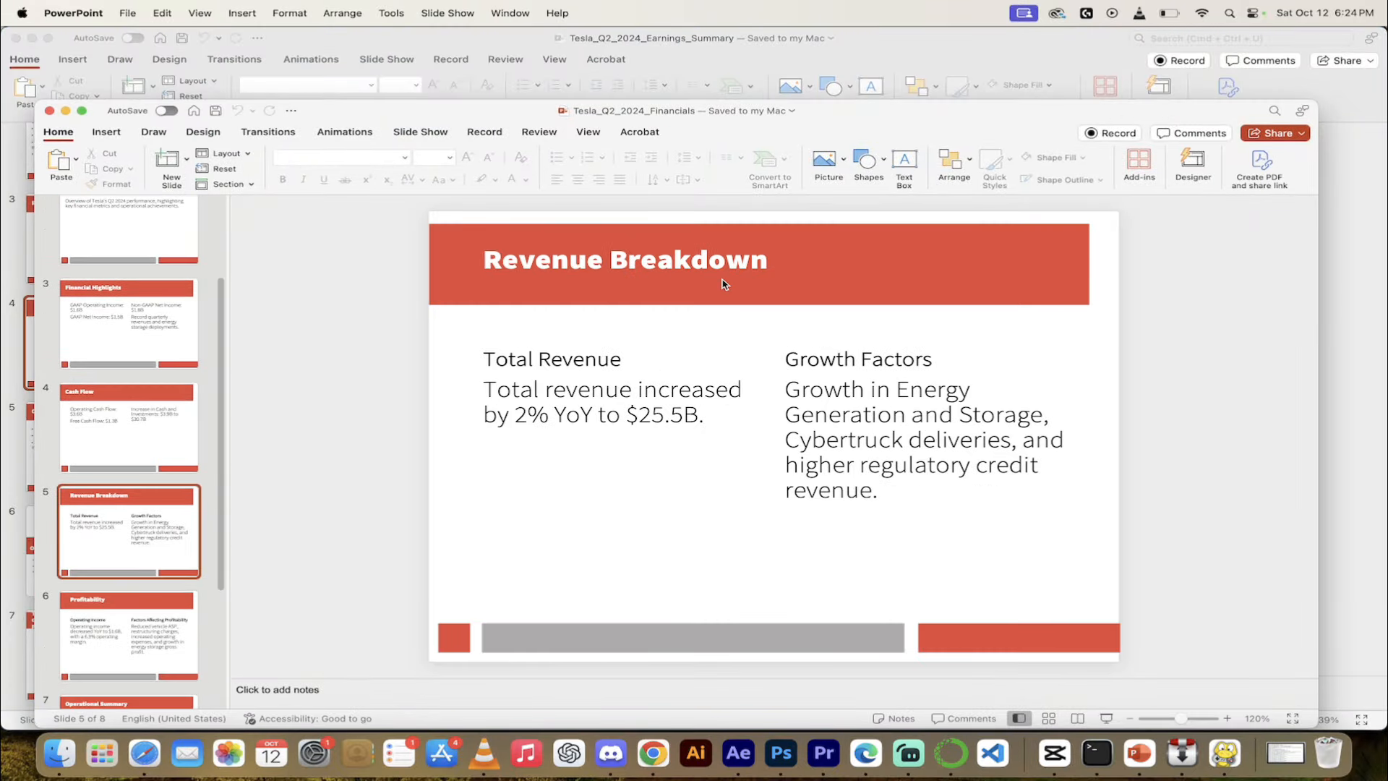
# Show slide 4, Cash Flow, with operating and free cash flow figures
pyautogui.click(129, 427)
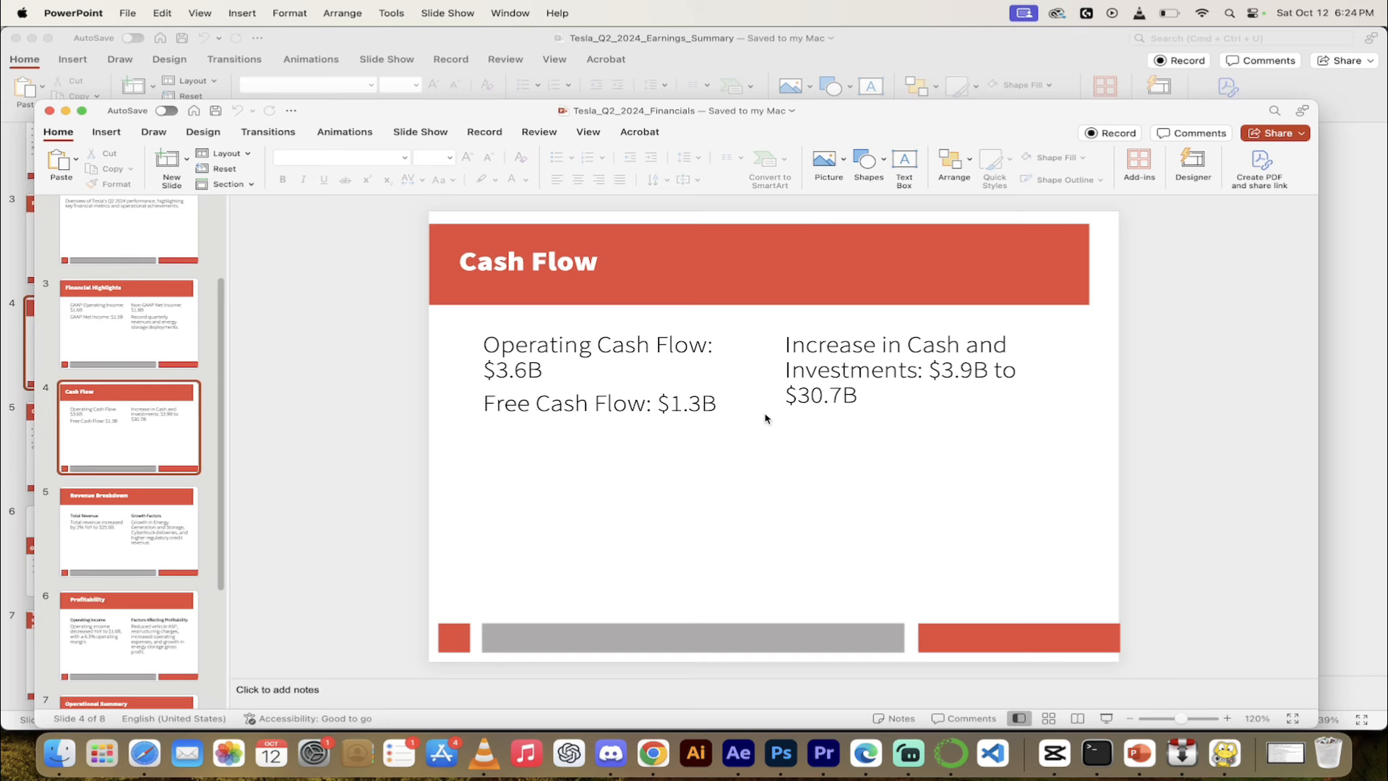
pyautogui.moveTo(780, 431)
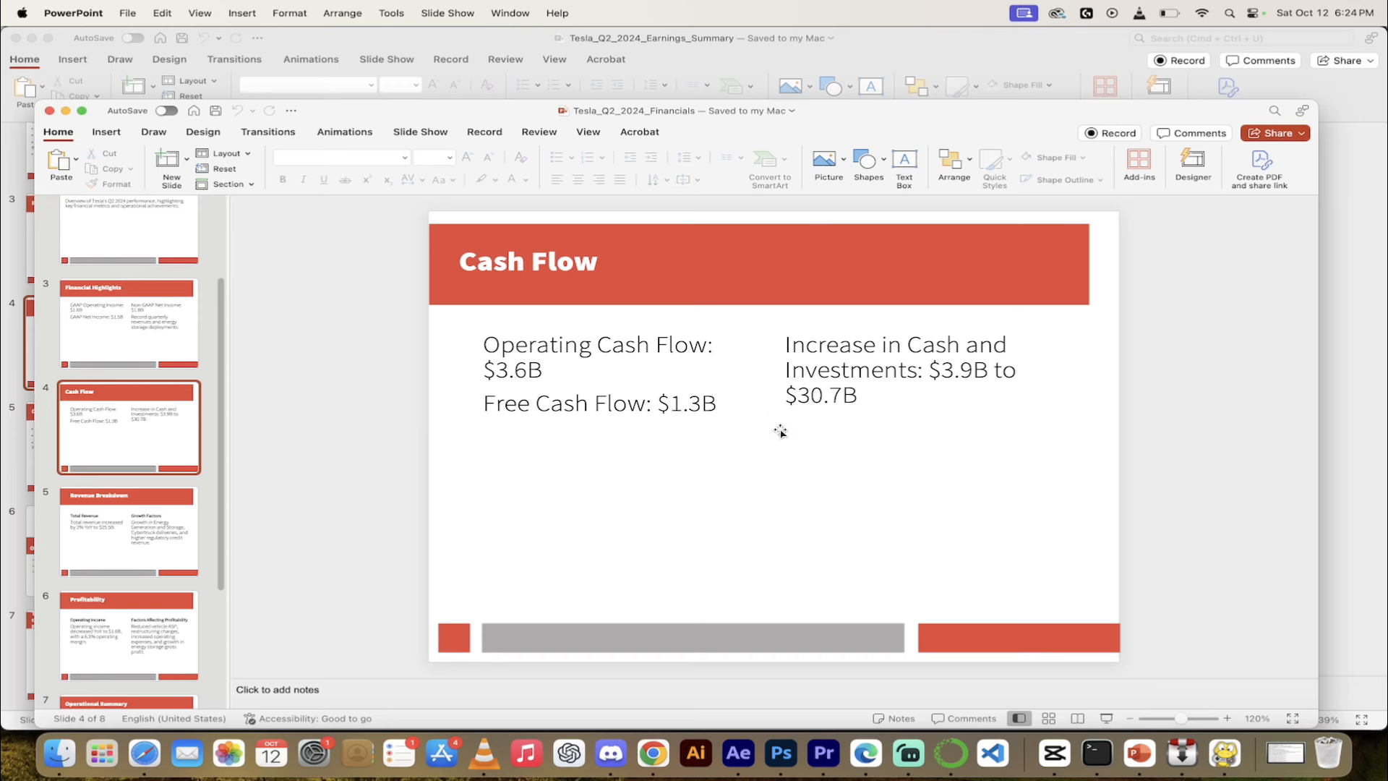